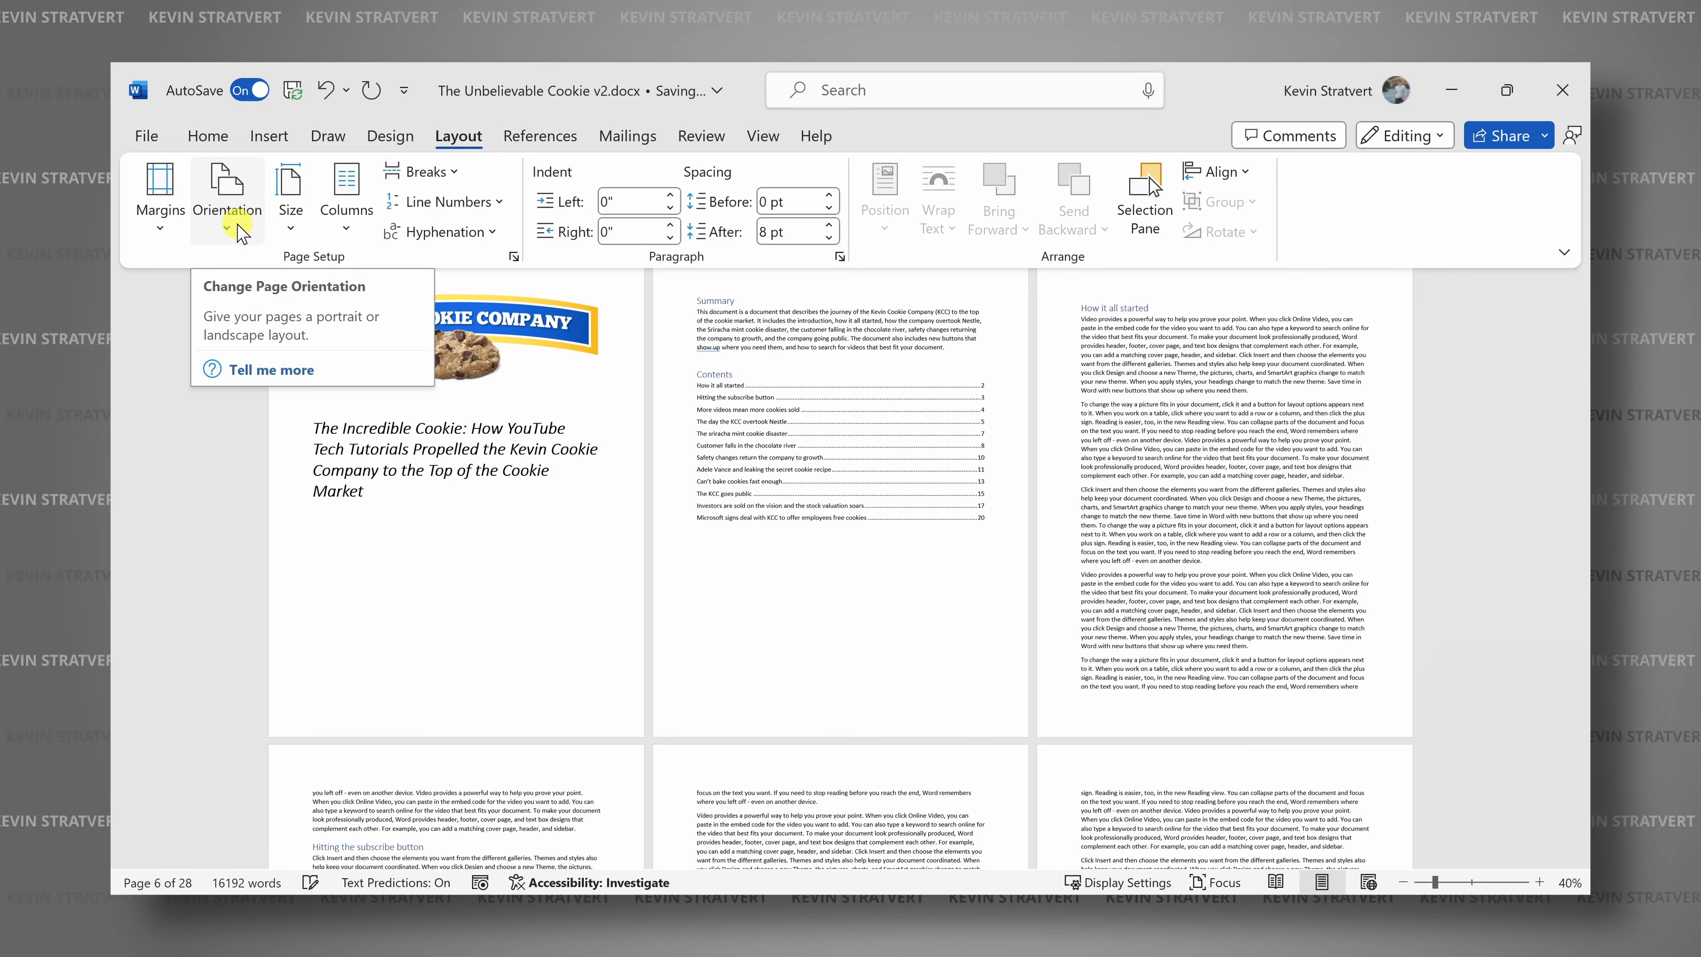
Switch the entire document to landscape orientation from the Layout ribbon.
click(227, 211)
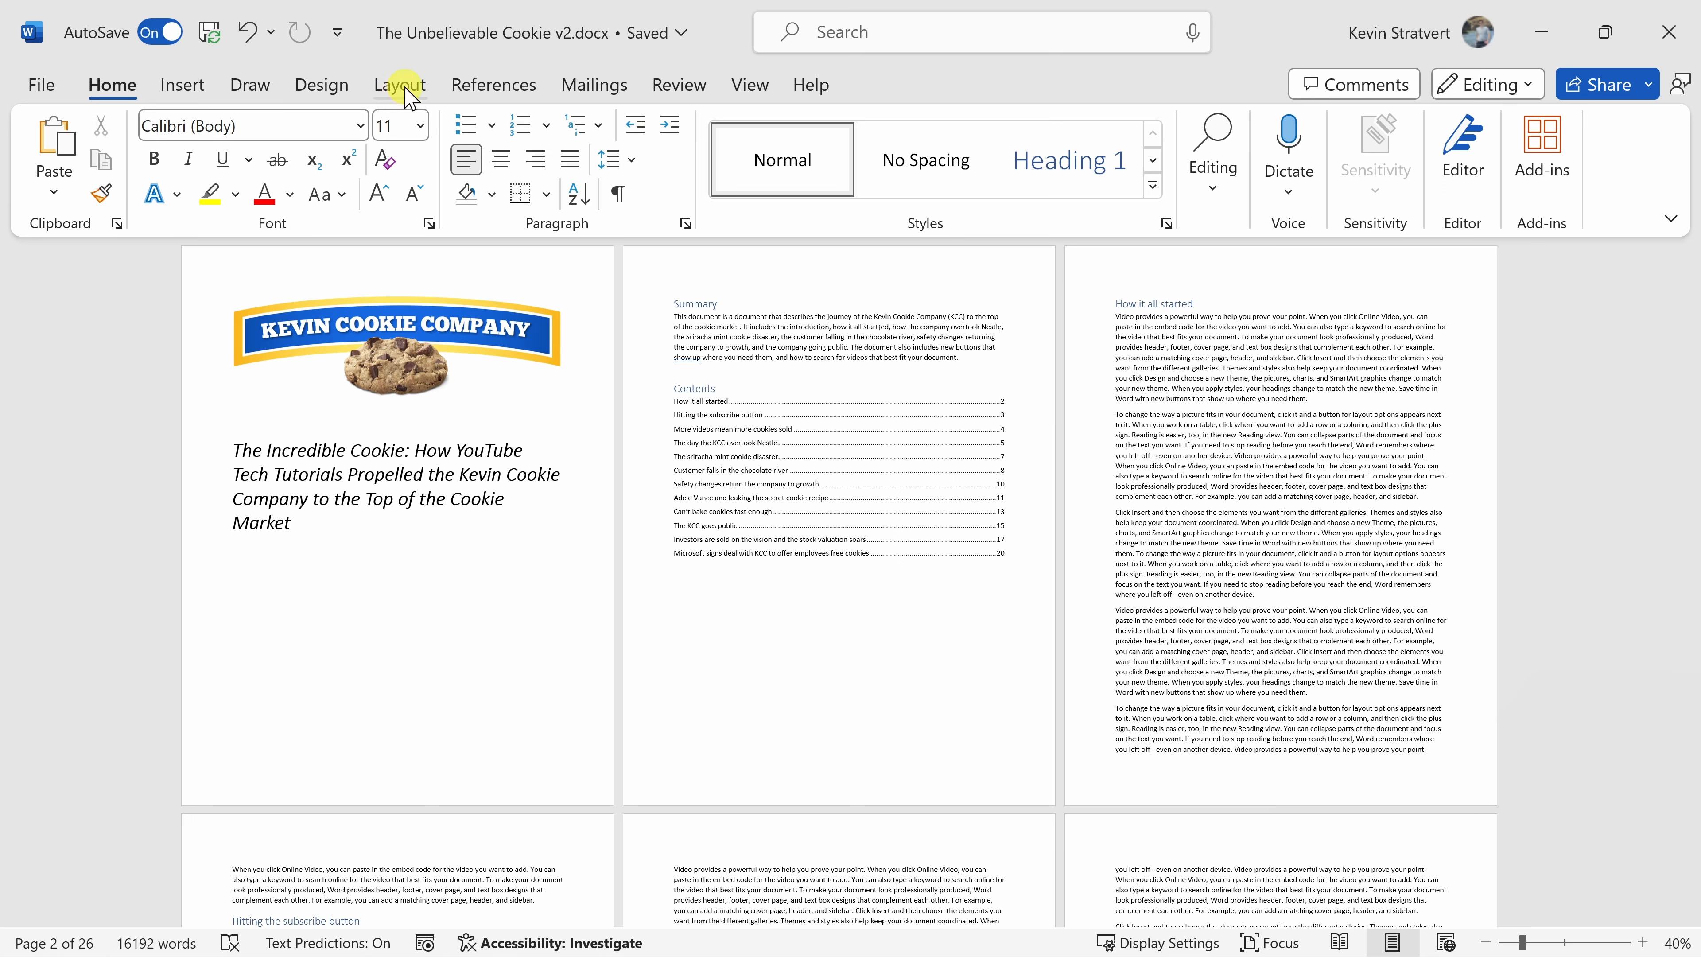
click(399, 85)
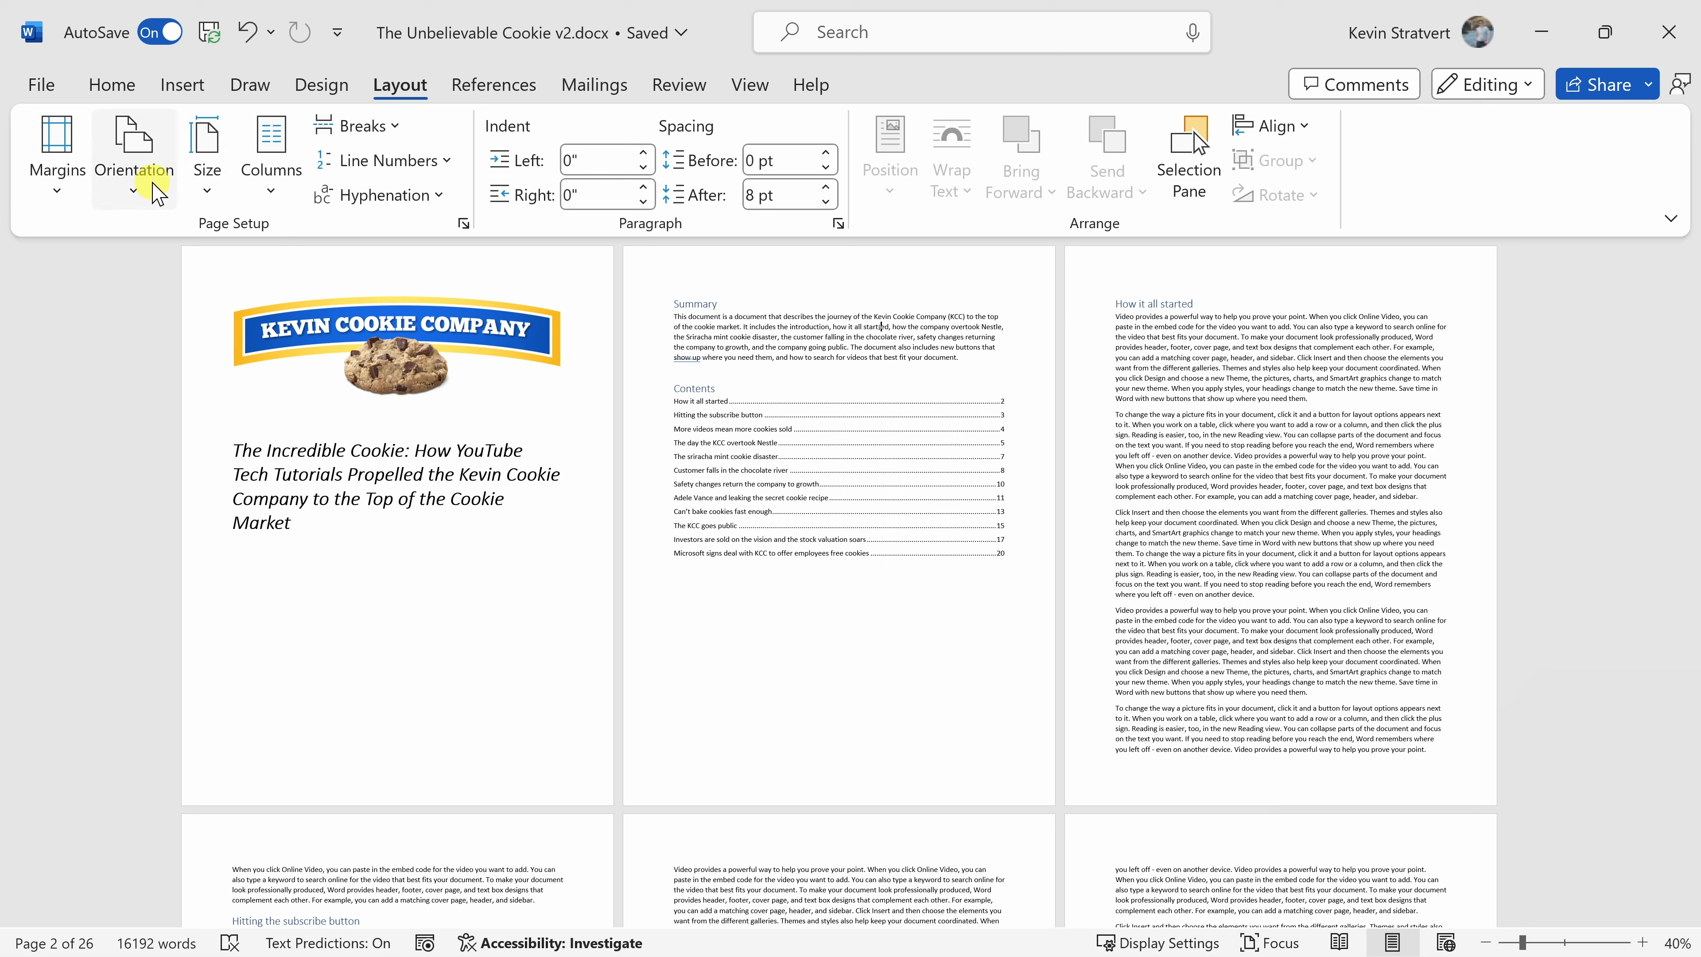
mouse_move(142, 177)
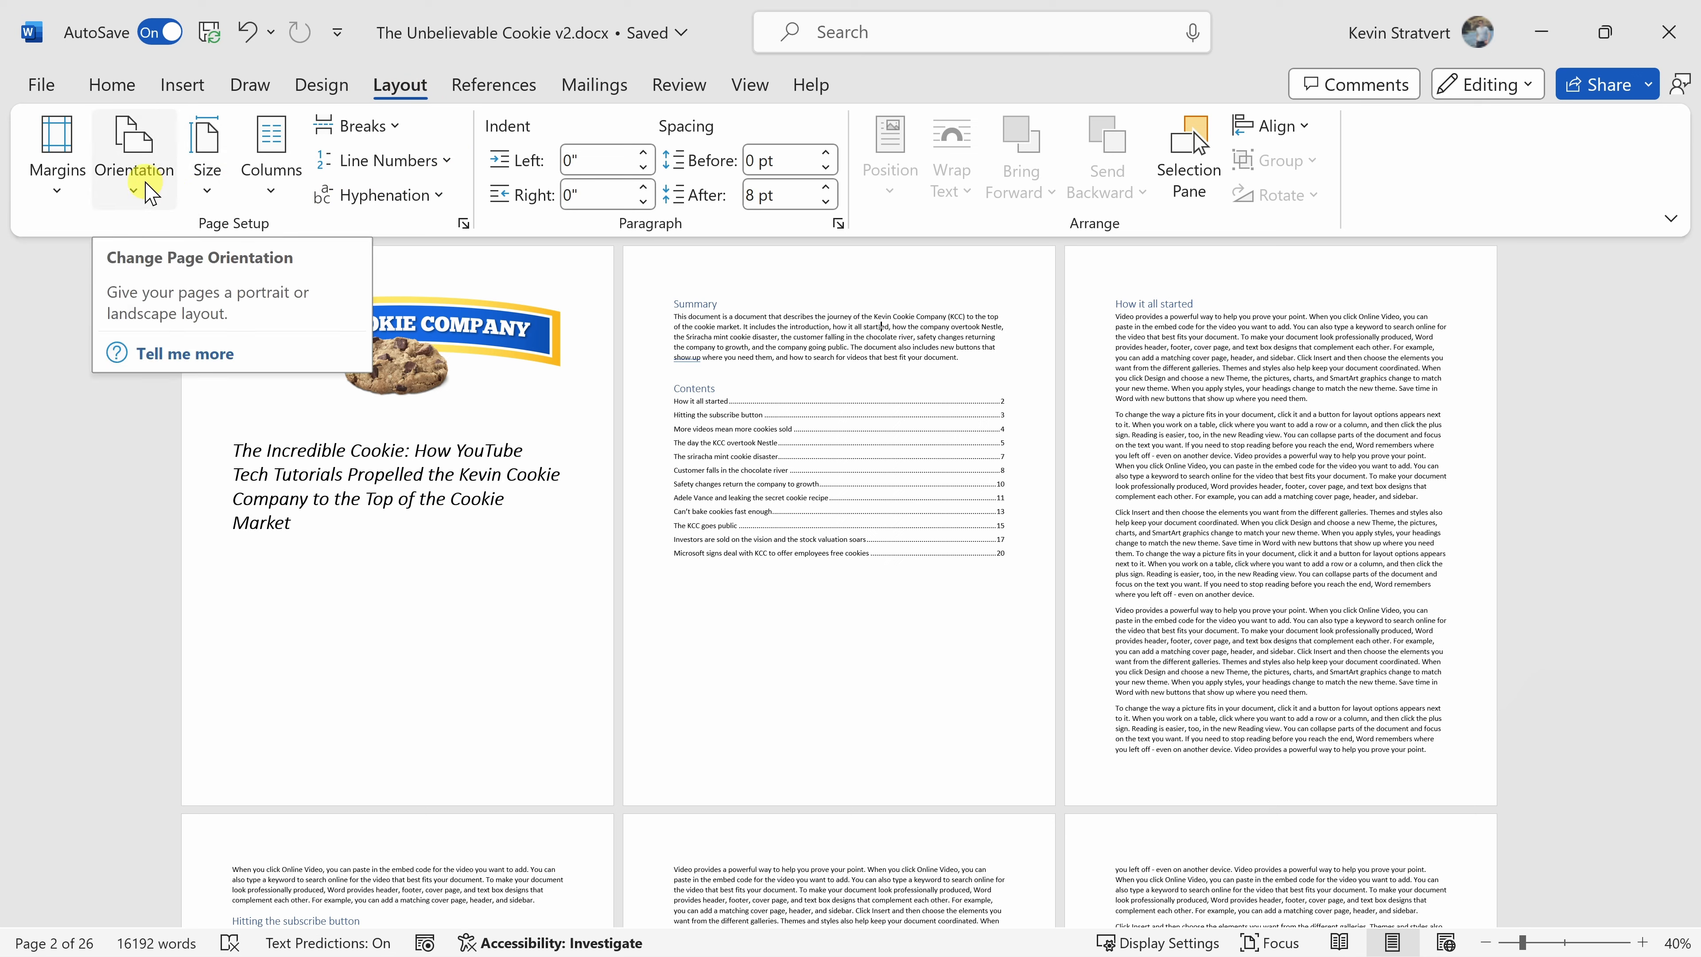
click(134, 150)
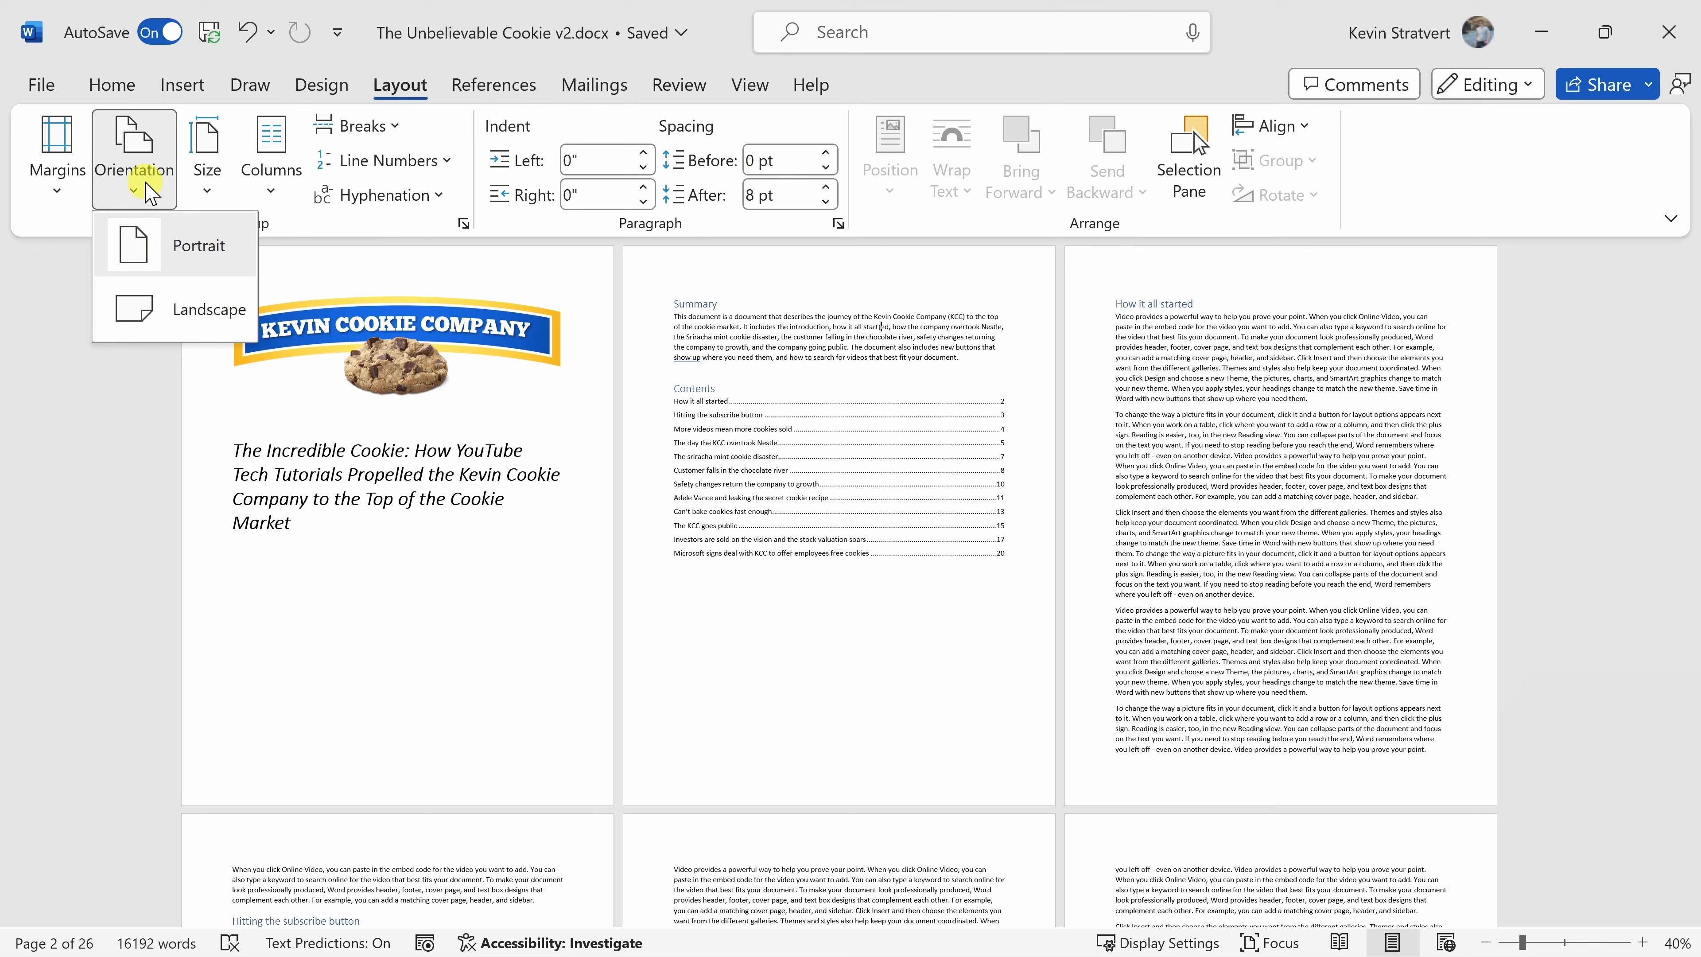
mouse_move(169, 306)
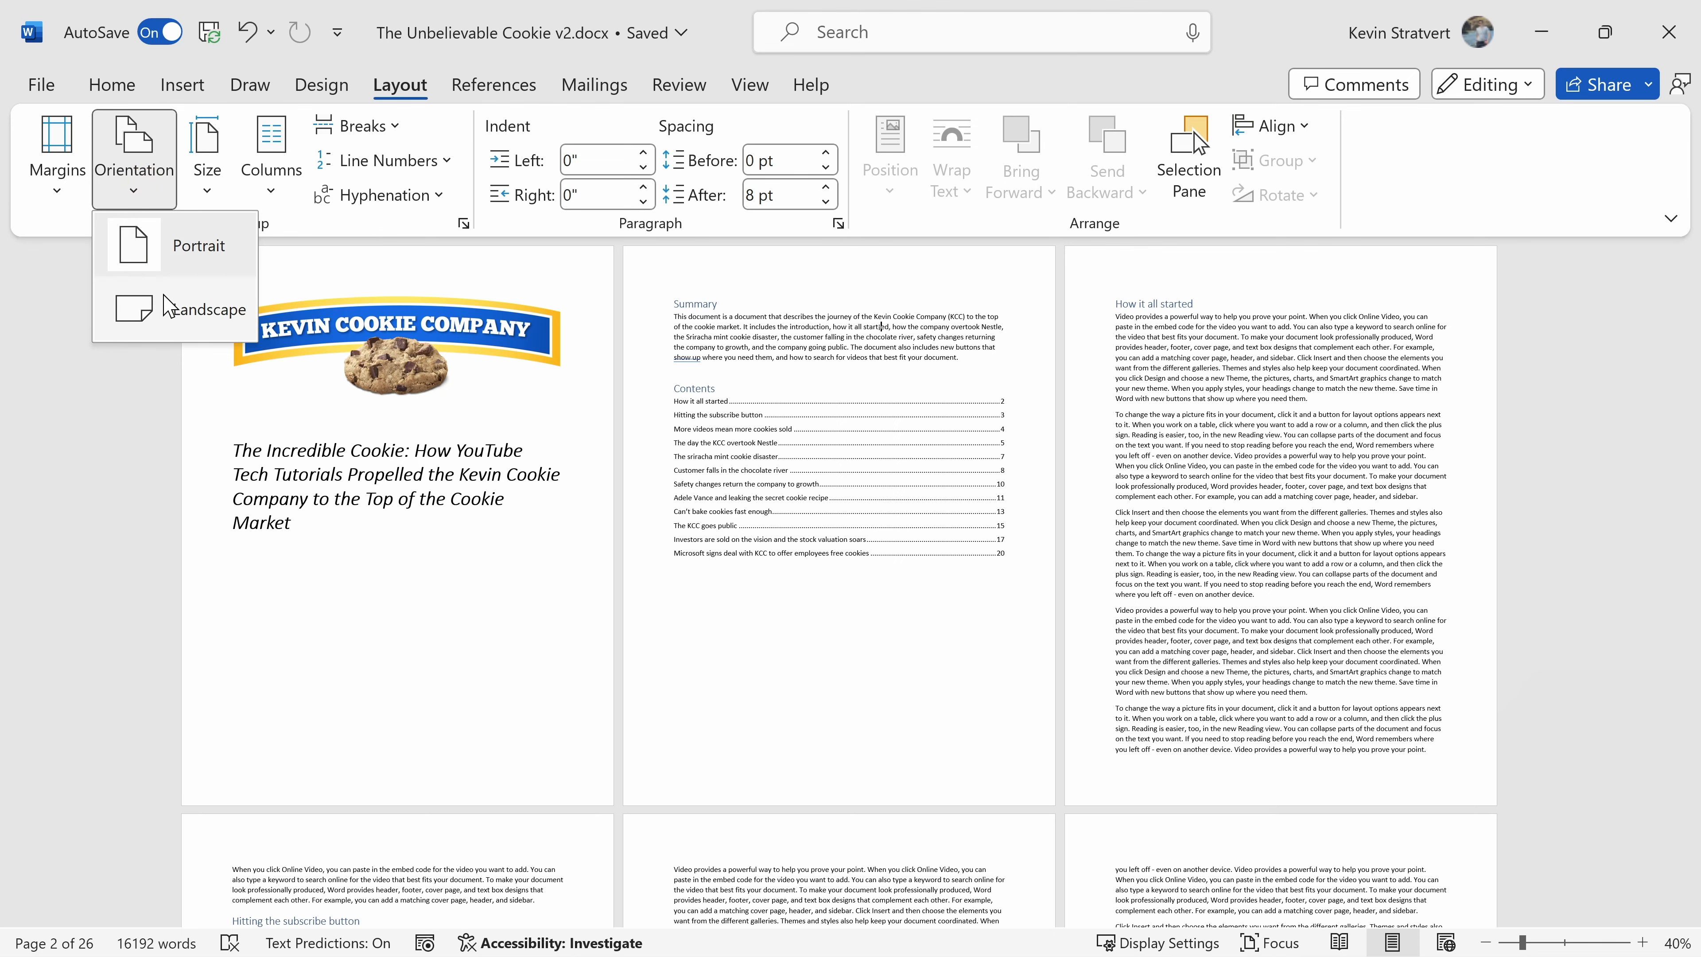
click(202, 308)
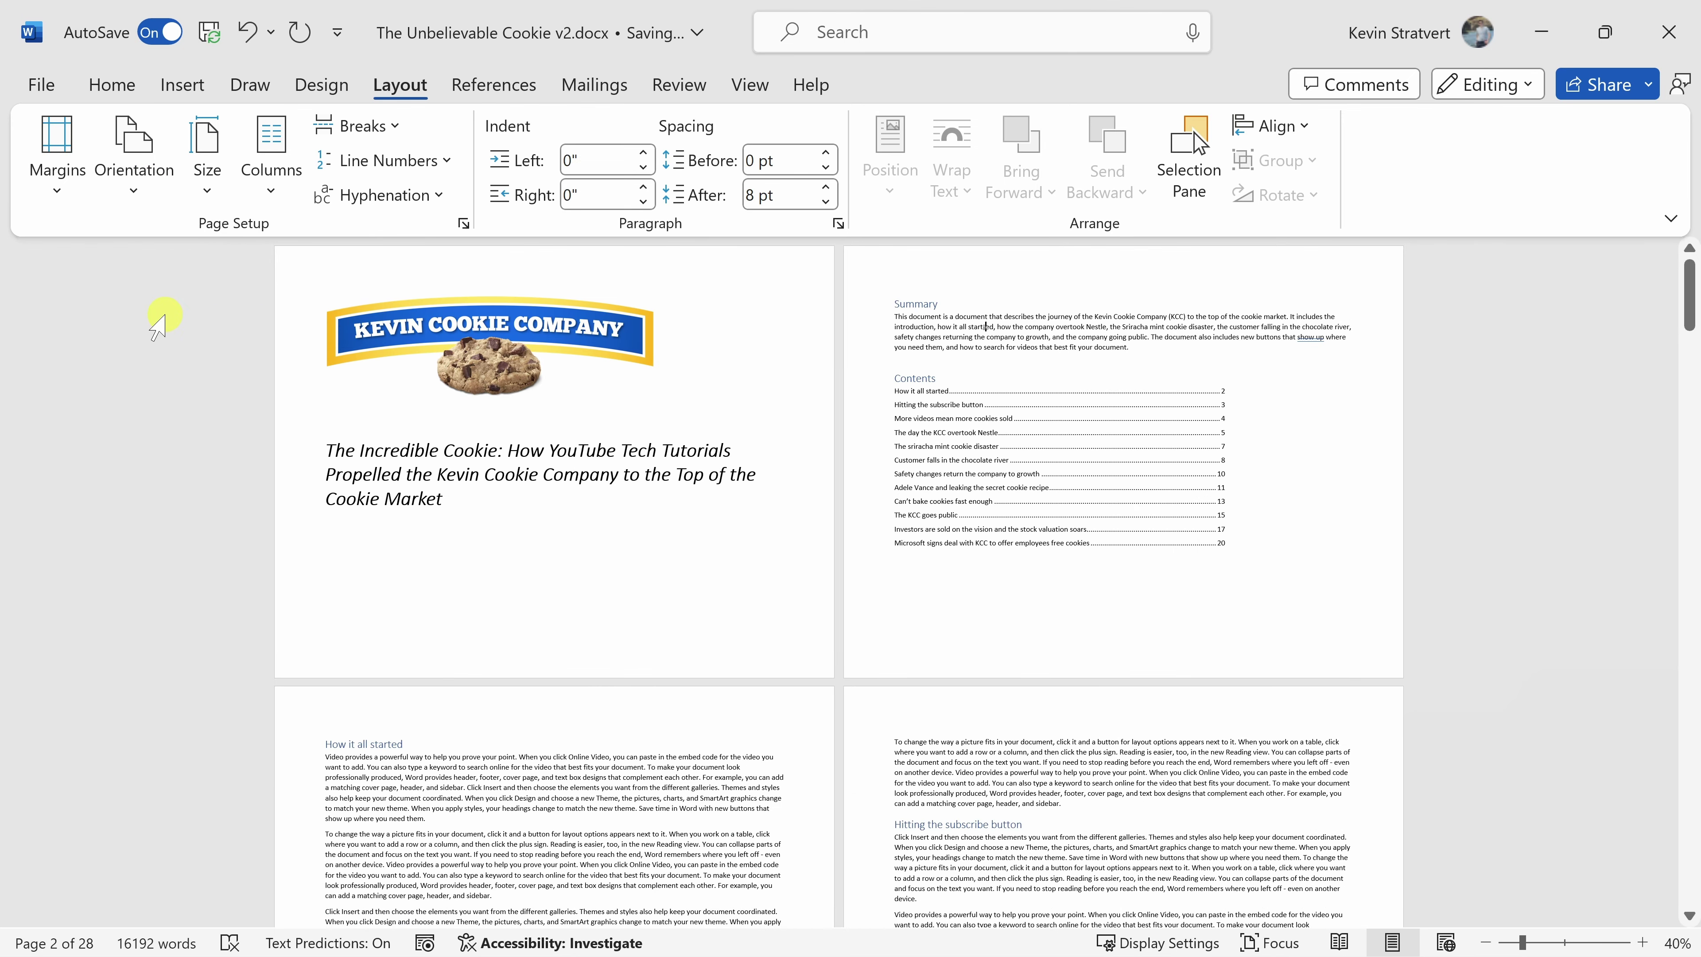
Return the whole document to portrait, keeping the Summary and Contents text selected.
double_click(975, 327)
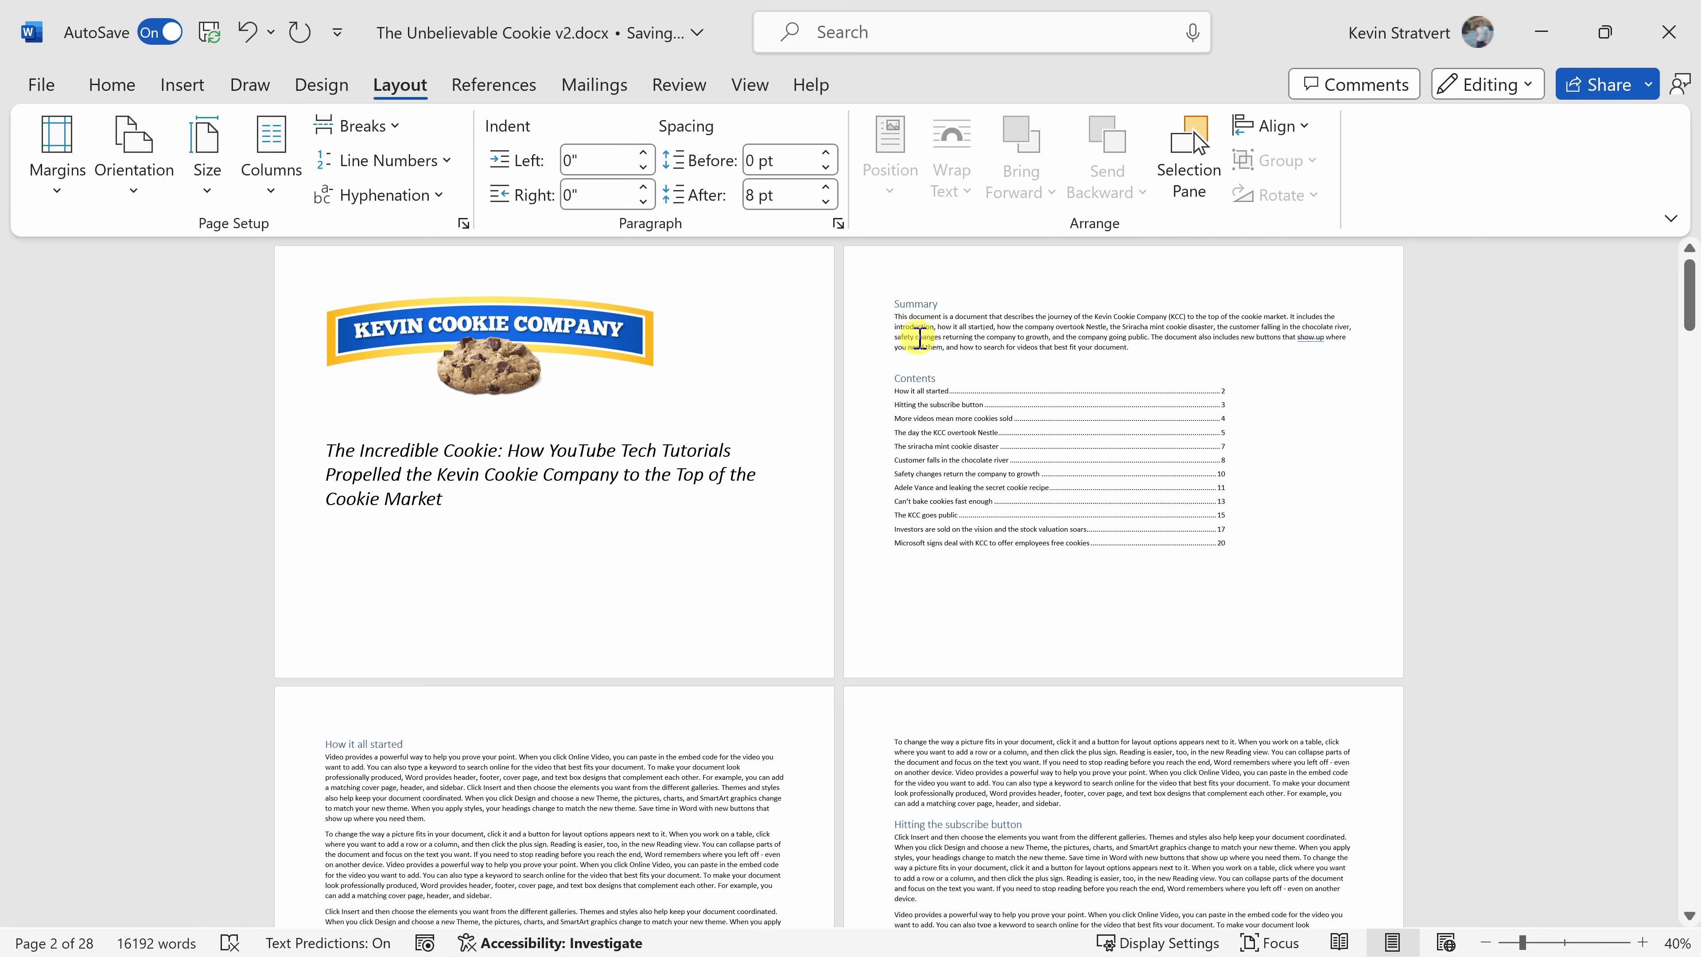
click(134, 141)
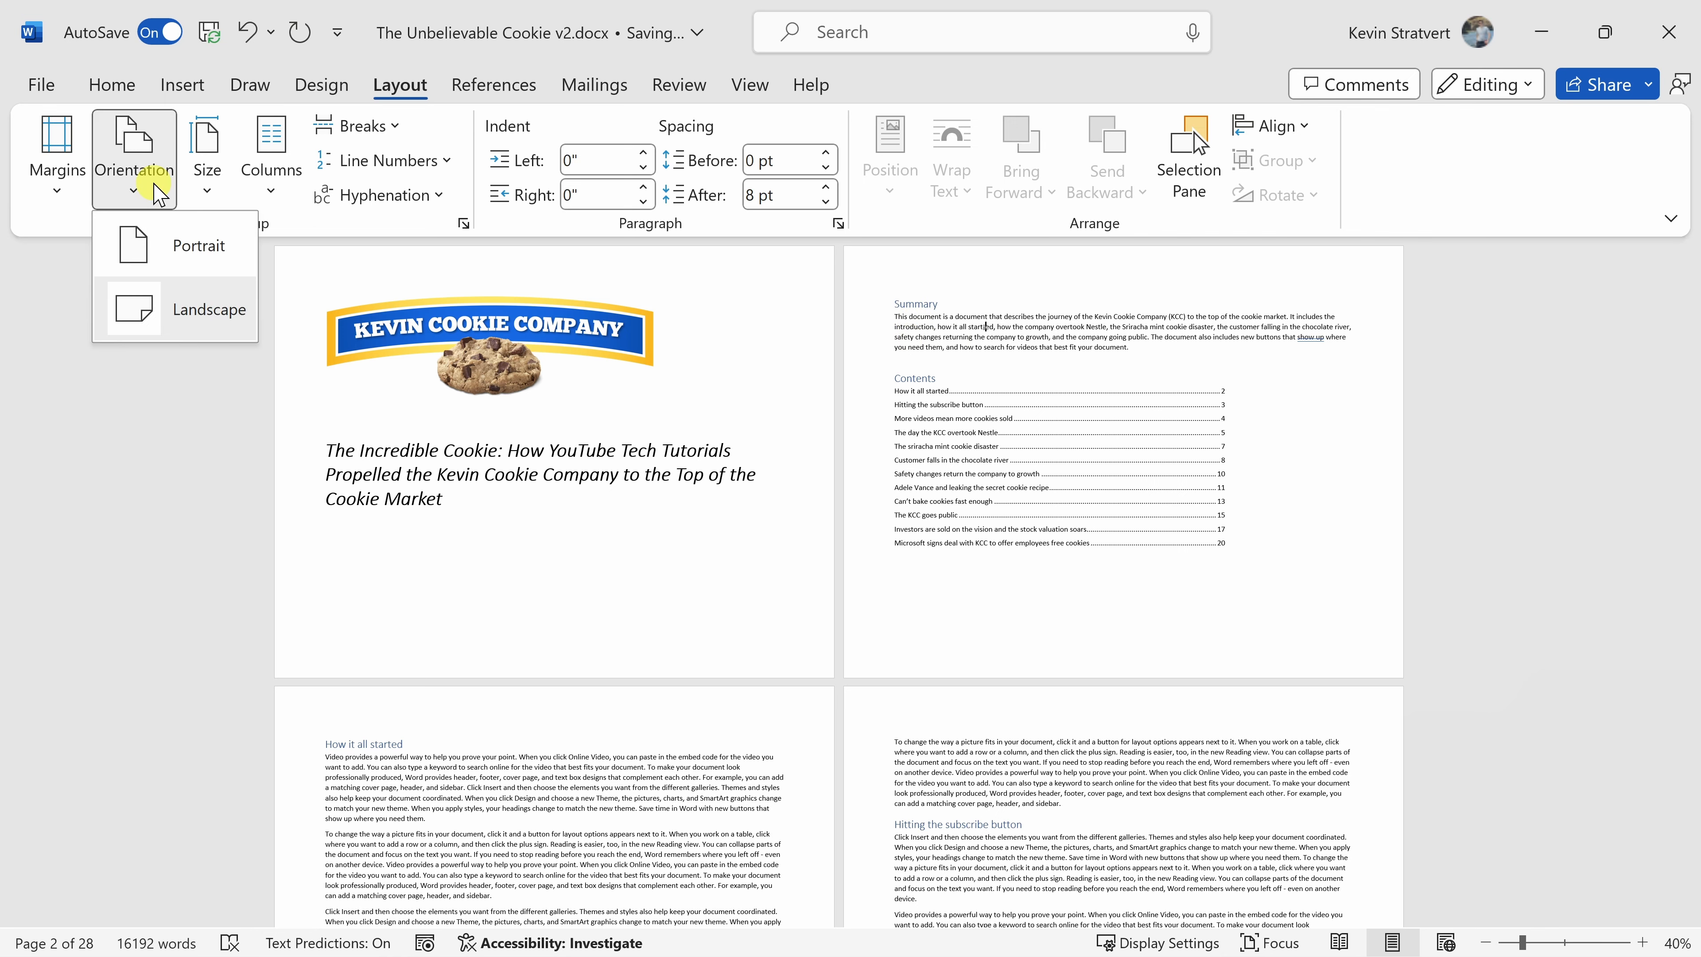
click(209, 309)
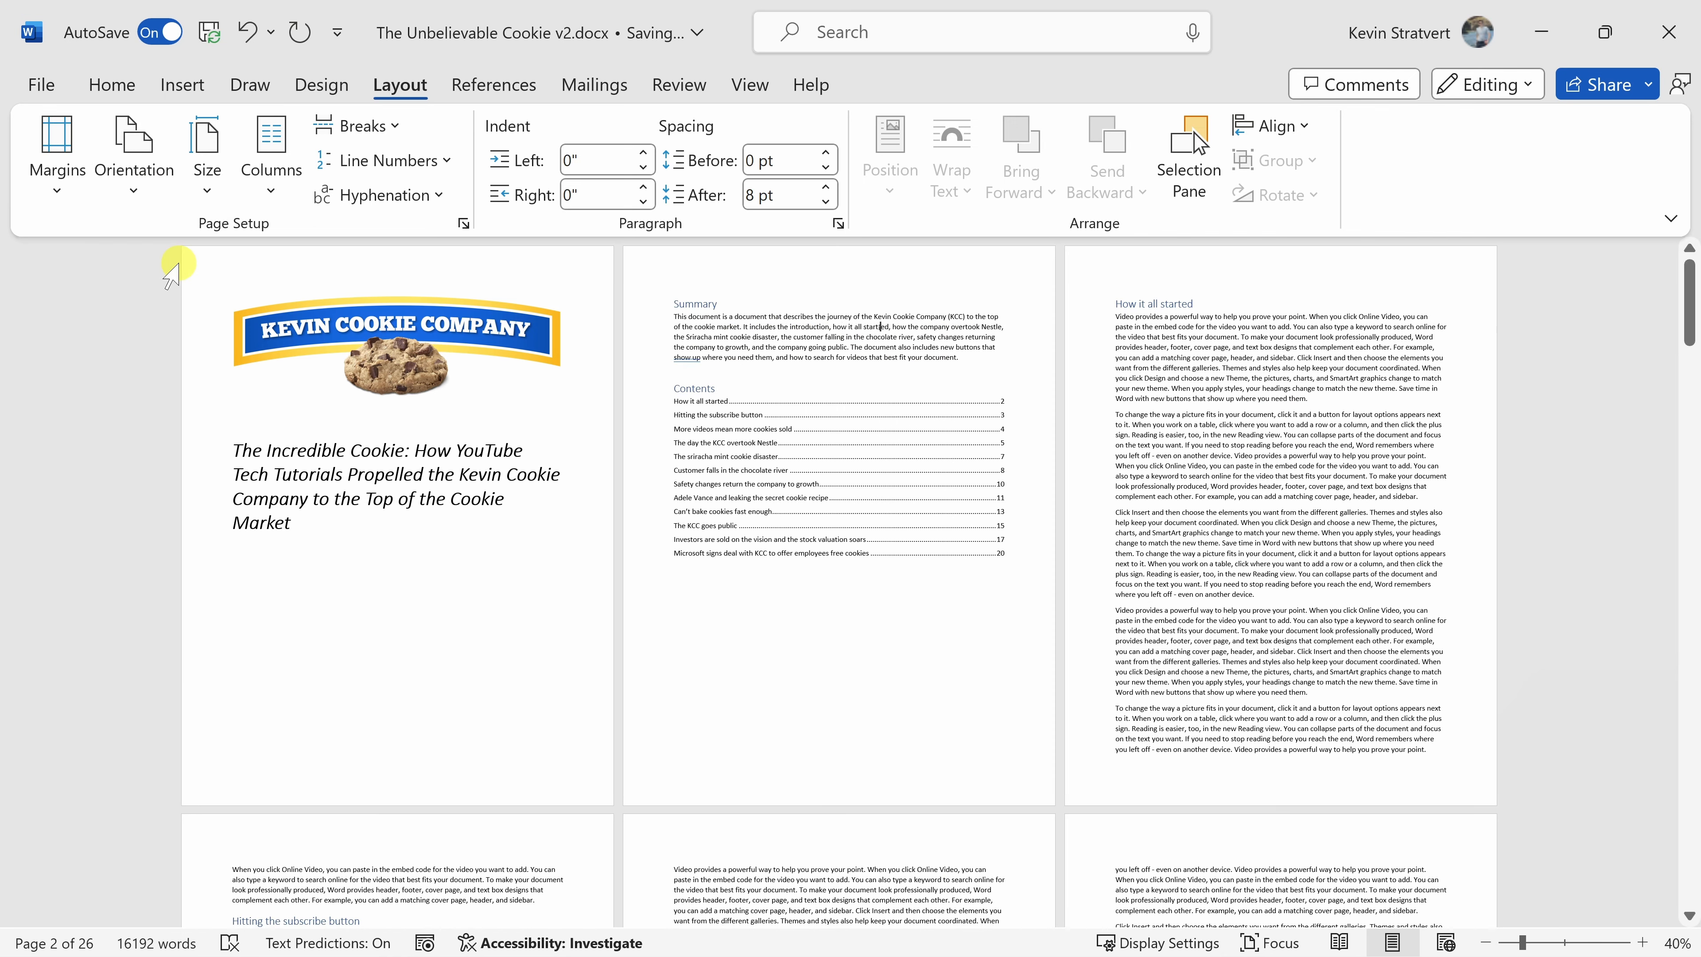
mouse_move(657, 443)
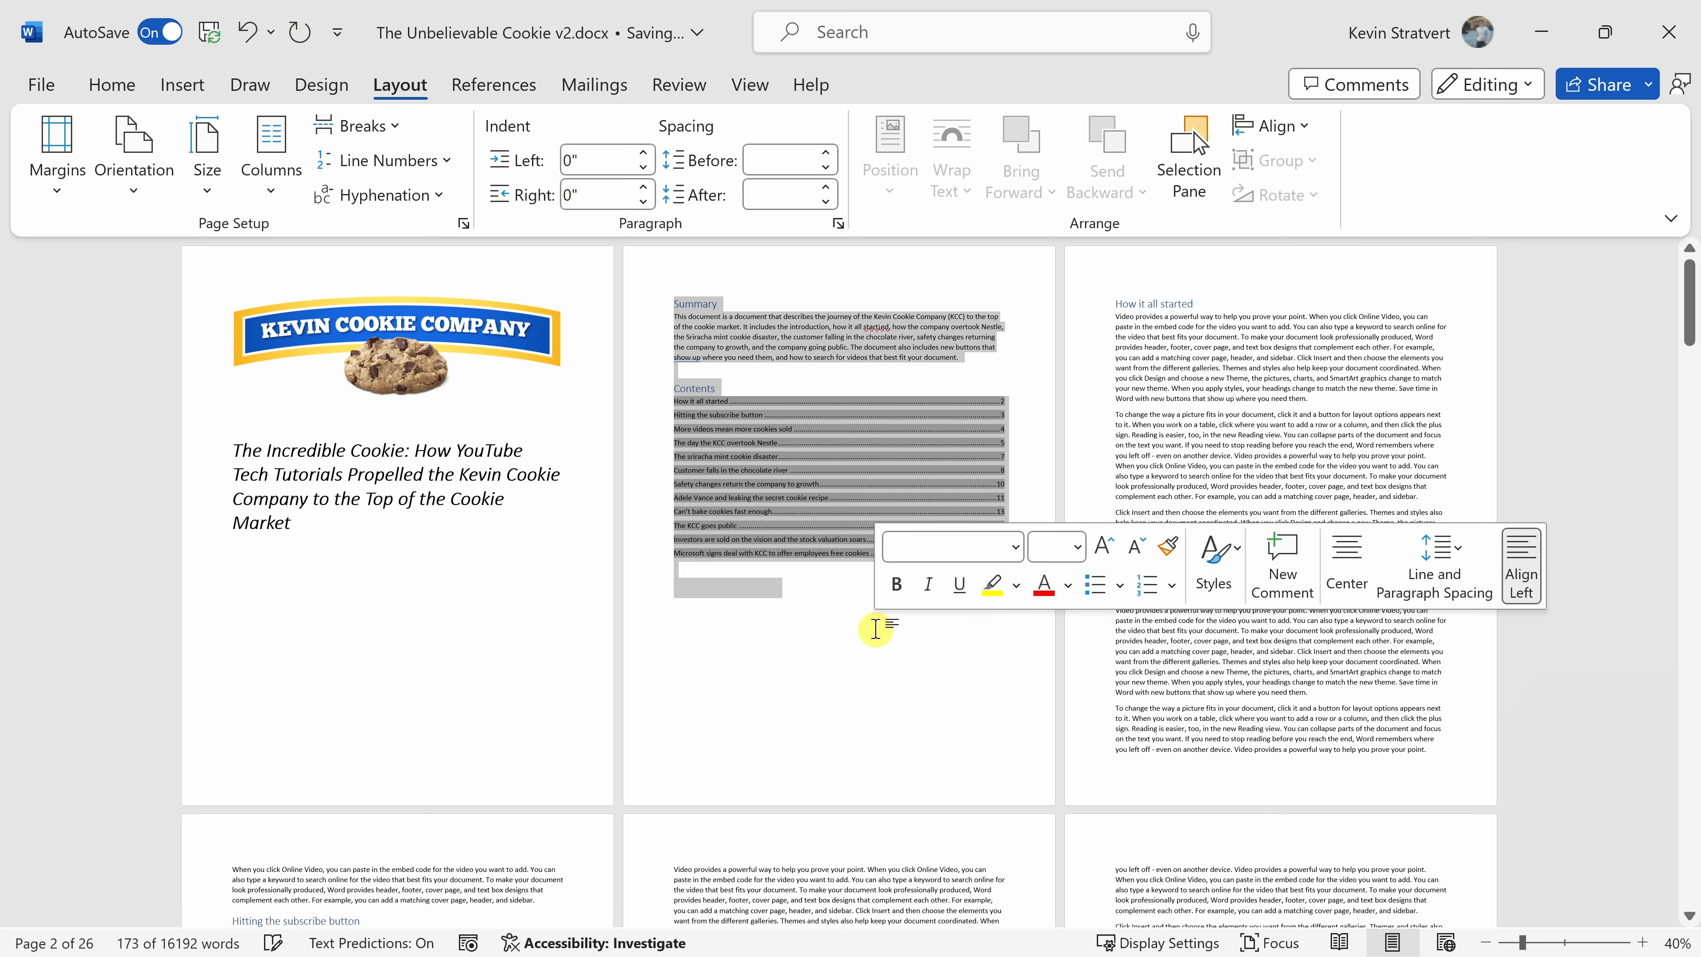
click(397, 87)
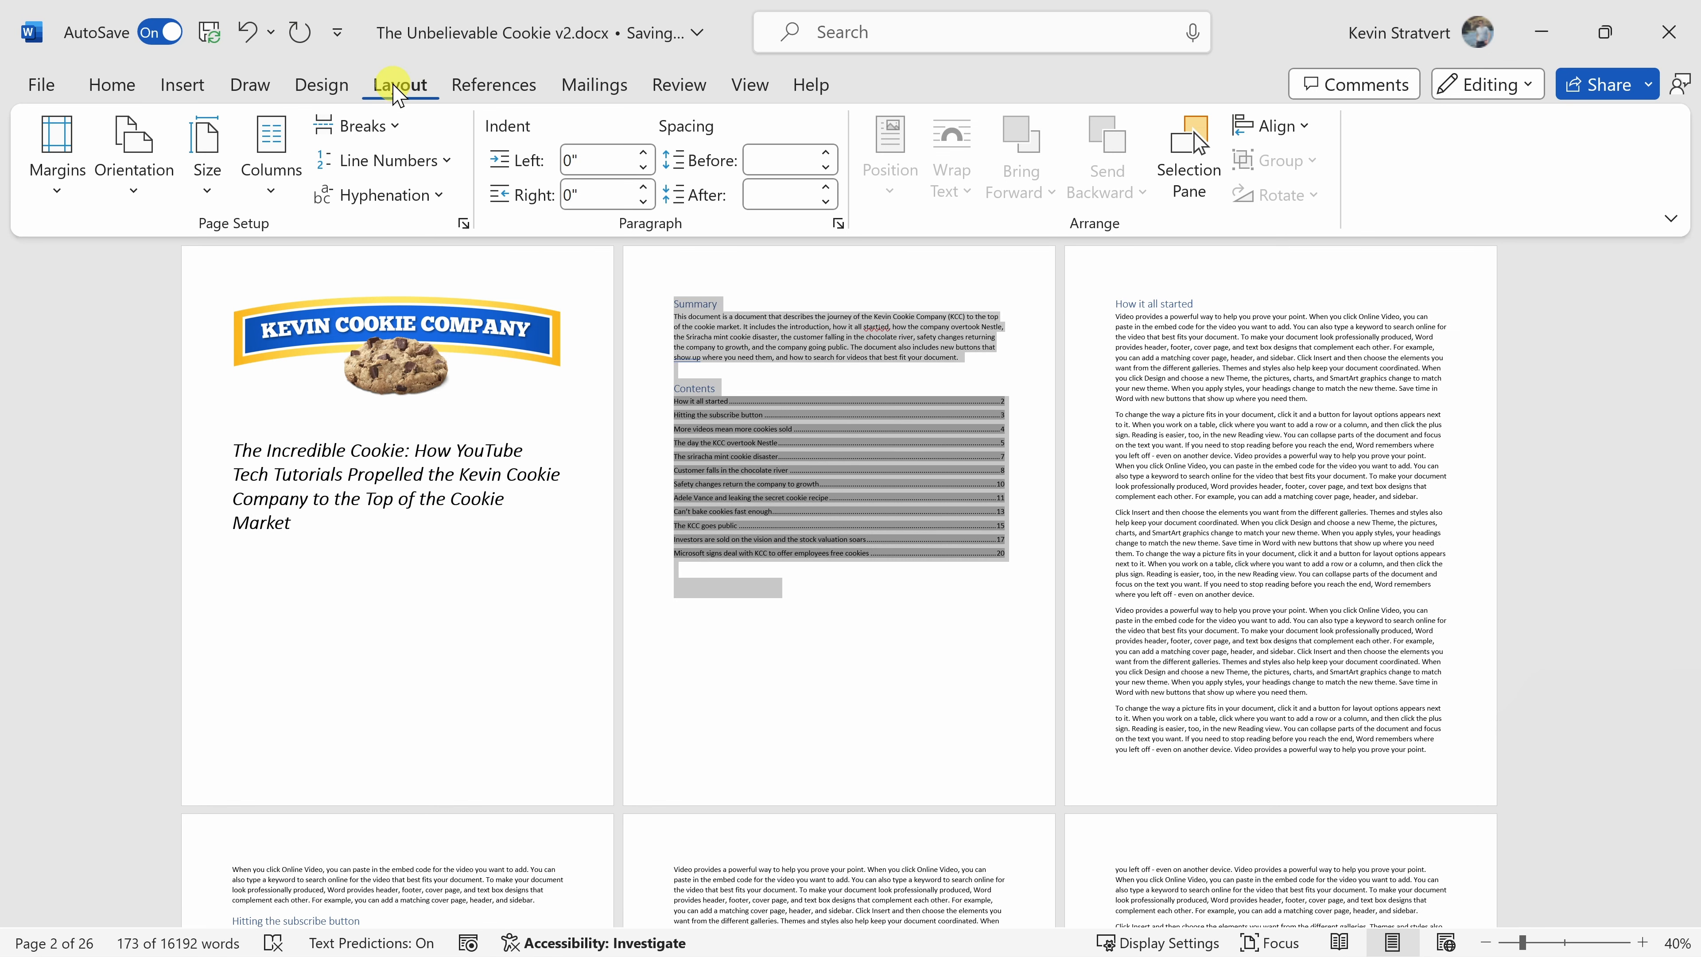
mouse_move(317, 226)
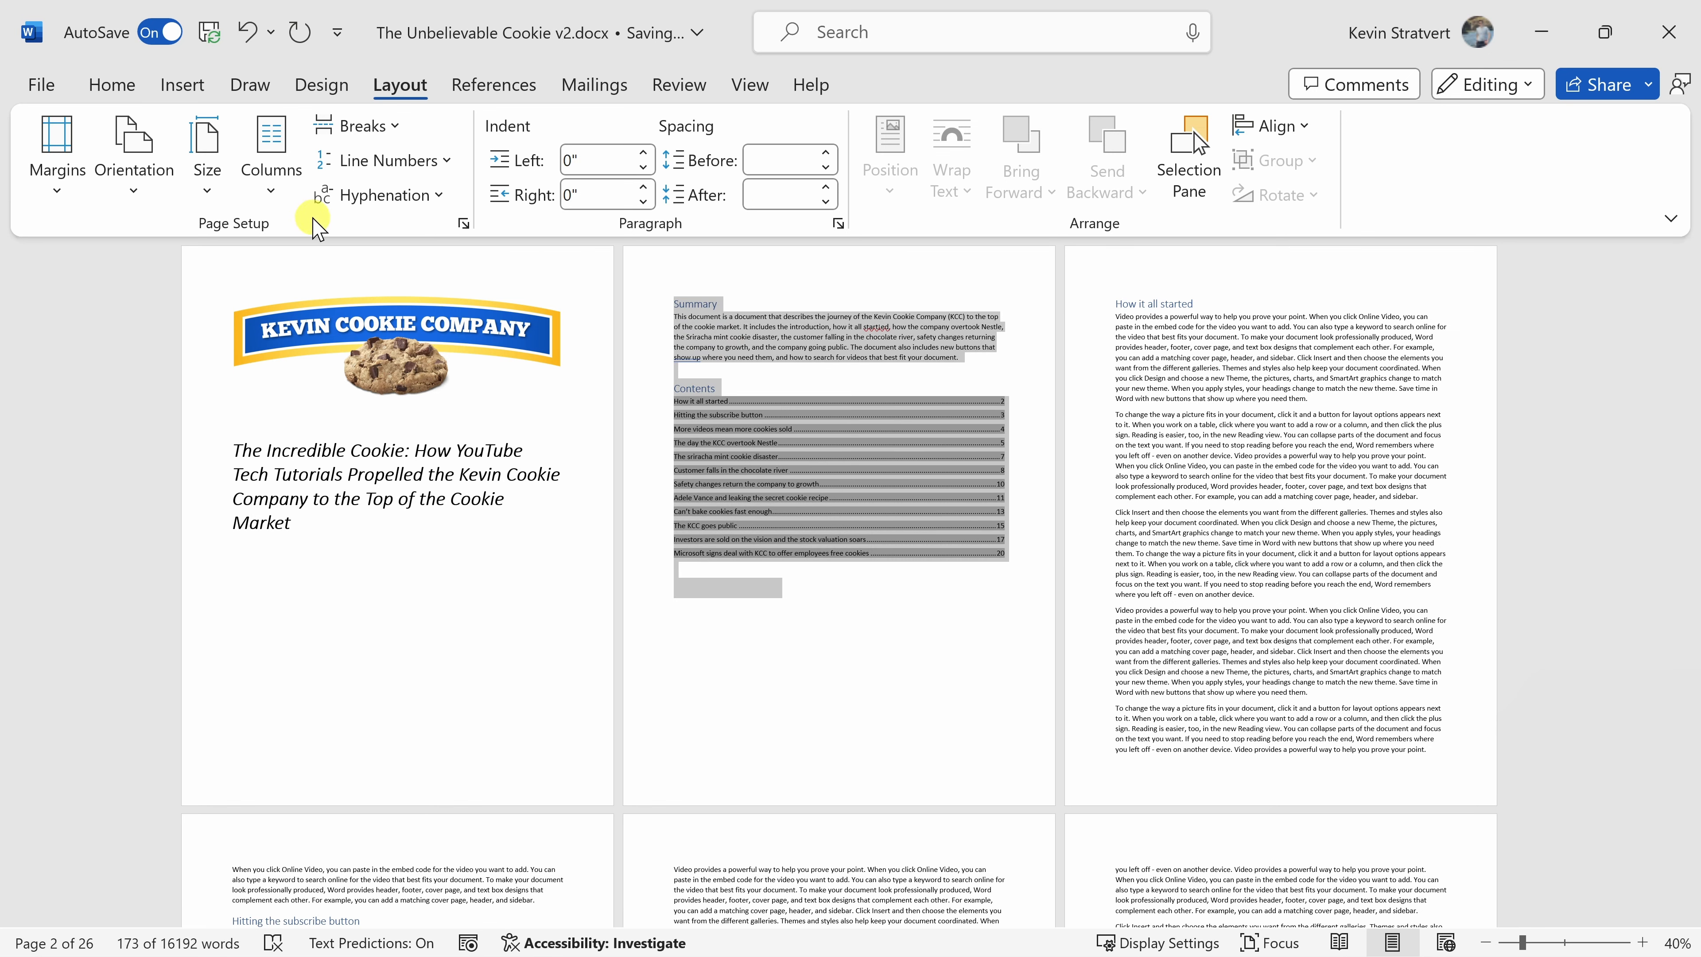
mouse_move(464, 223)
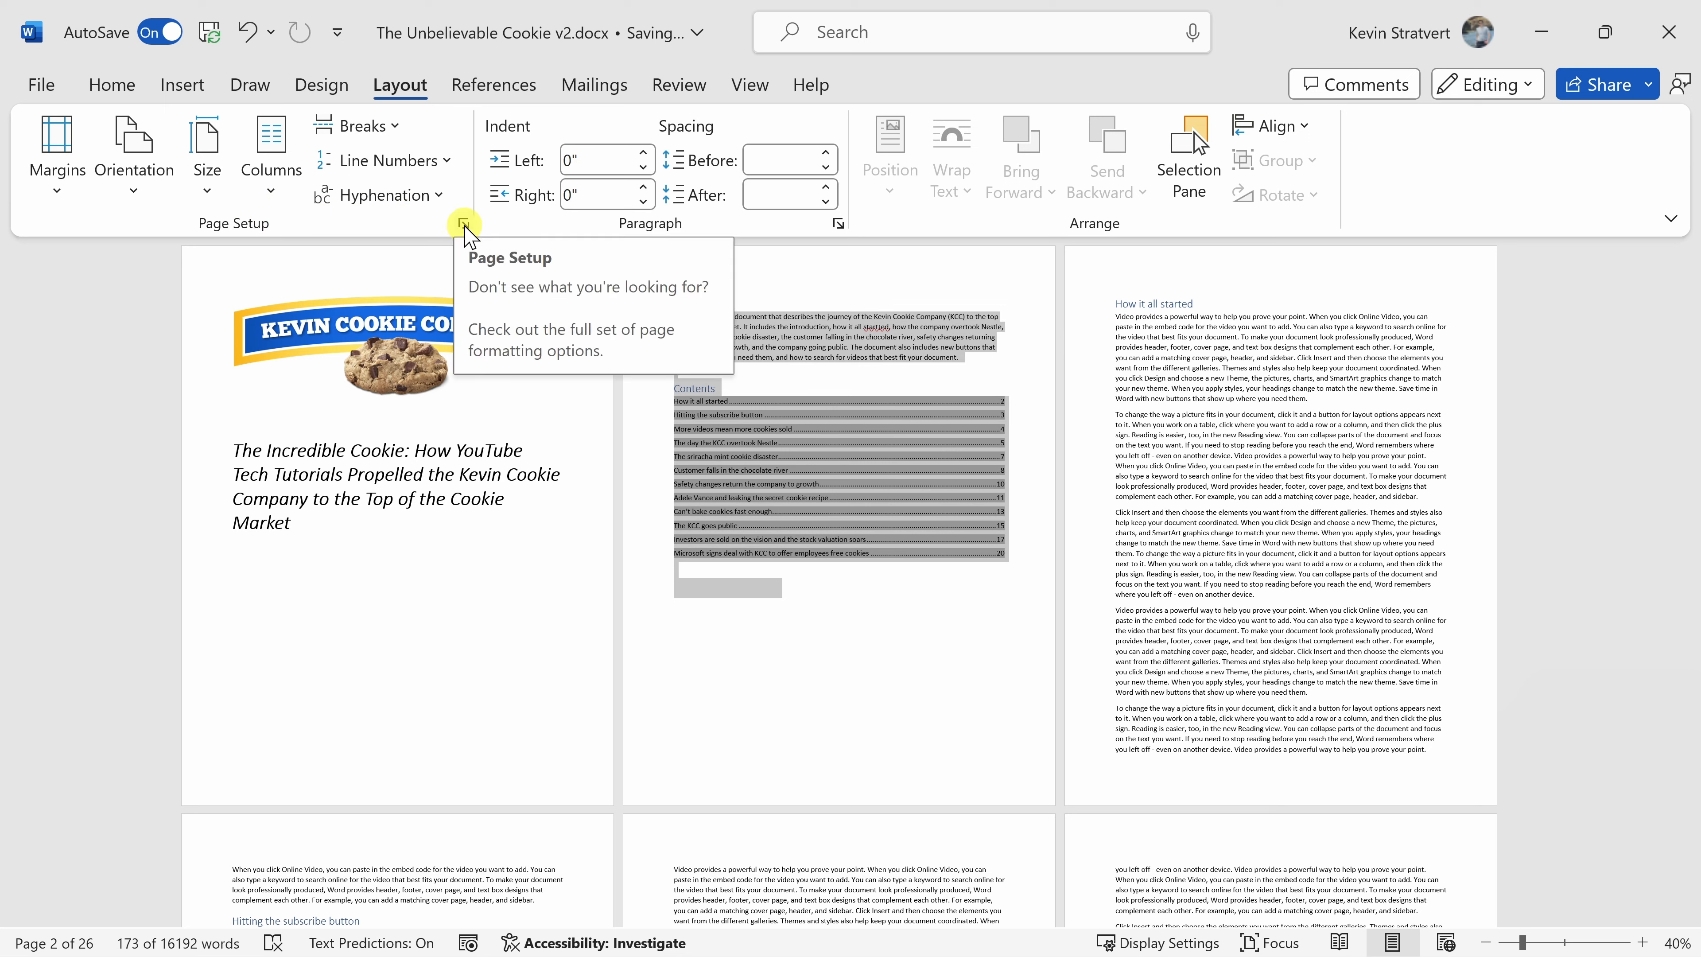
In Page Setup choose Landscape applied to Selected text only, leaving other pages portrait.
click(463, 224)
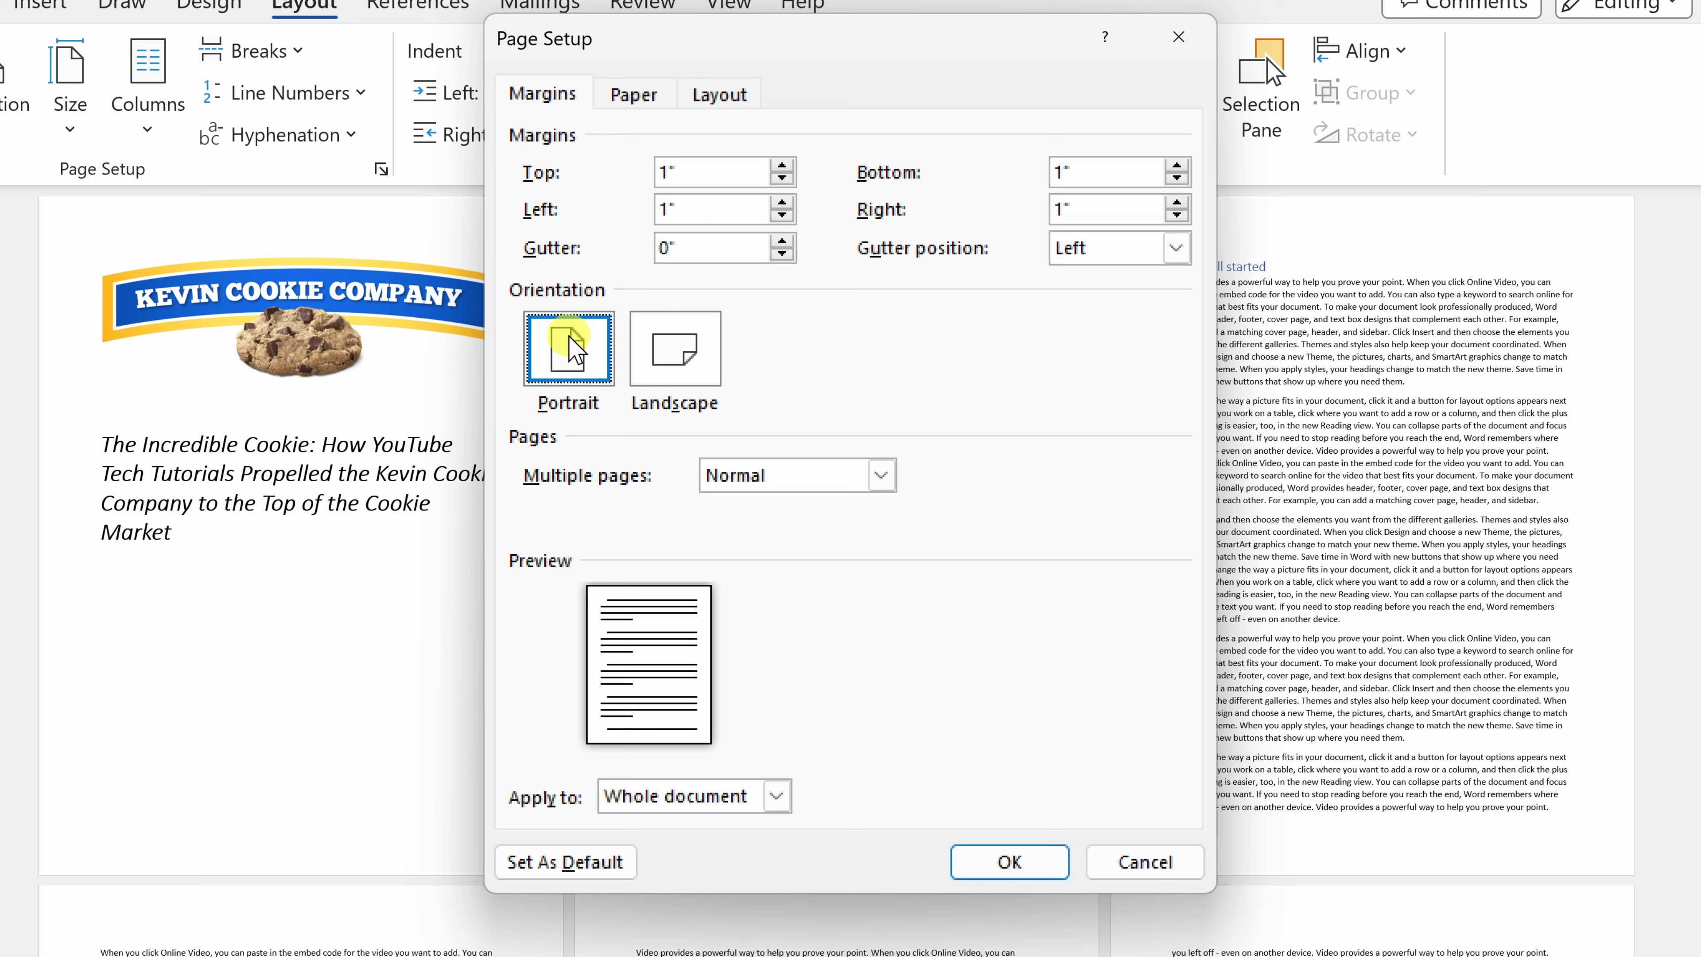
click(670, 349)
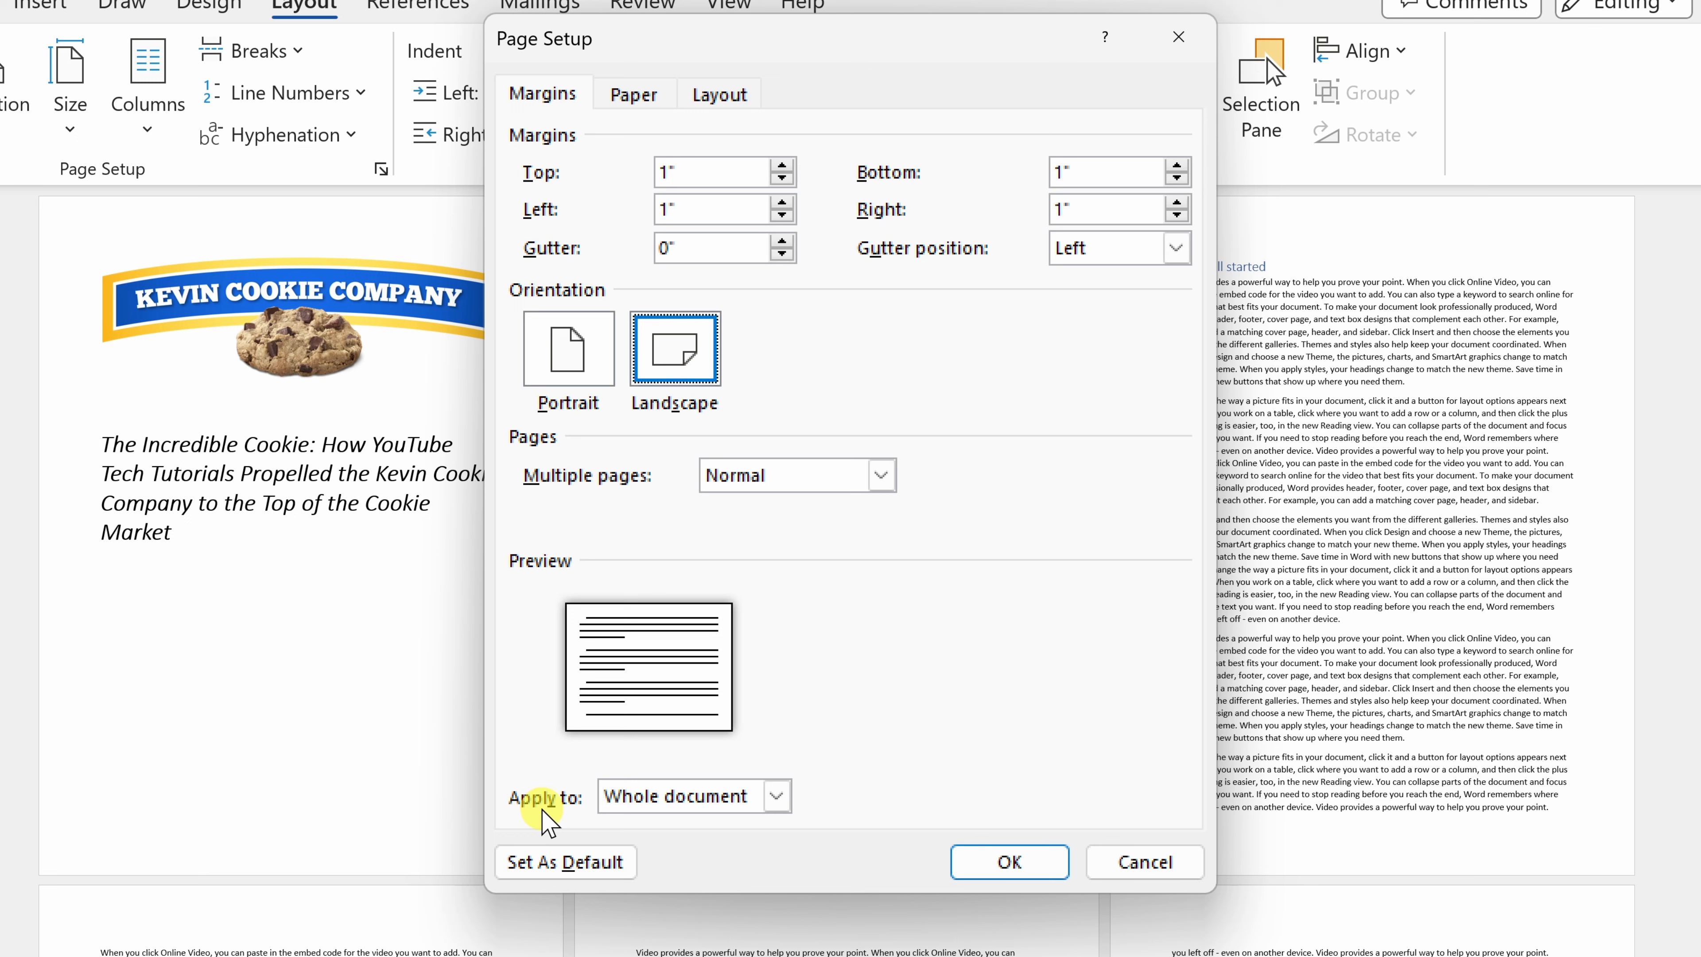
mouse_move(689, 808)
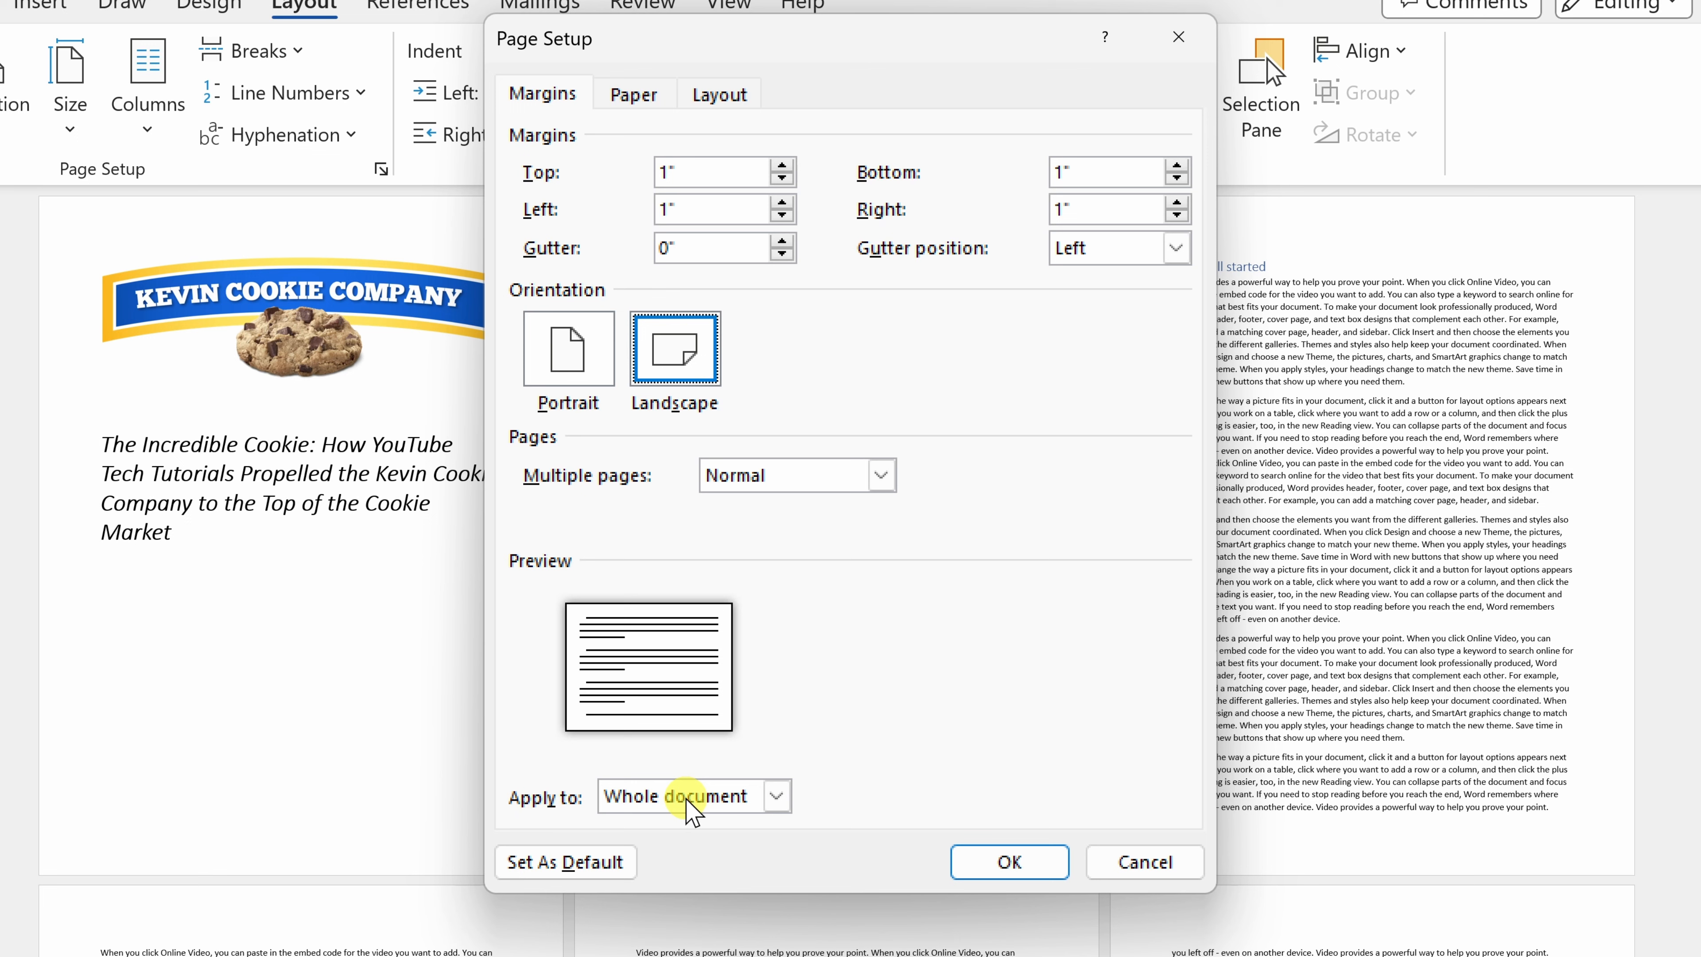
click(776, 795)
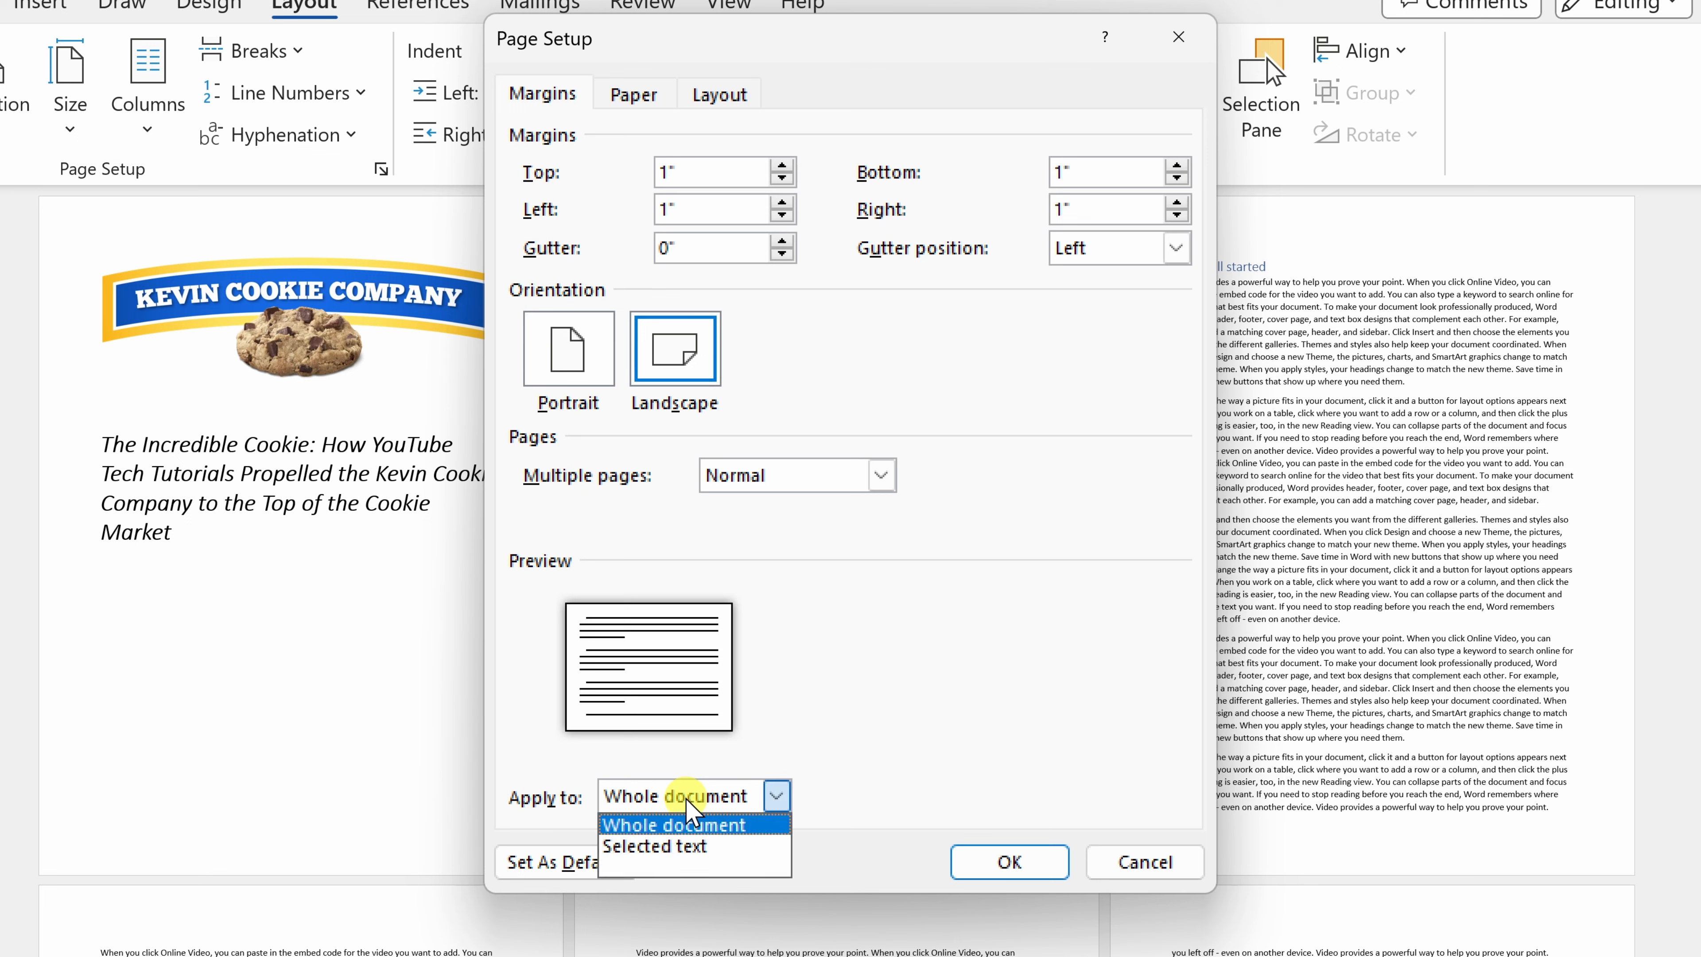
mouse_move(680, 847)
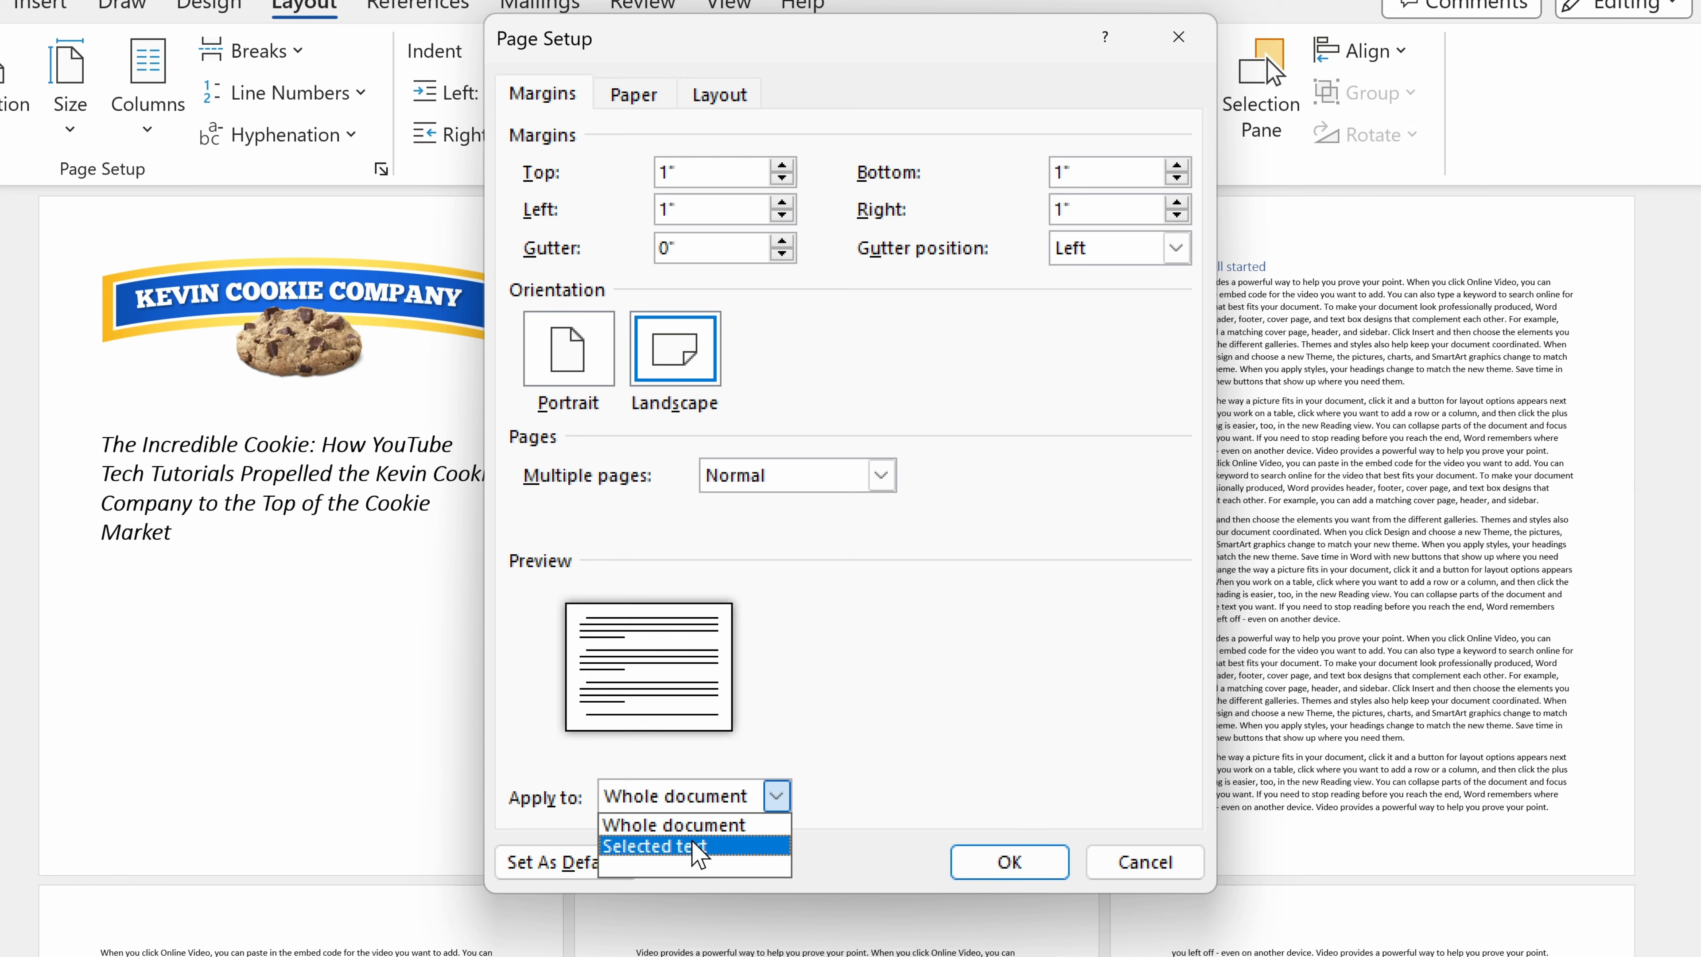
click(656, 846)
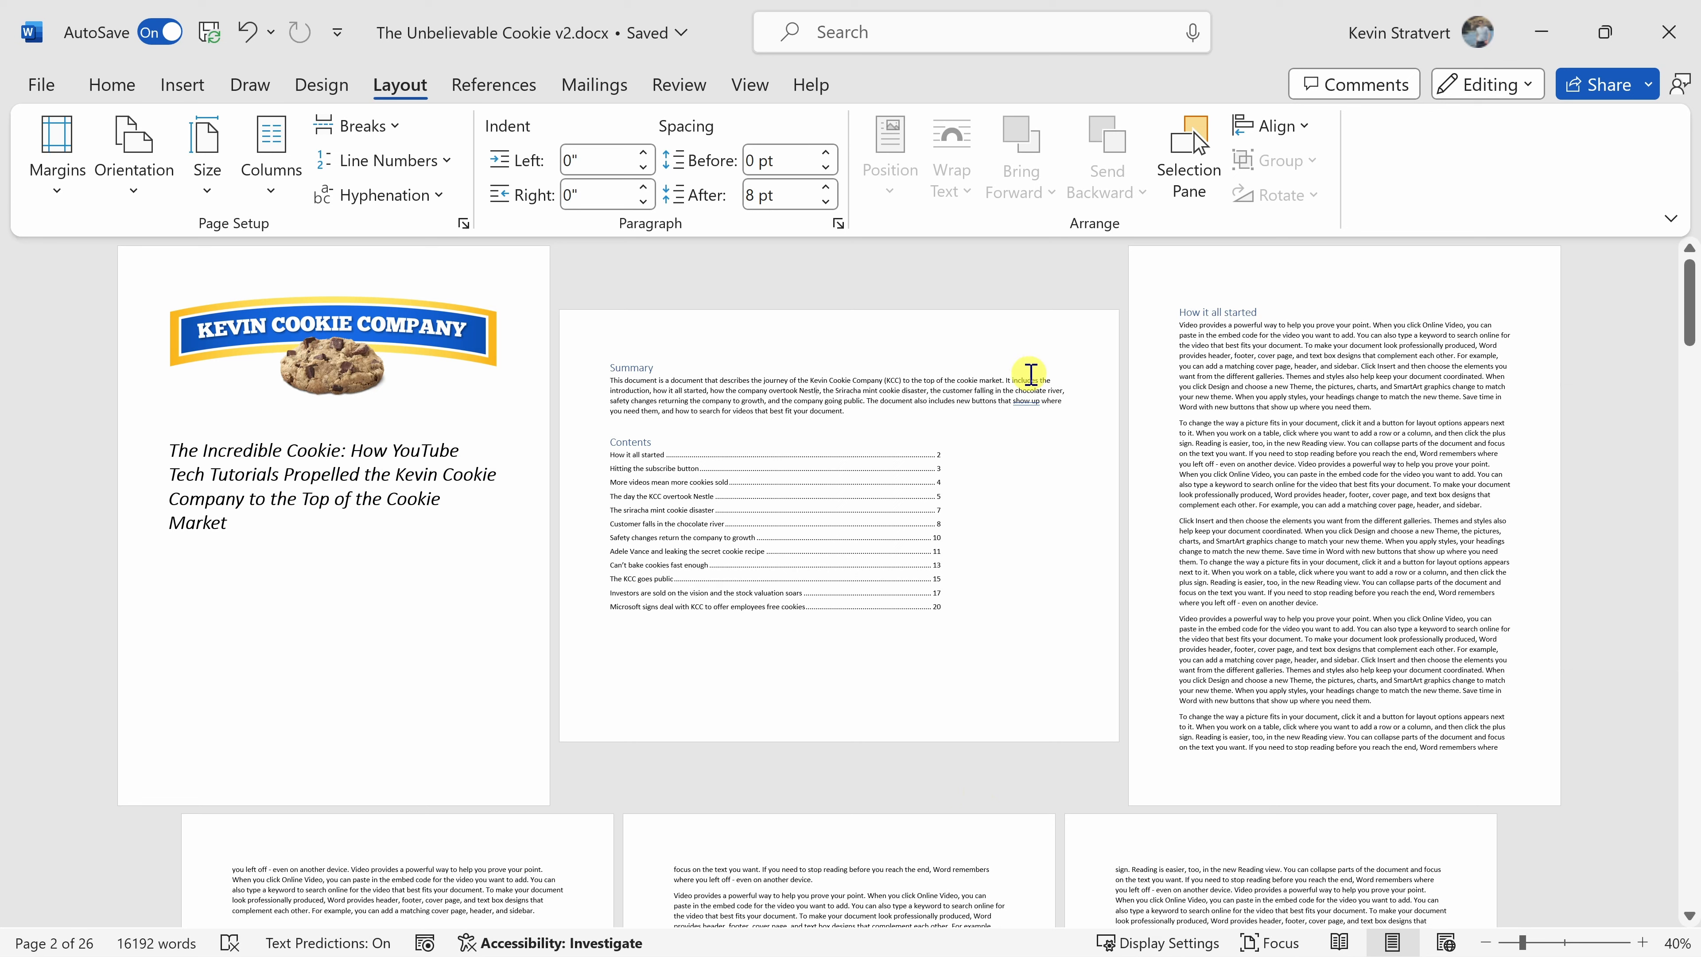
mouse_move(975, 376)
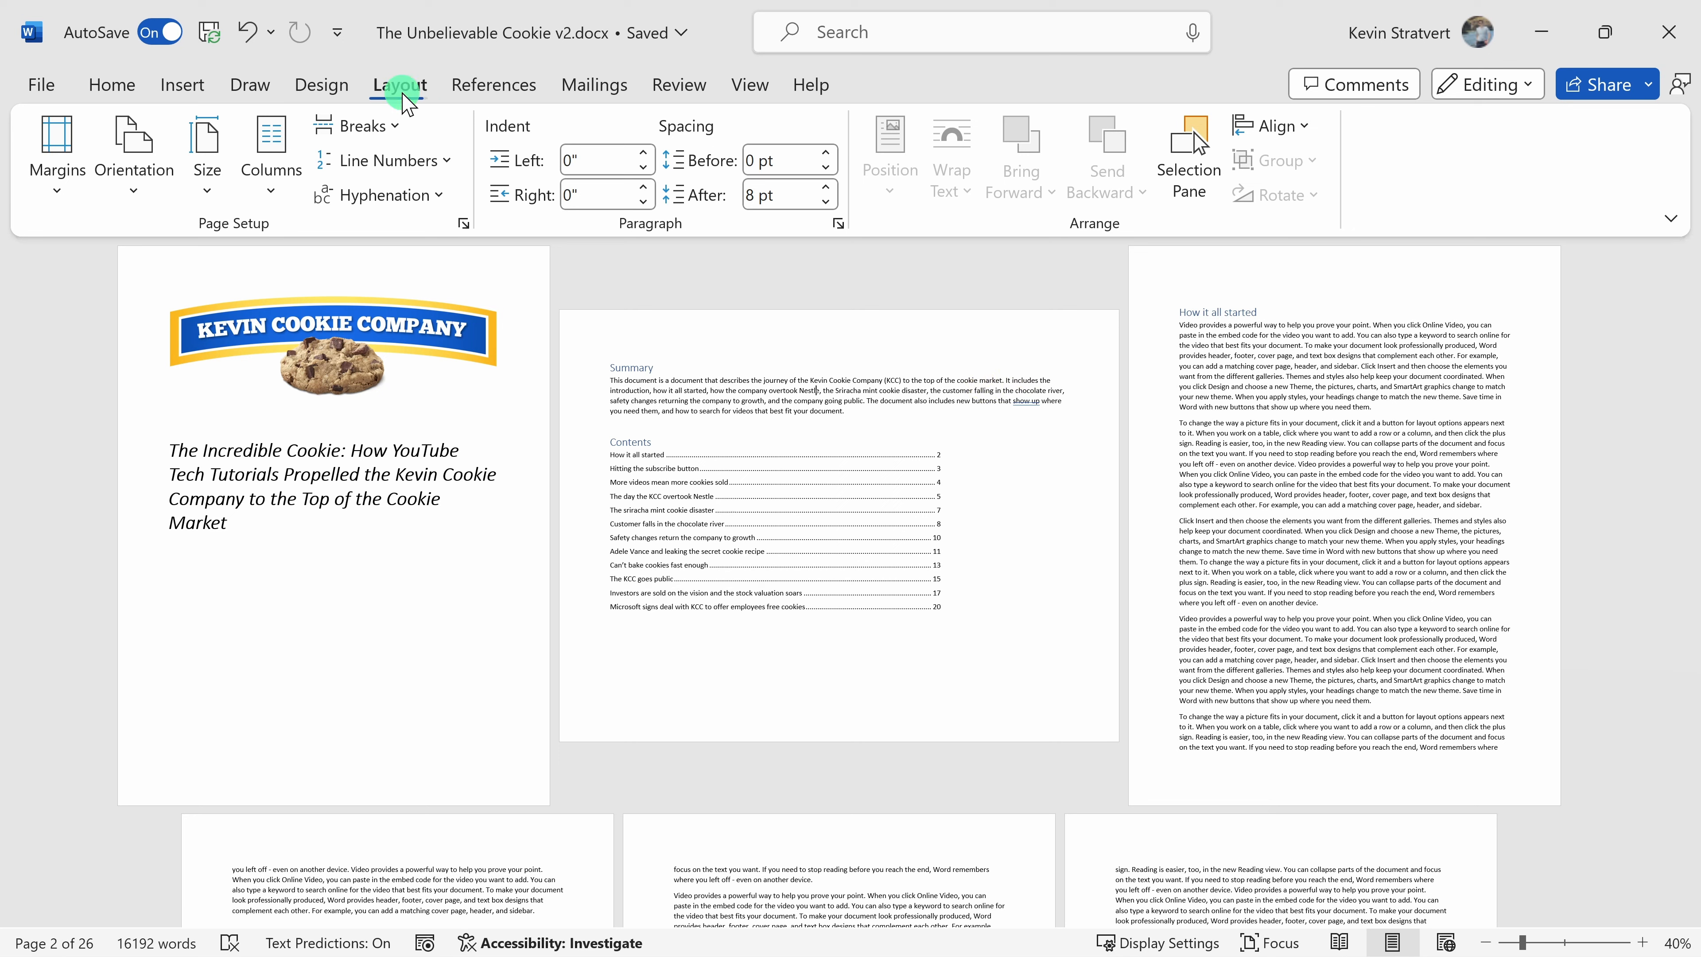
click(134, 151)
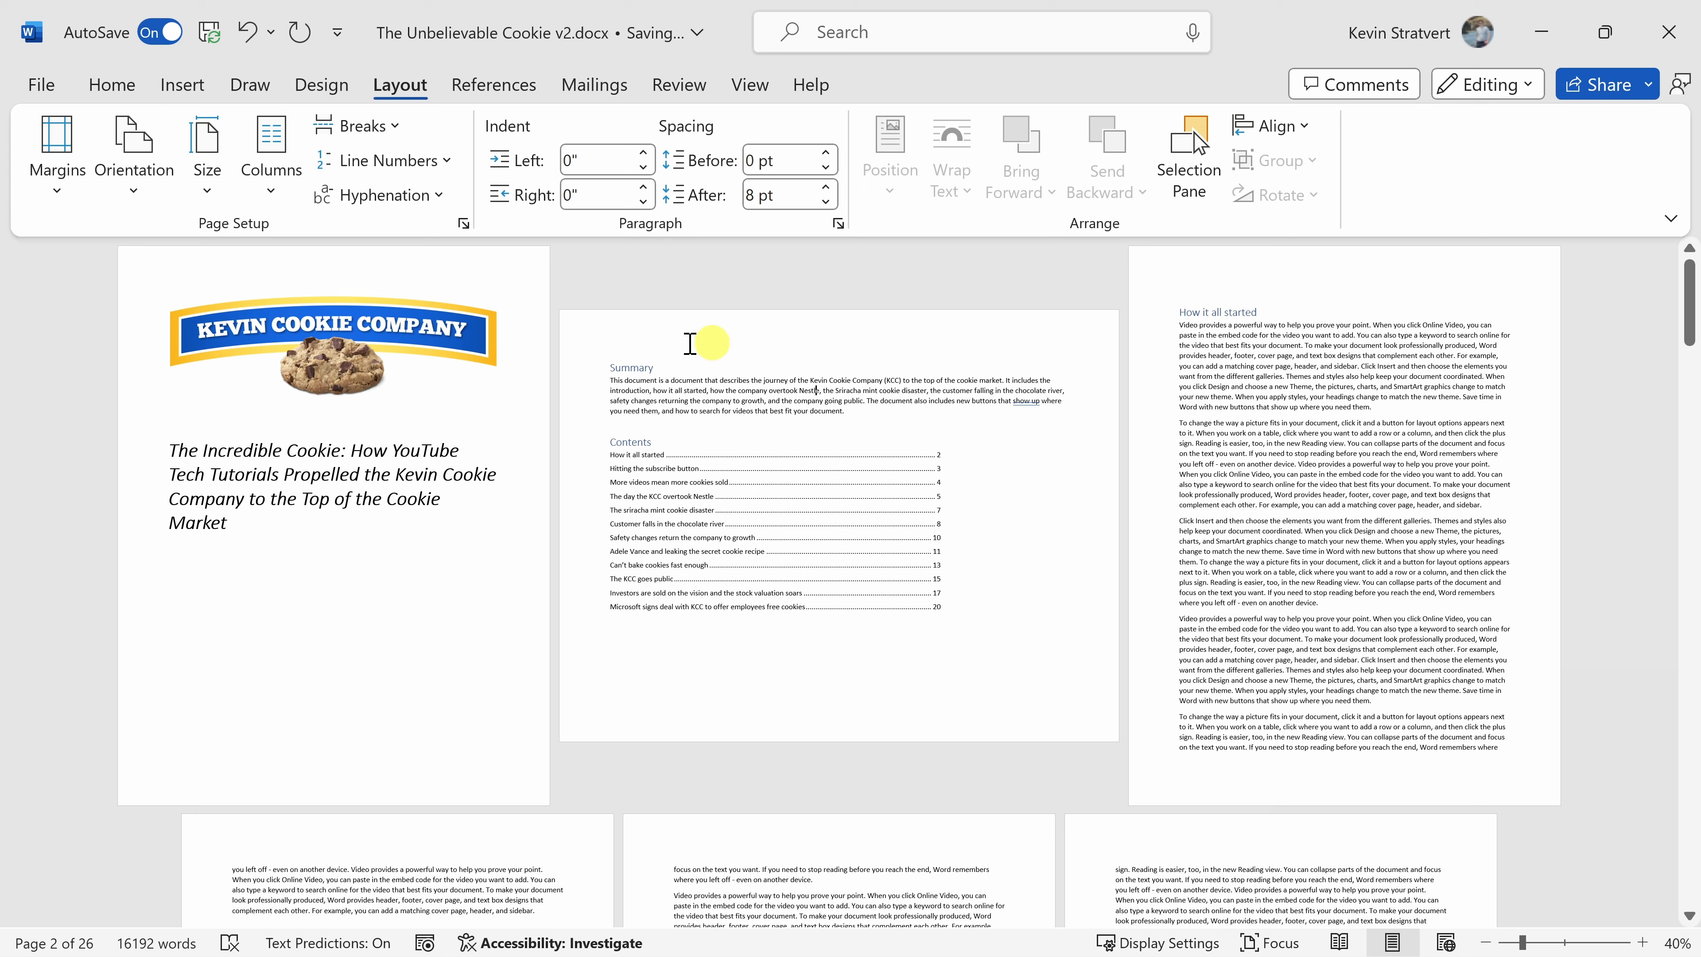
Scroll down the document to the body text pages around page 23.
scroll(down, 3)
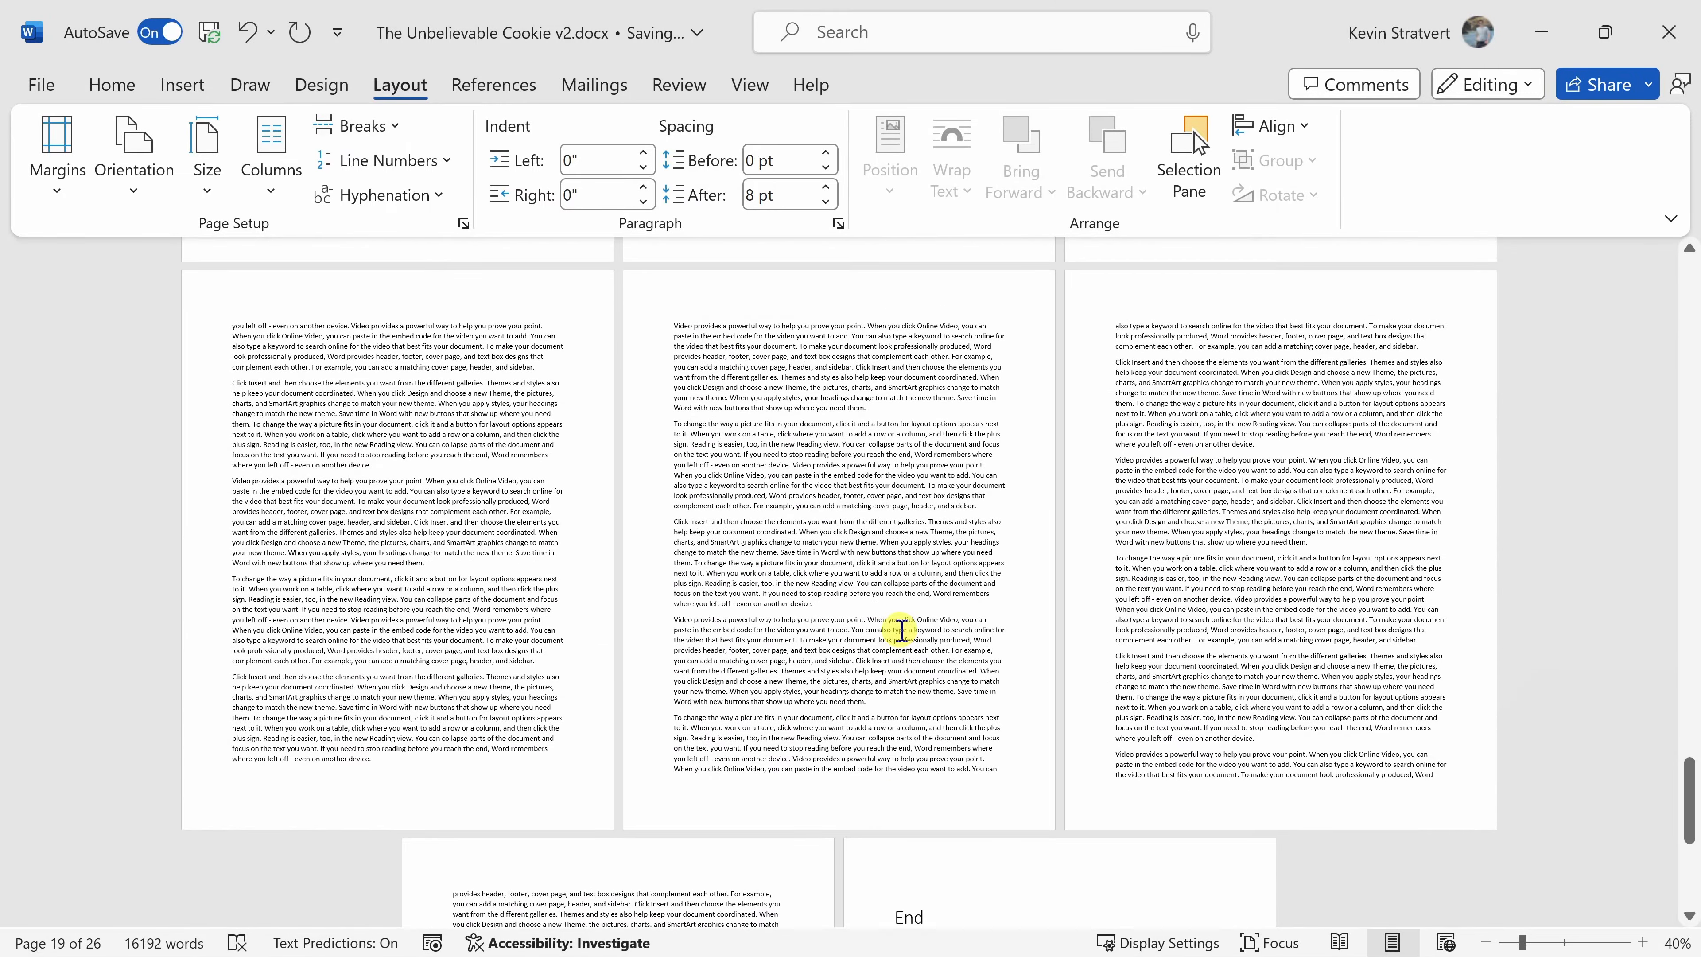
scroll(down, 3)
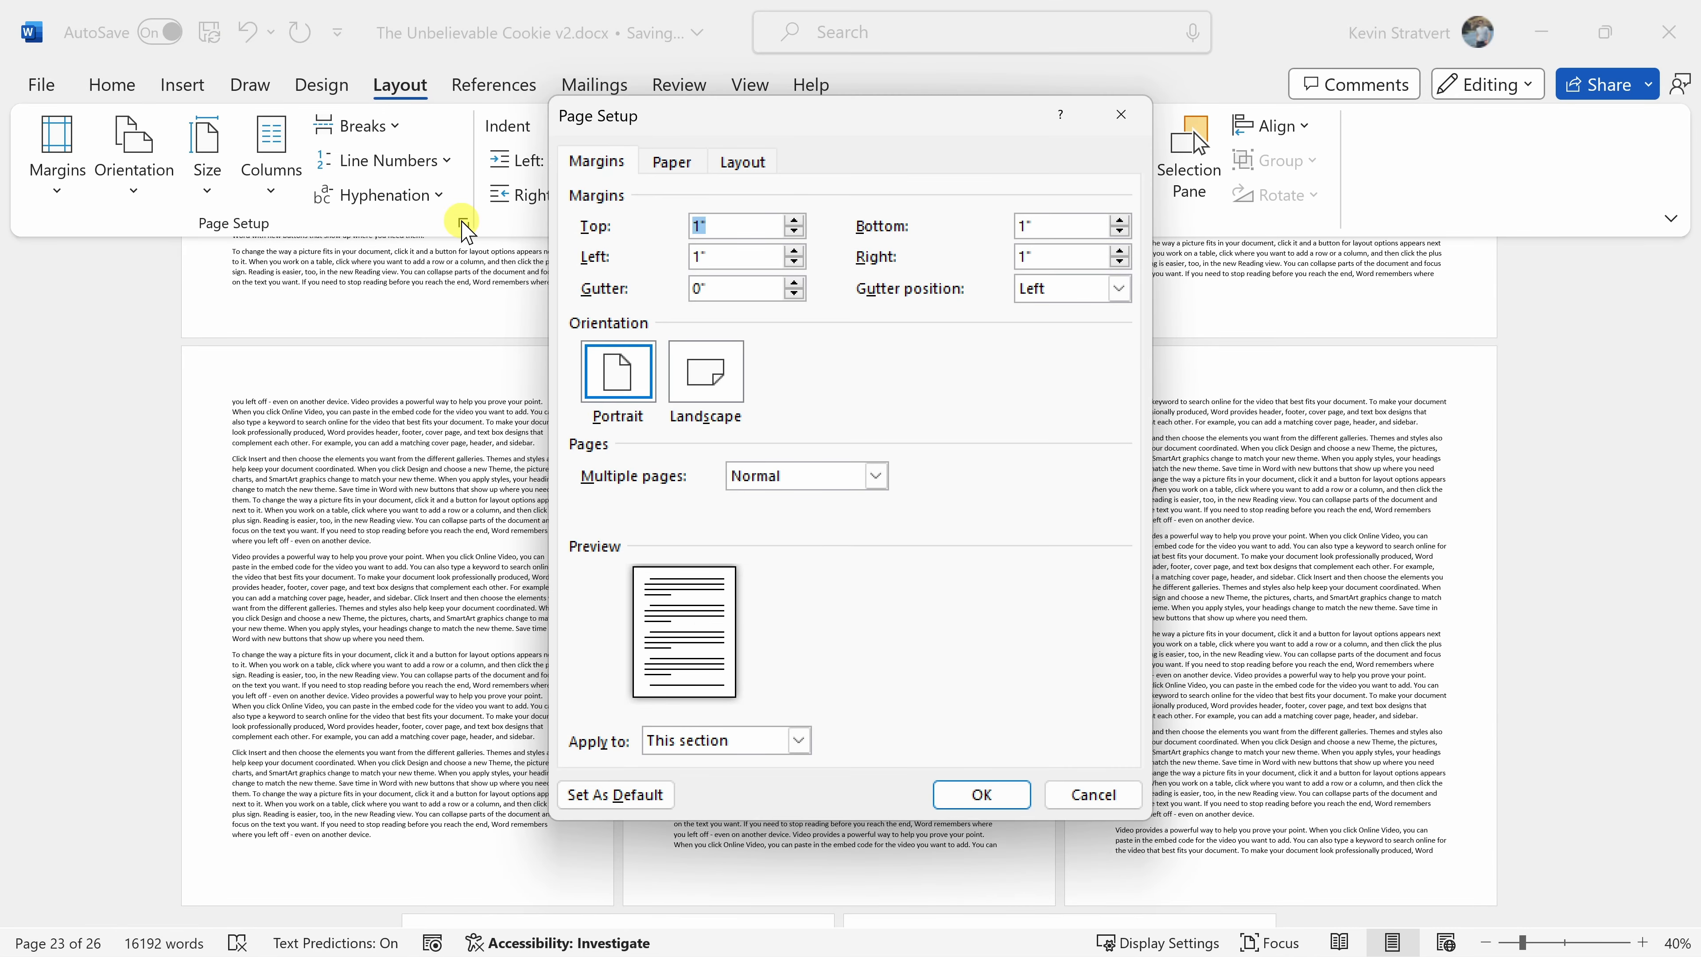
click(706, 371)
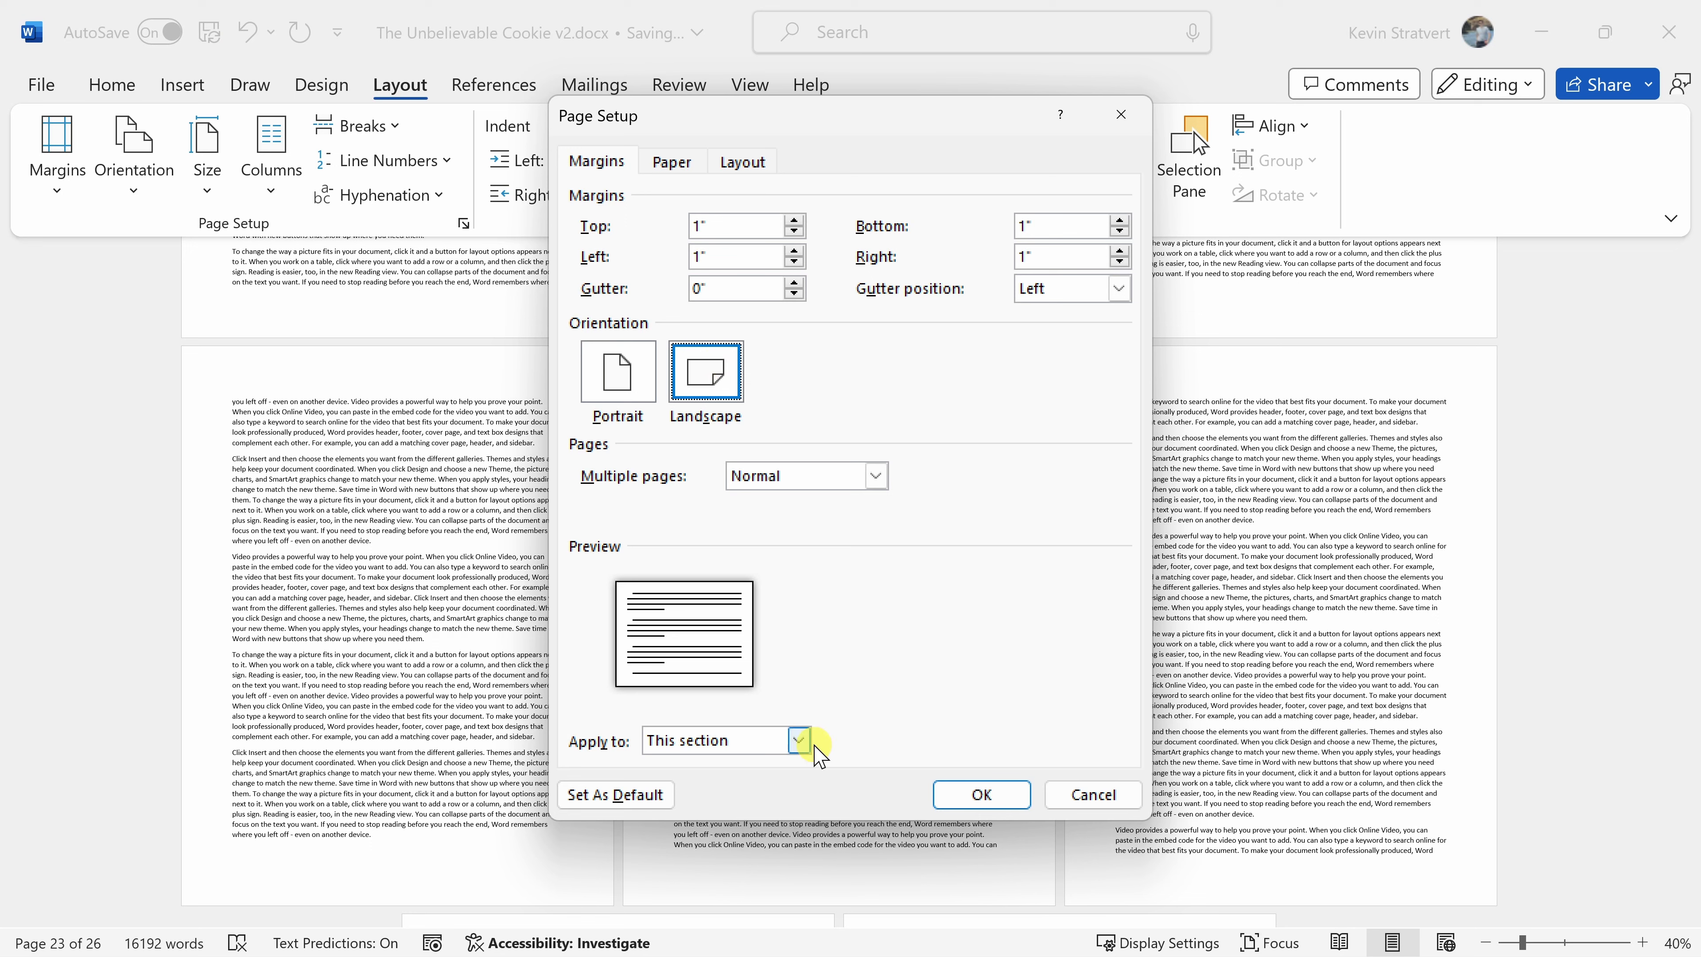
click(799, 740)
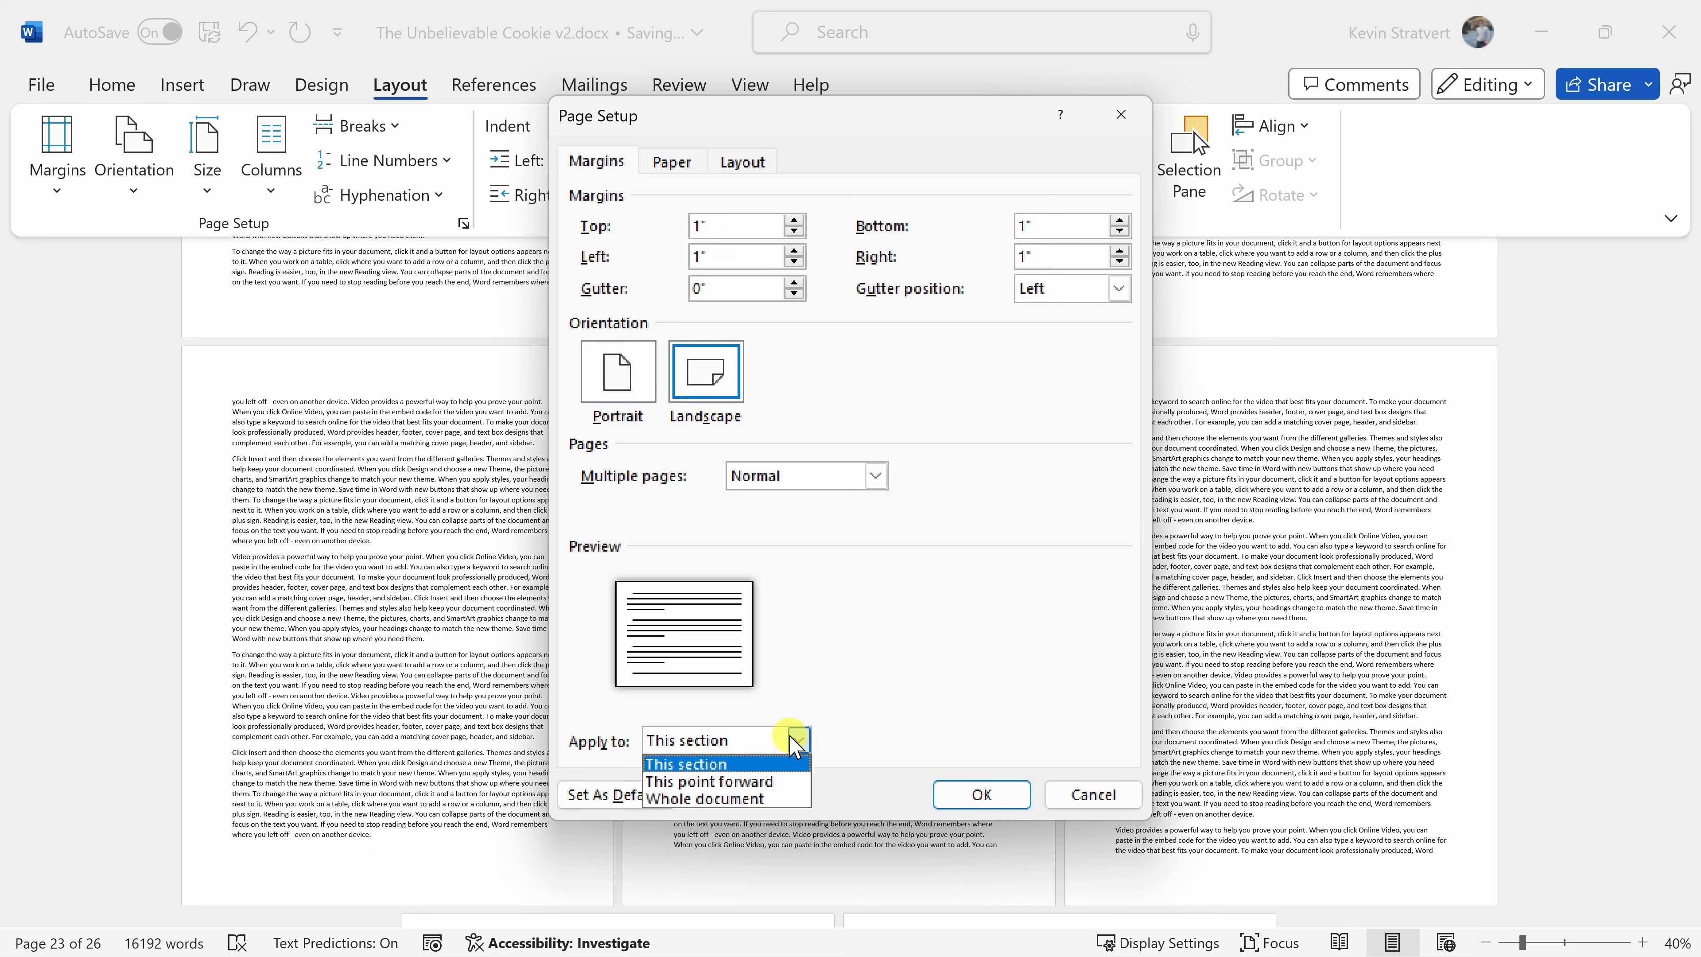
mouse_move(739, 785)
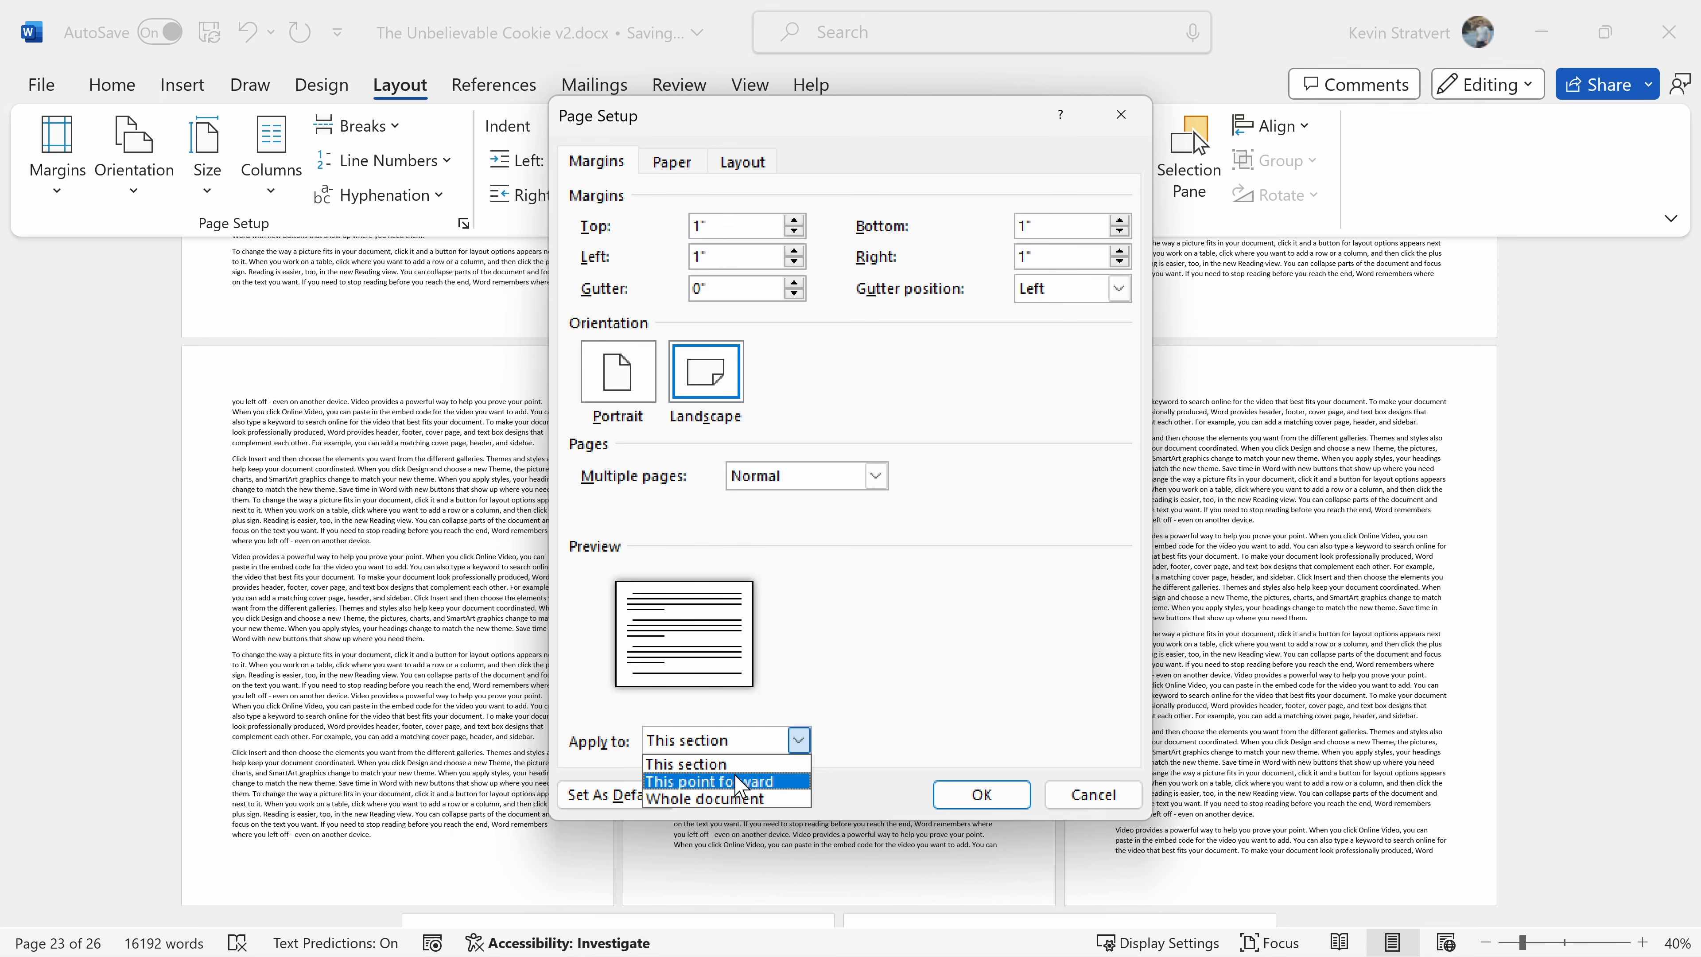
click(981, 794)
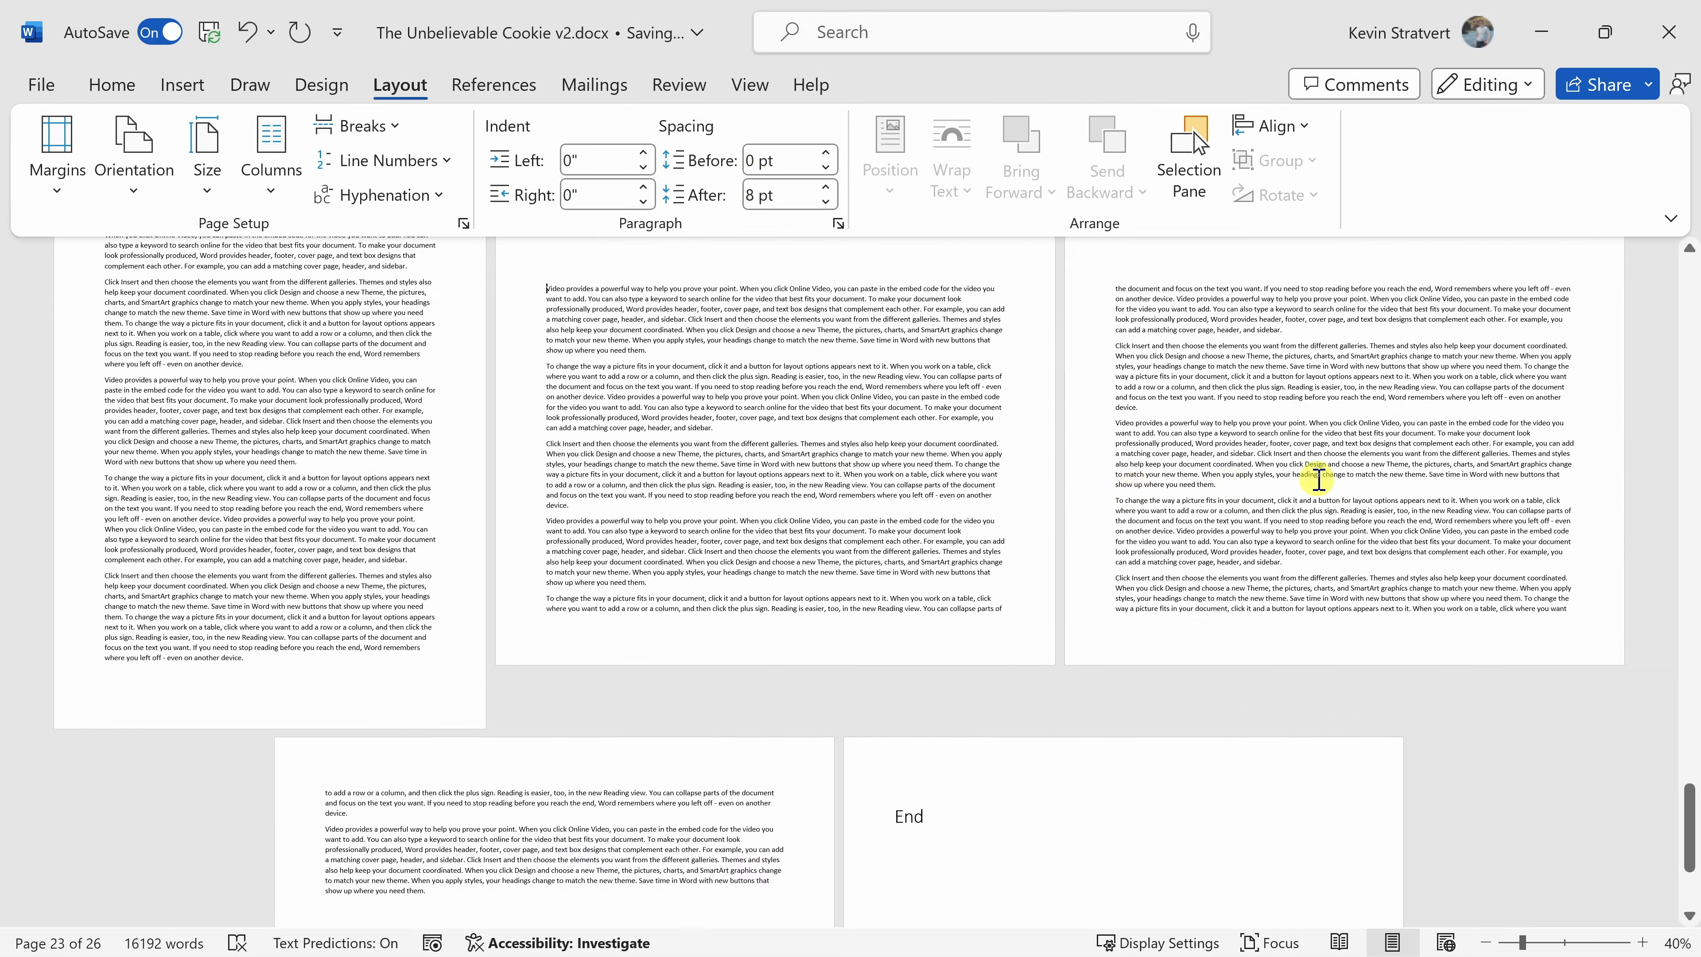
scroll(down, 3)
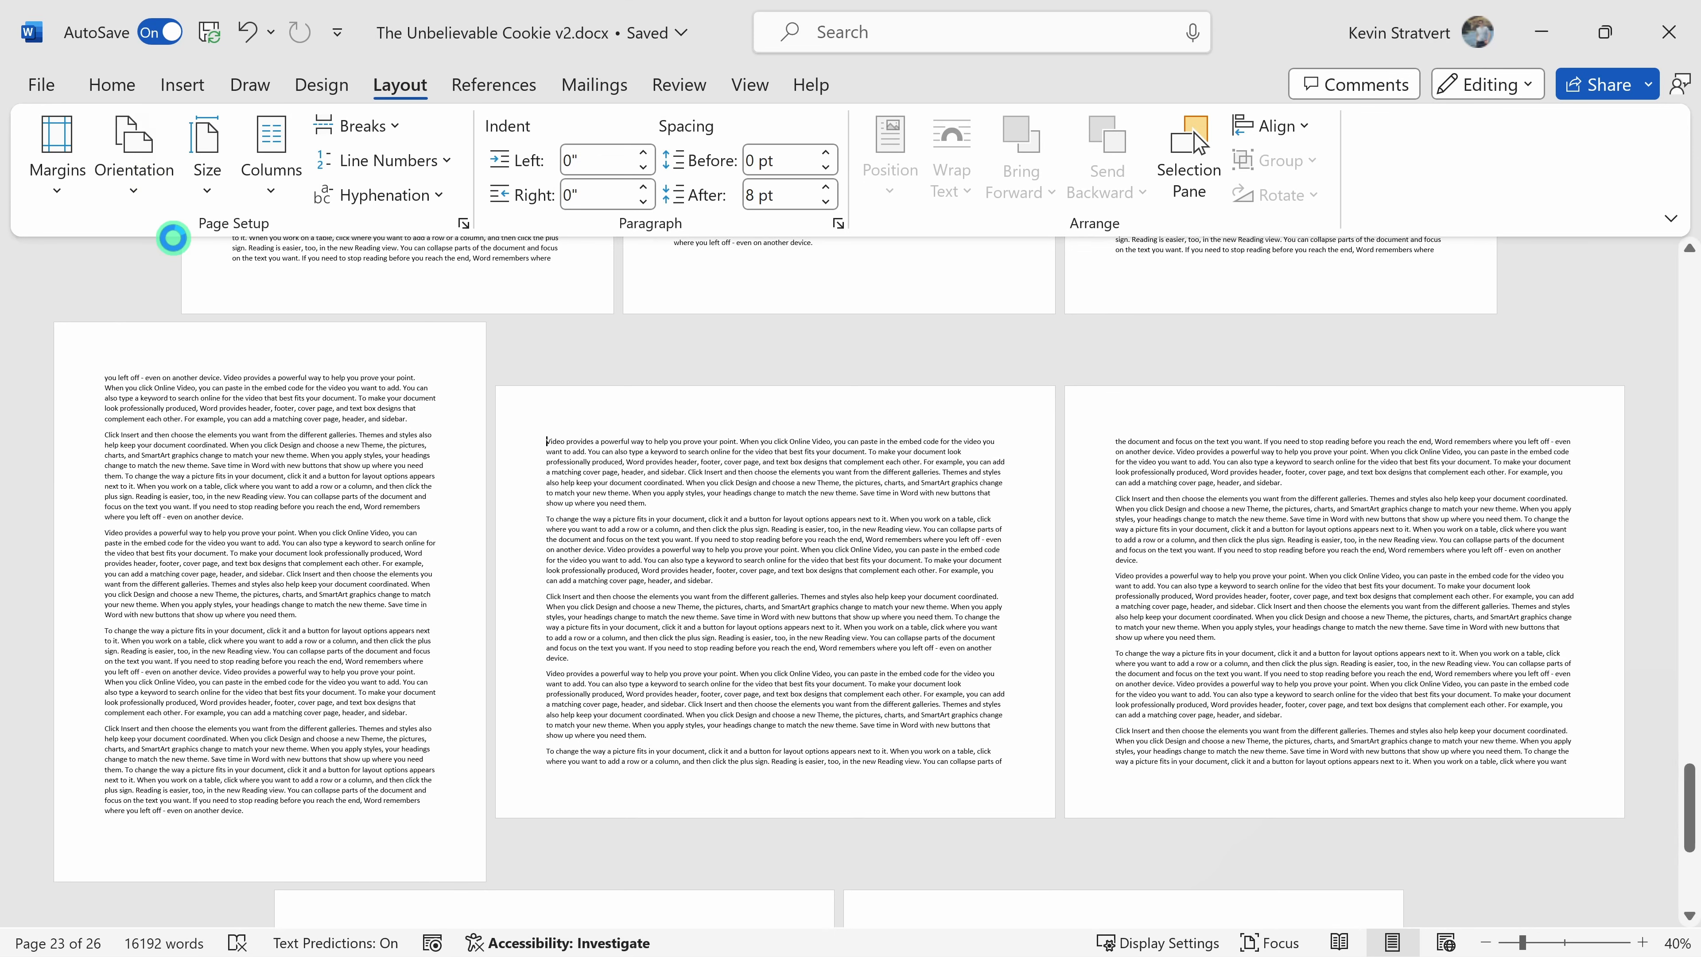
scroll(down, 3)
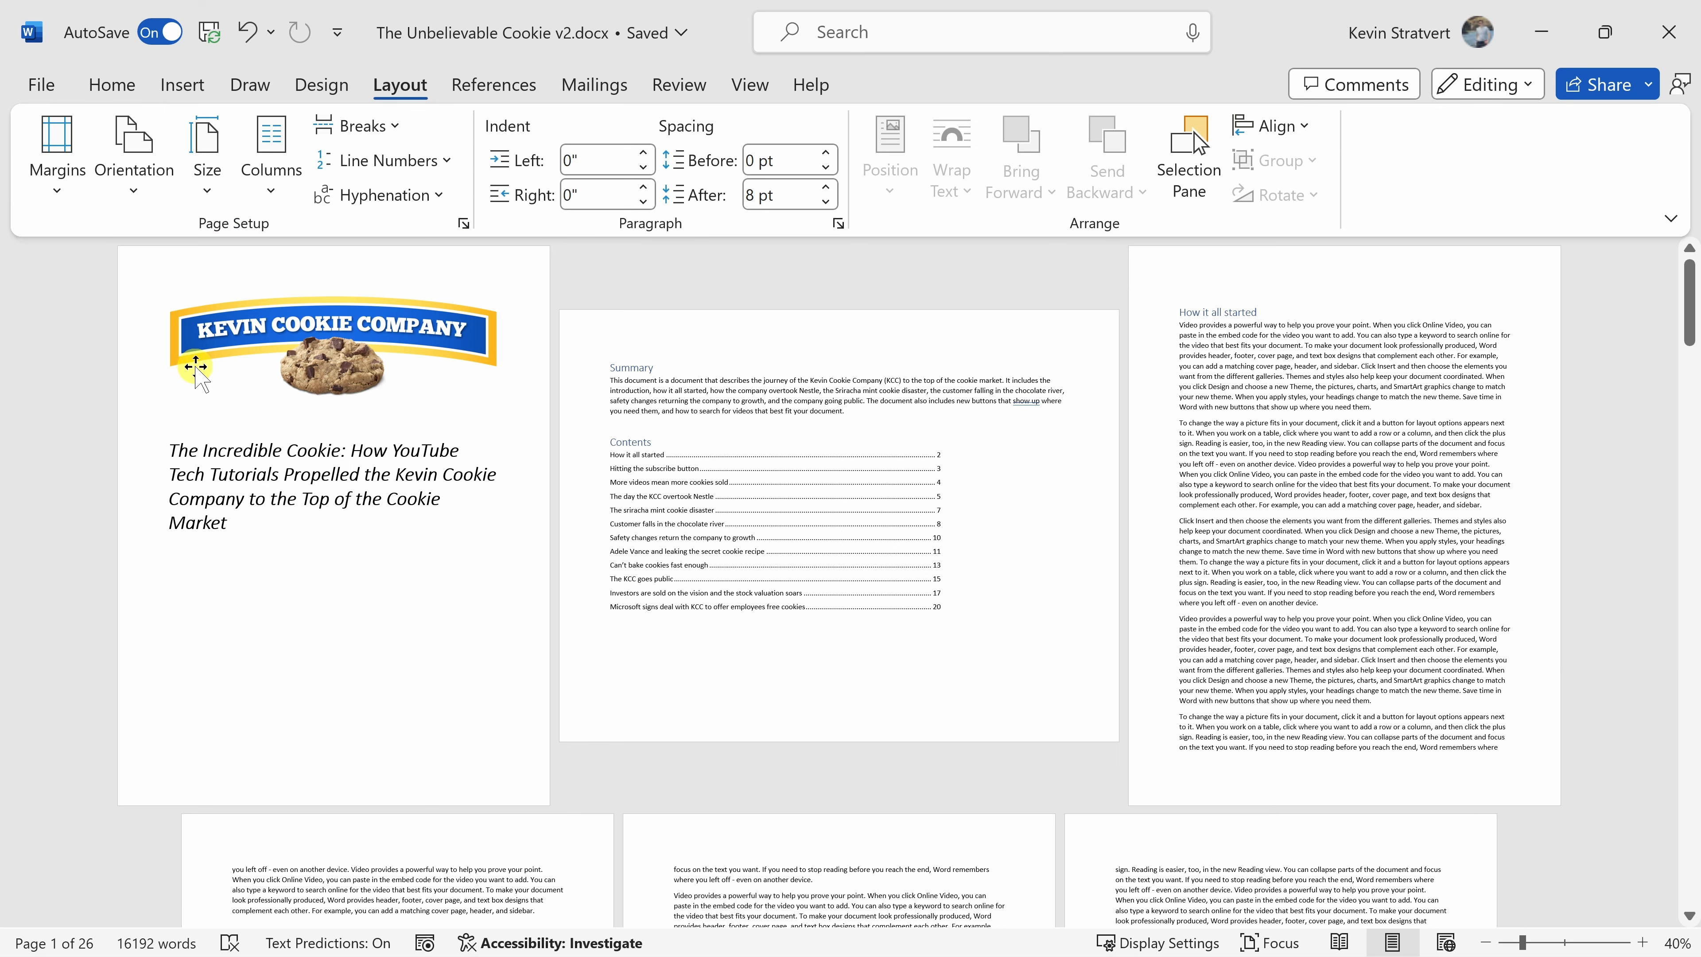
mouse_move(1091, 470)
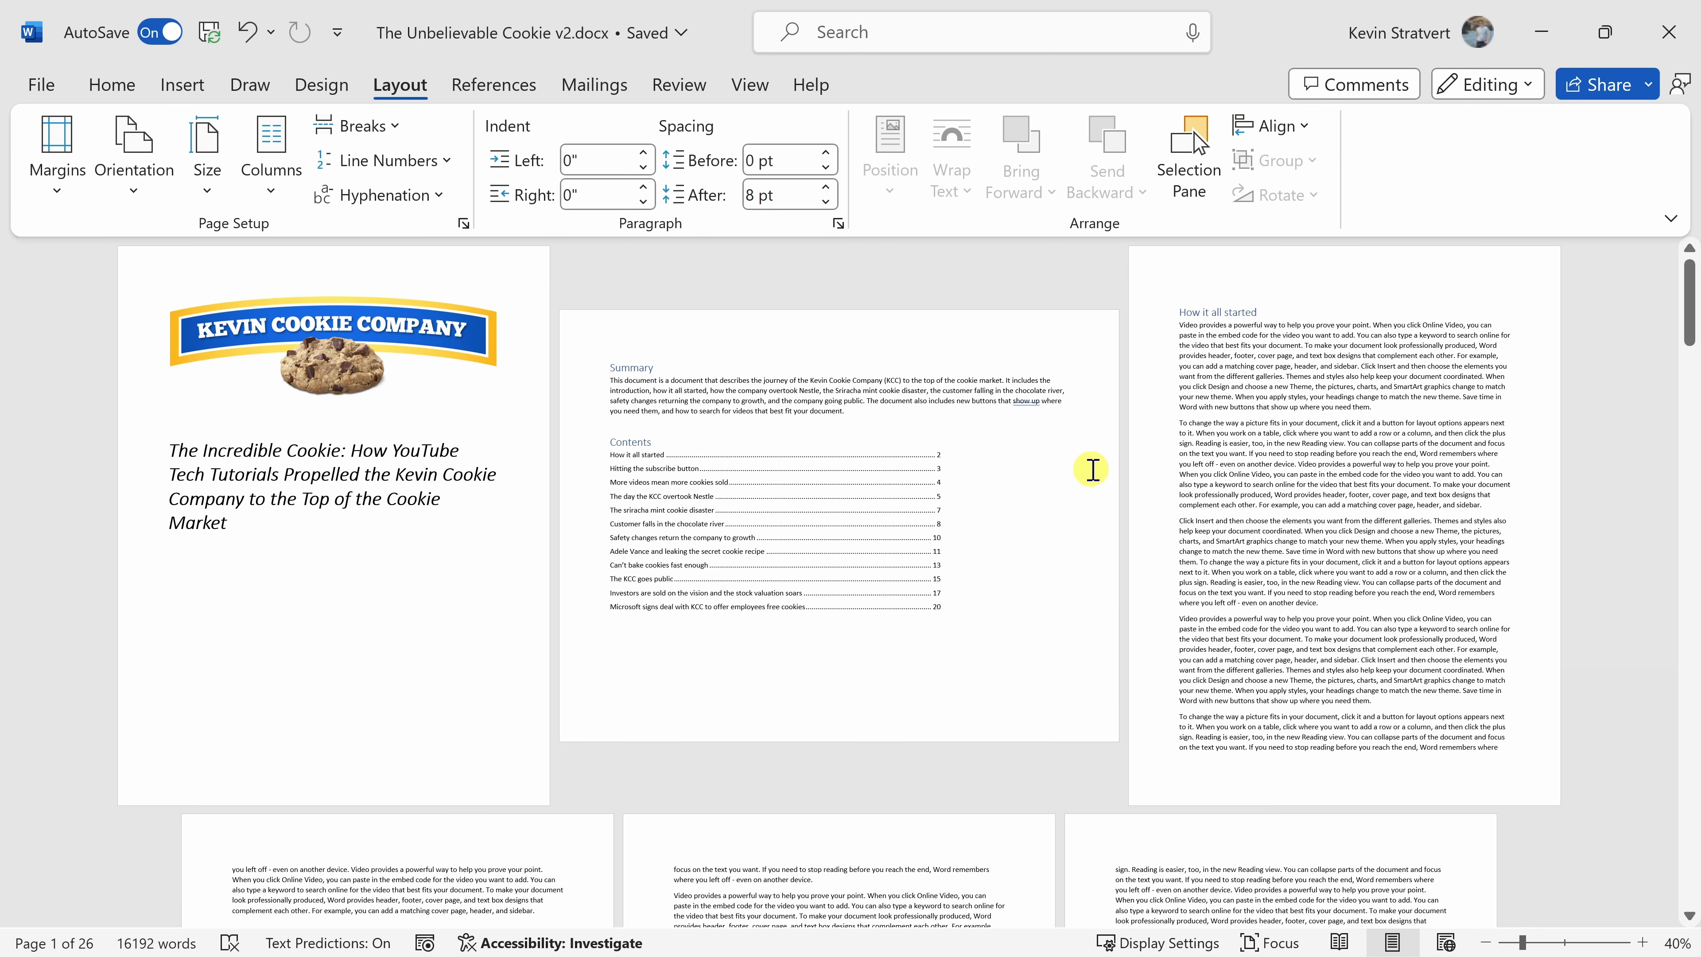
mouse_move(1183, 553)
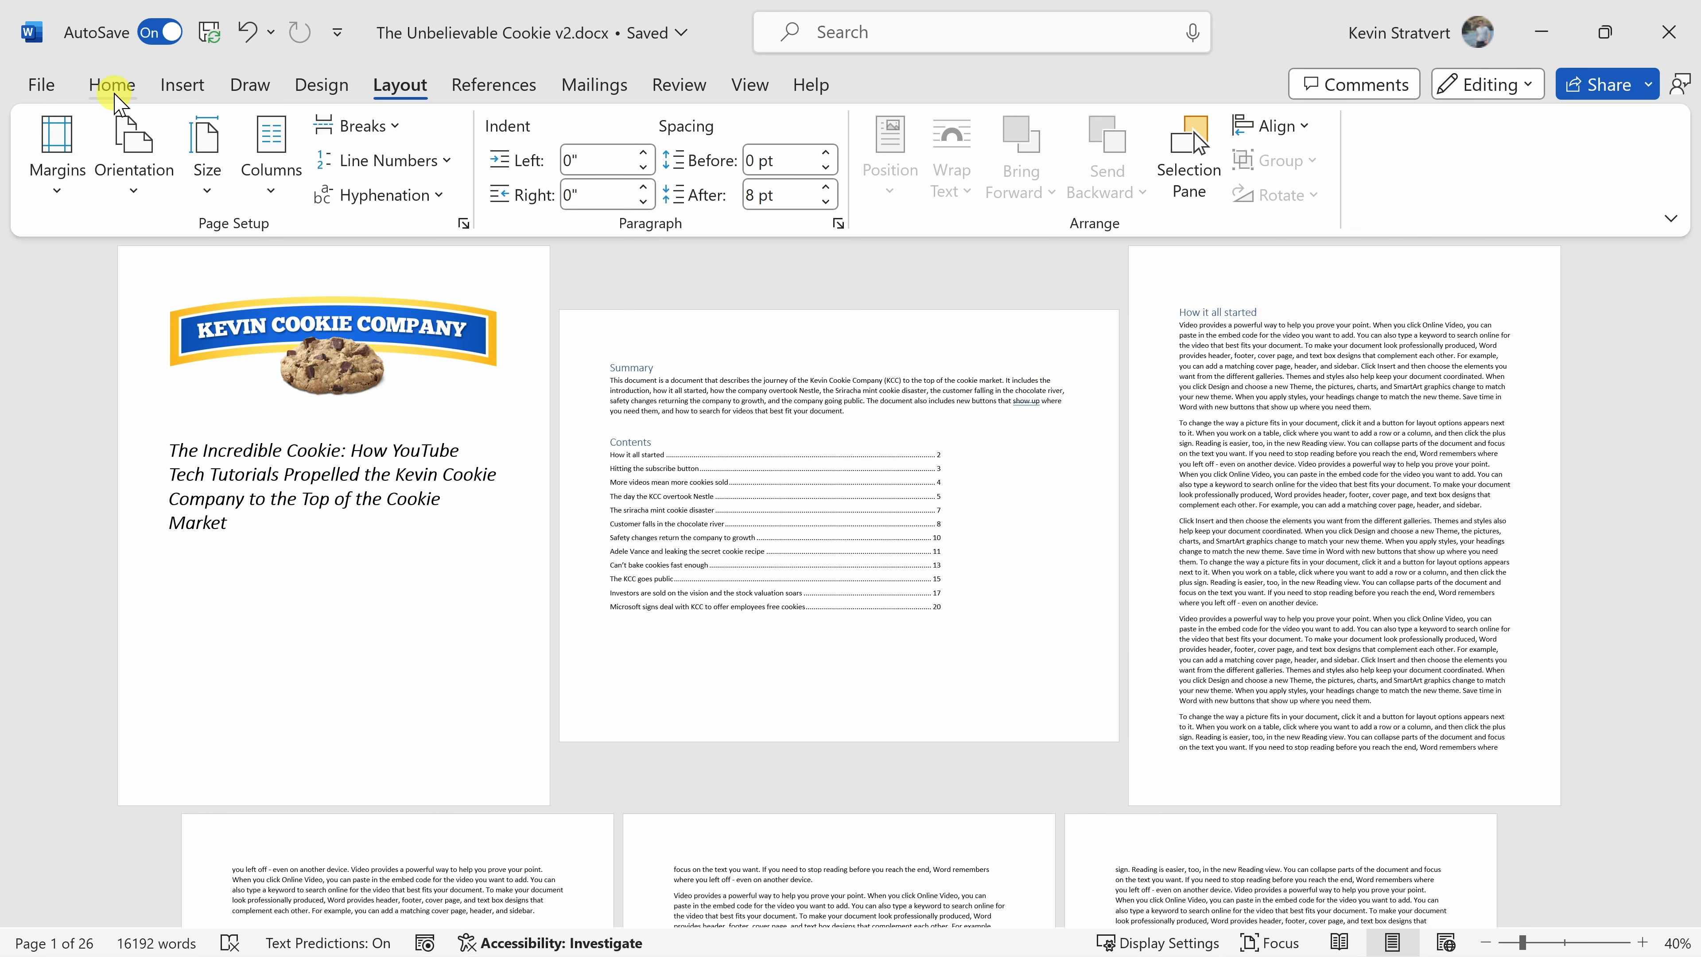
Turn on Show/Hide ¶ so page and section break markers become visible.
click(112, 85)
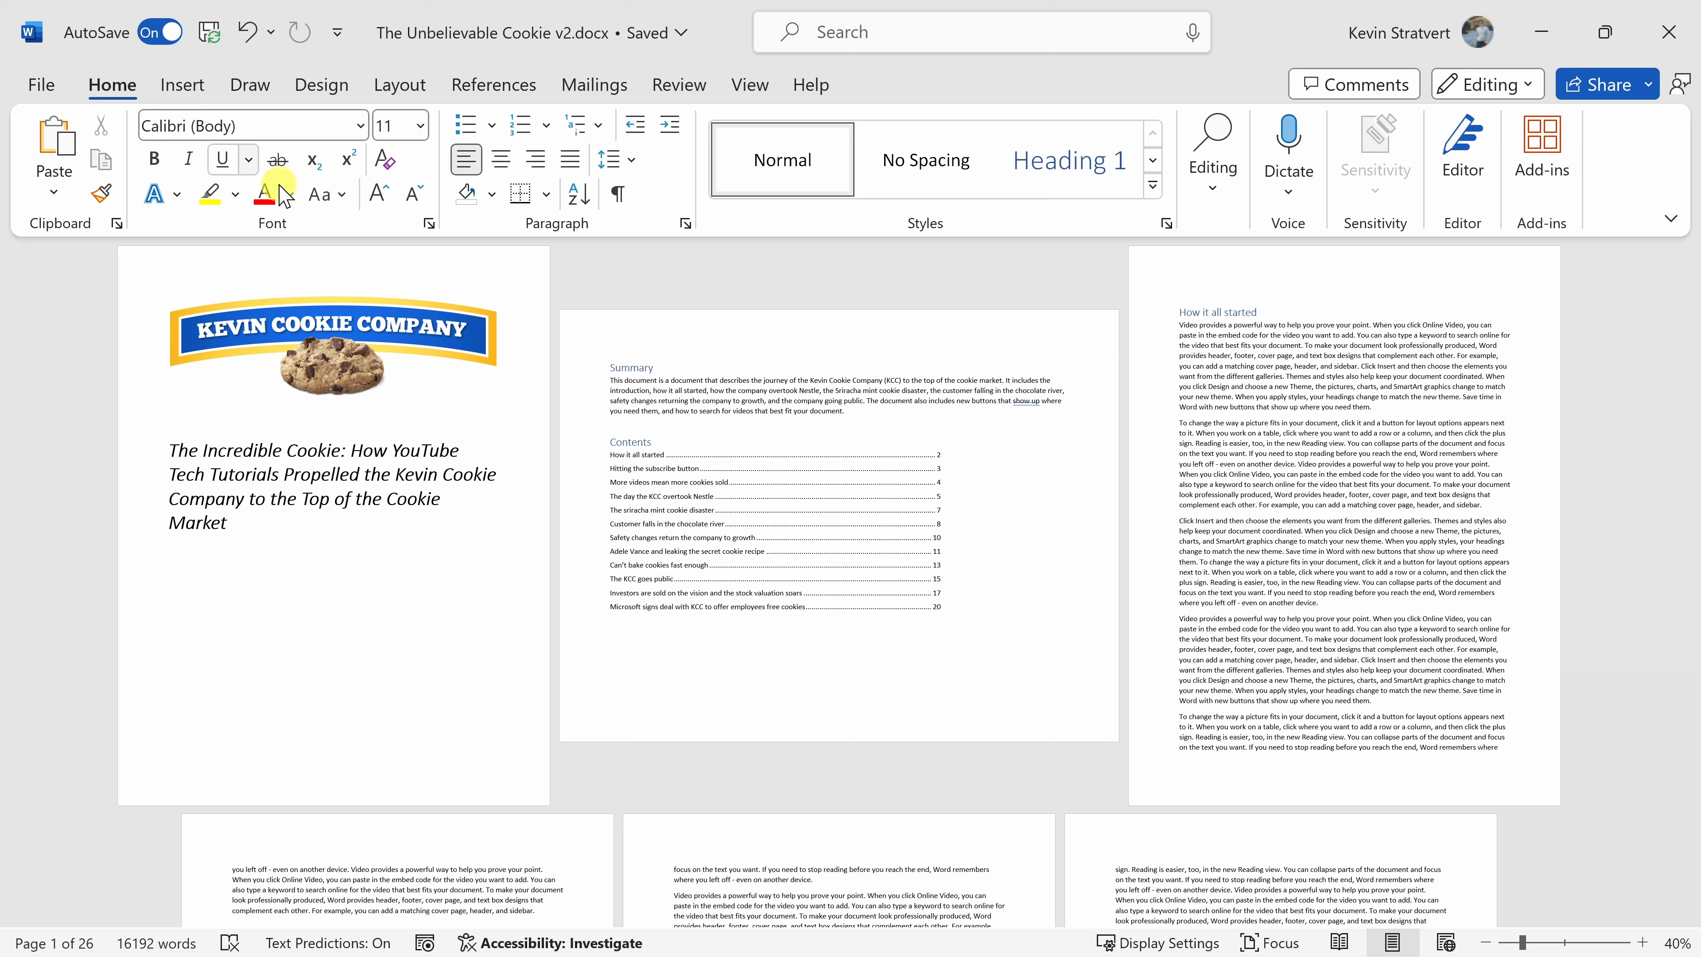
mouse_move(618, 194)
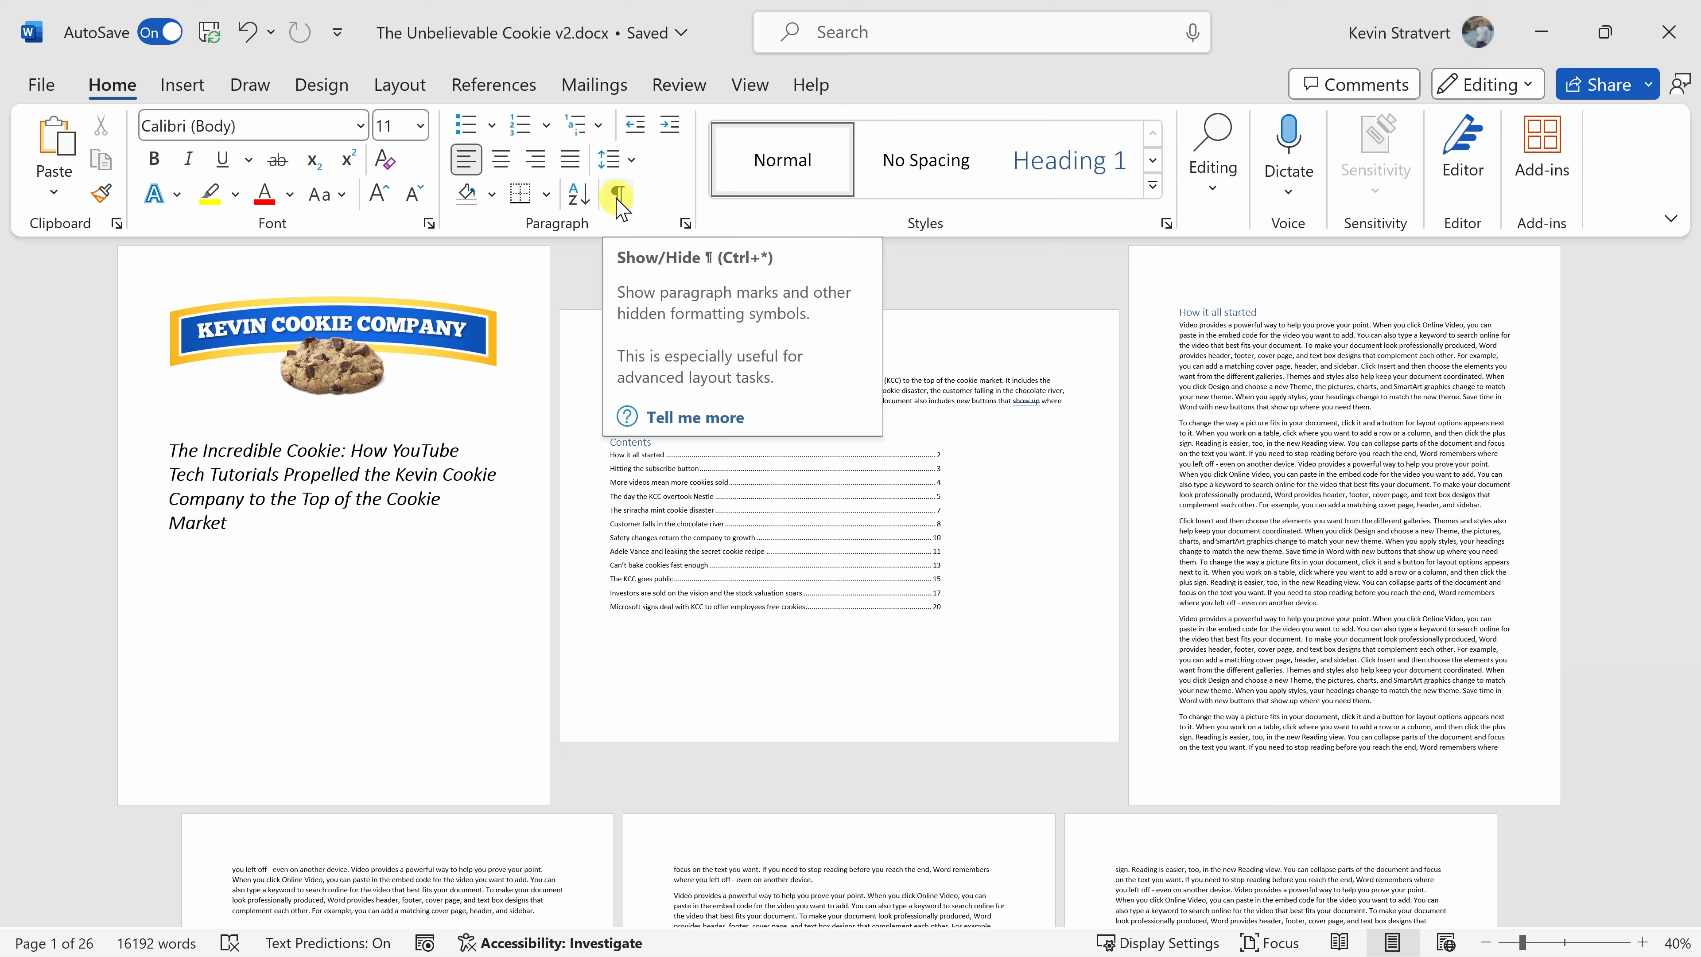
click(616, 194)
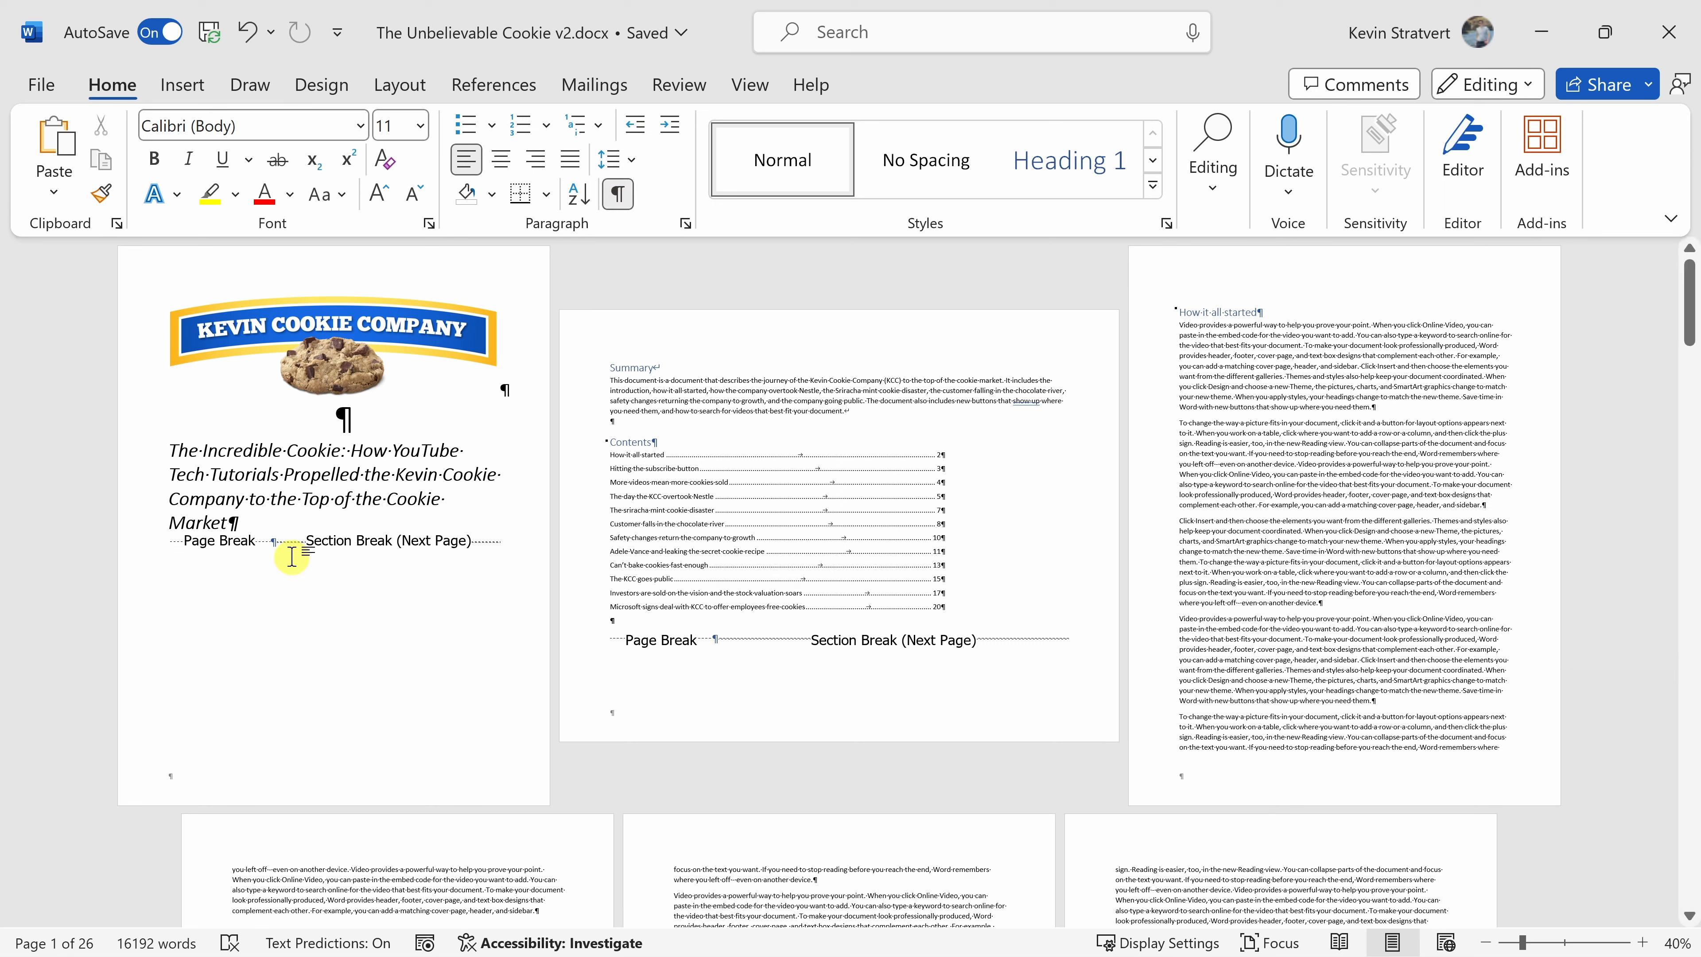
mouse_move(456, 542)
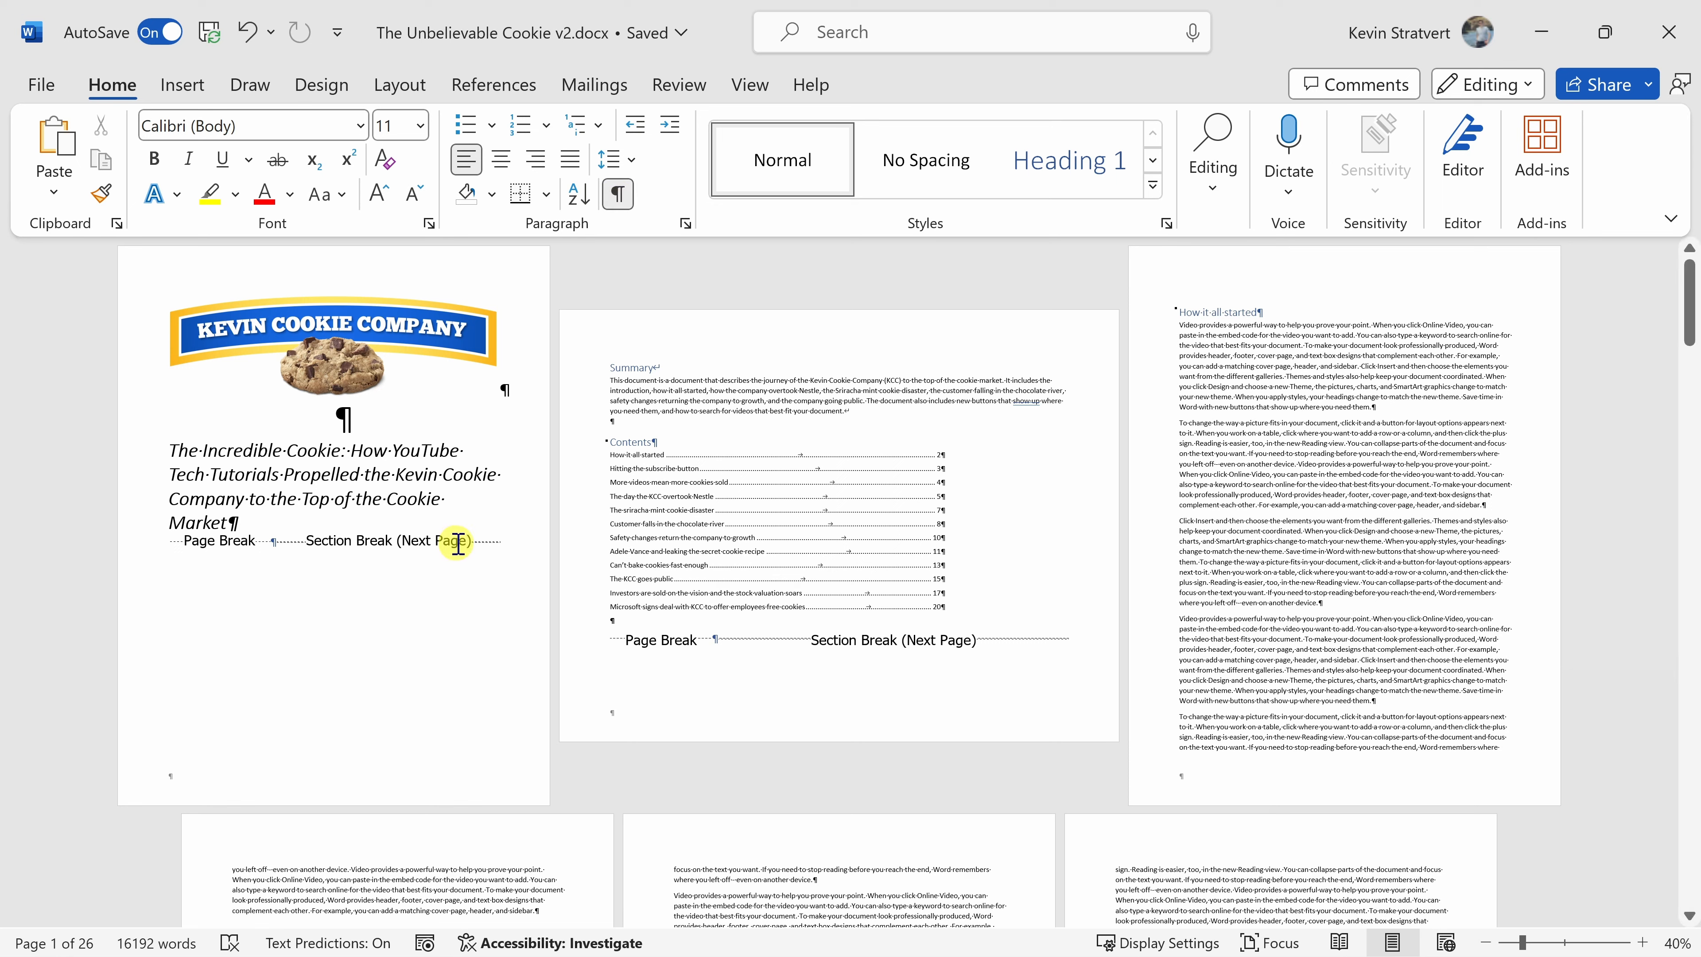
mouse_move(822, 654)
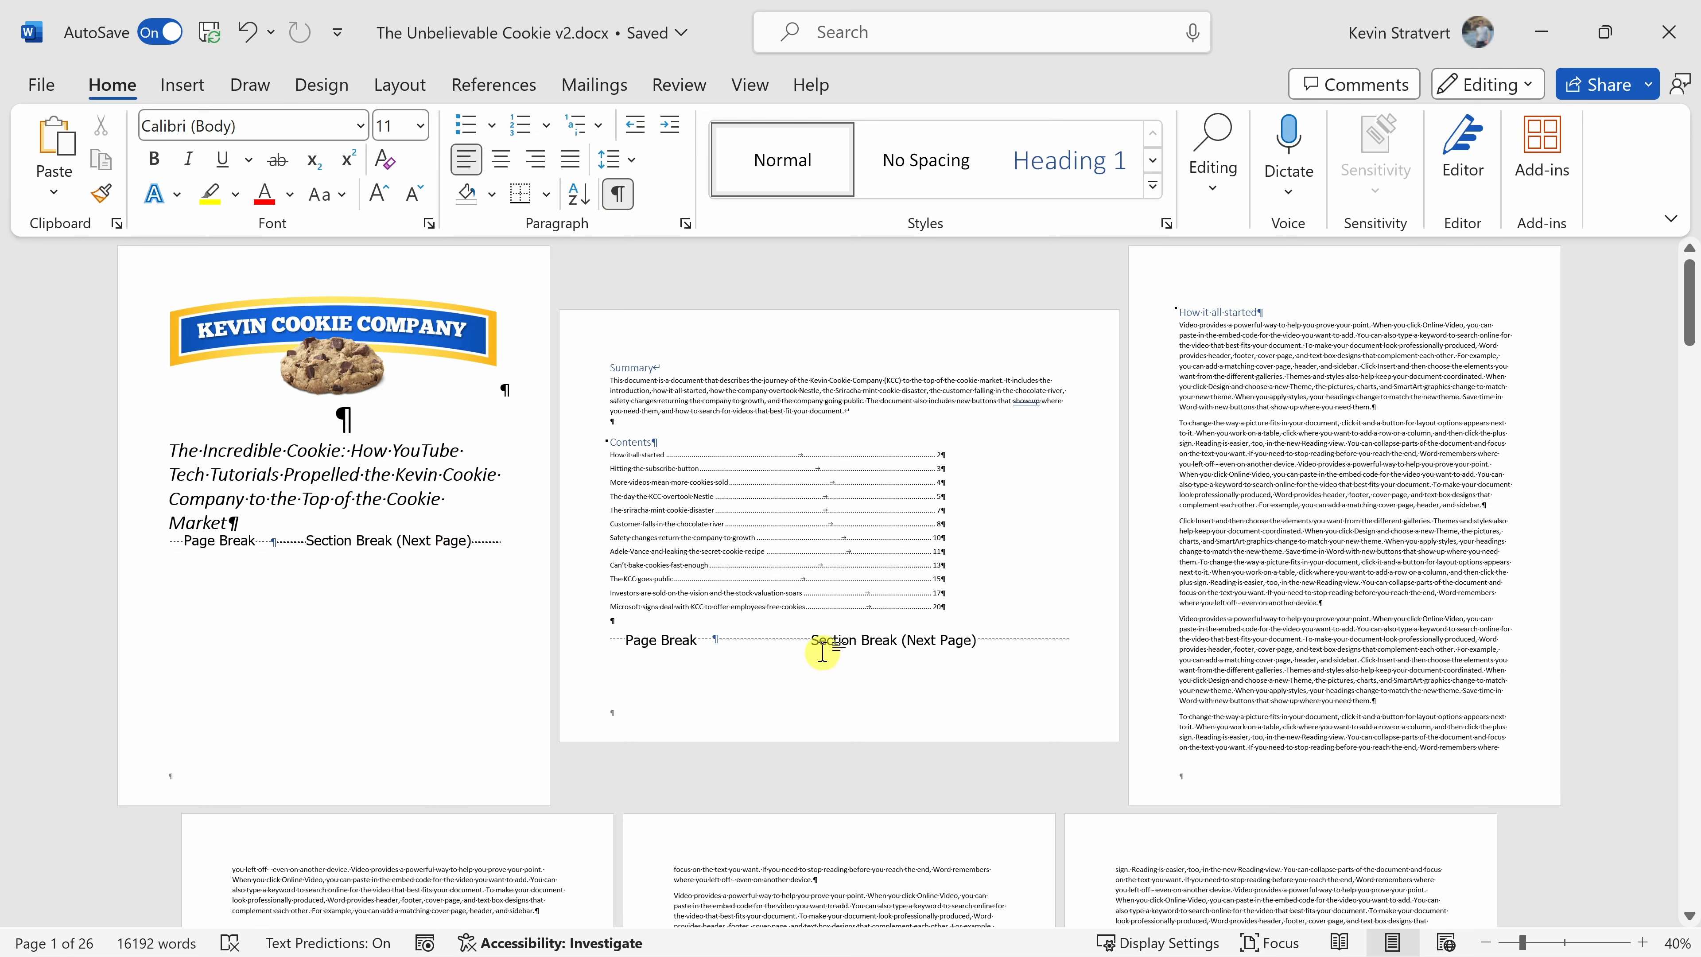
mouse_move(1003, 641)
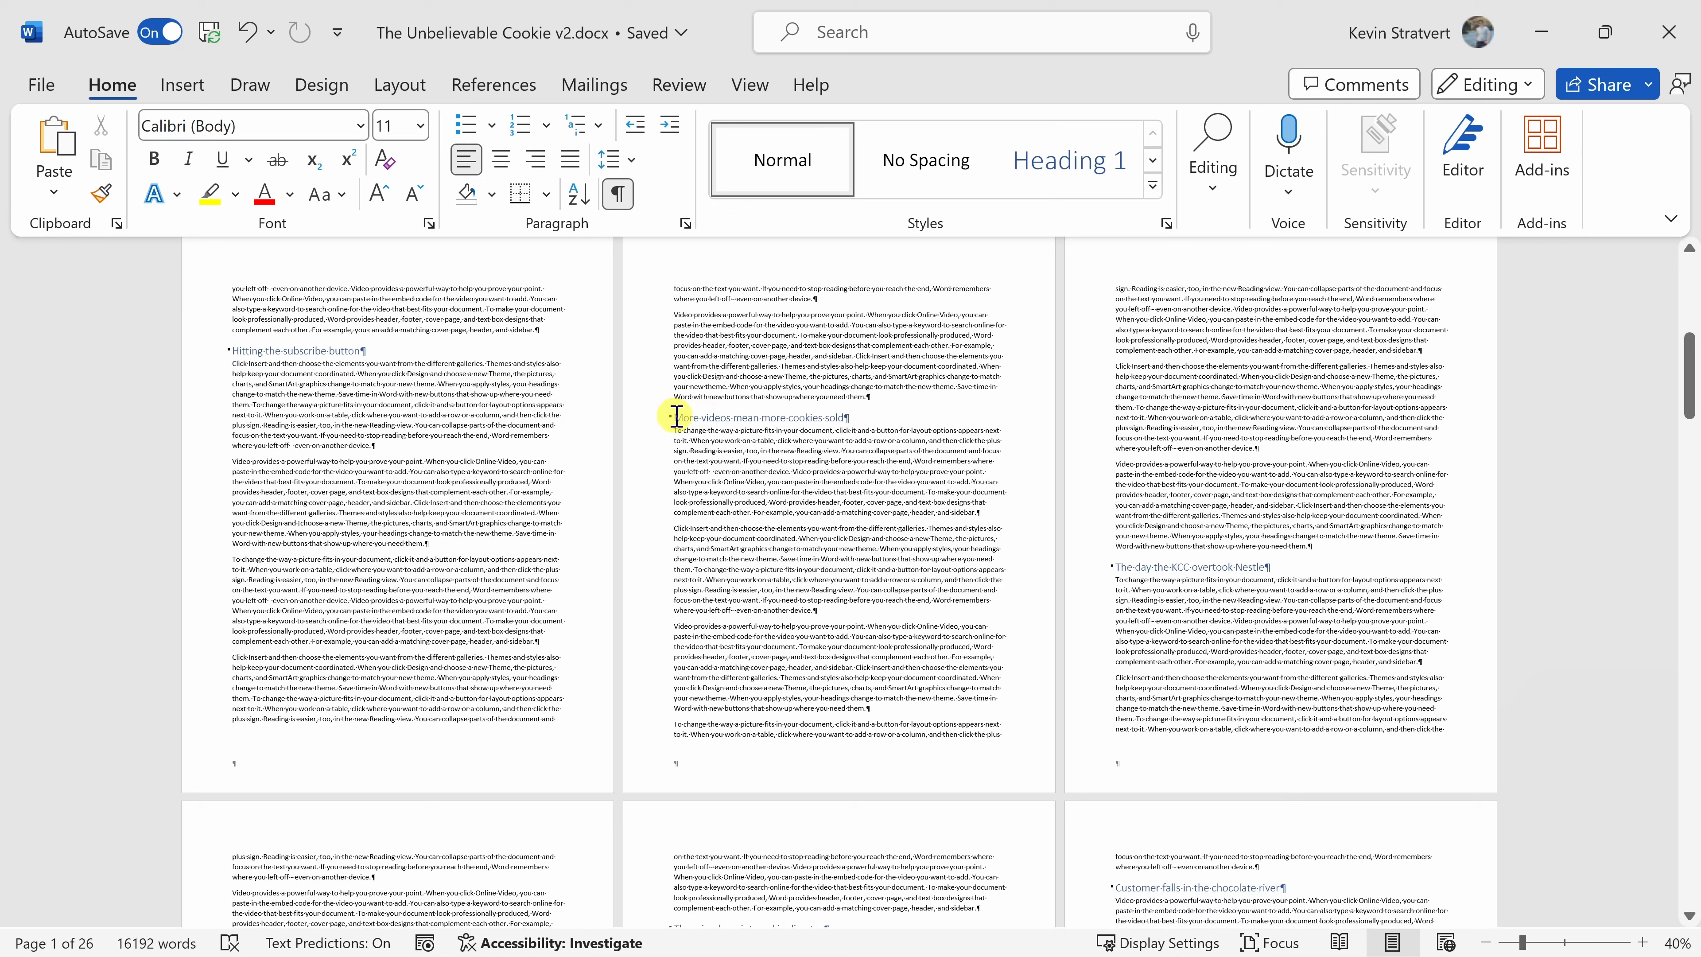
Insert Next Page section breaks before the heading More videos mean more cookies sold and after its first paragraph.
drag(673, 431, 1015, 517)
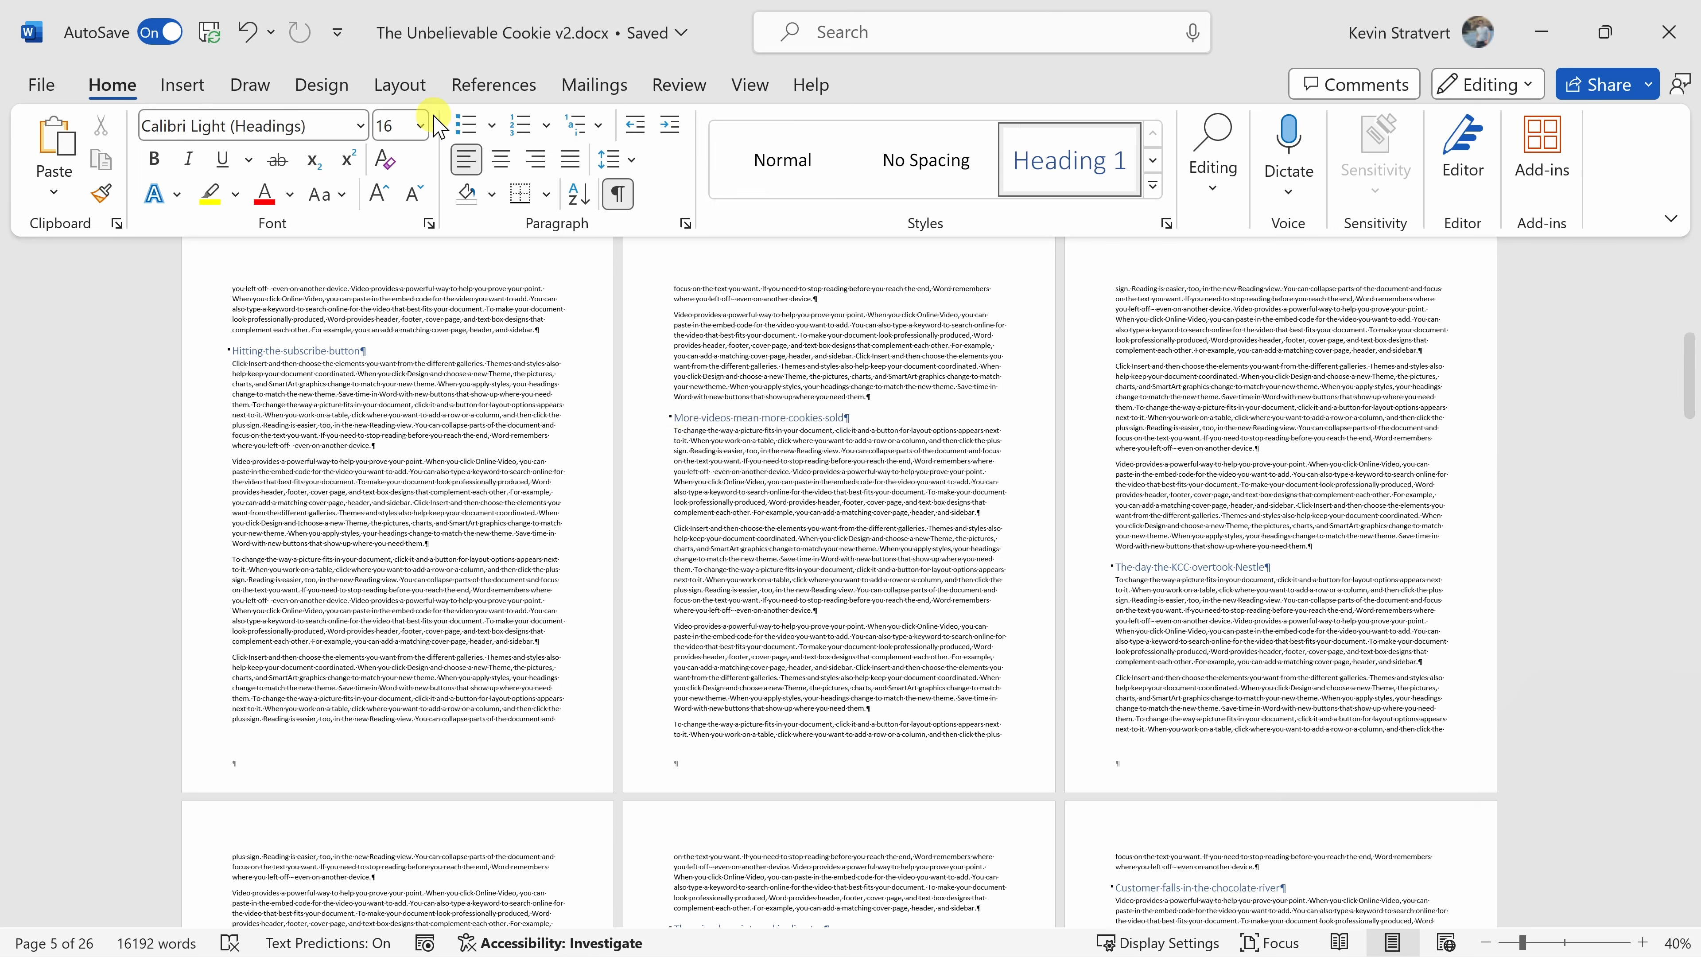
click(398, 85)
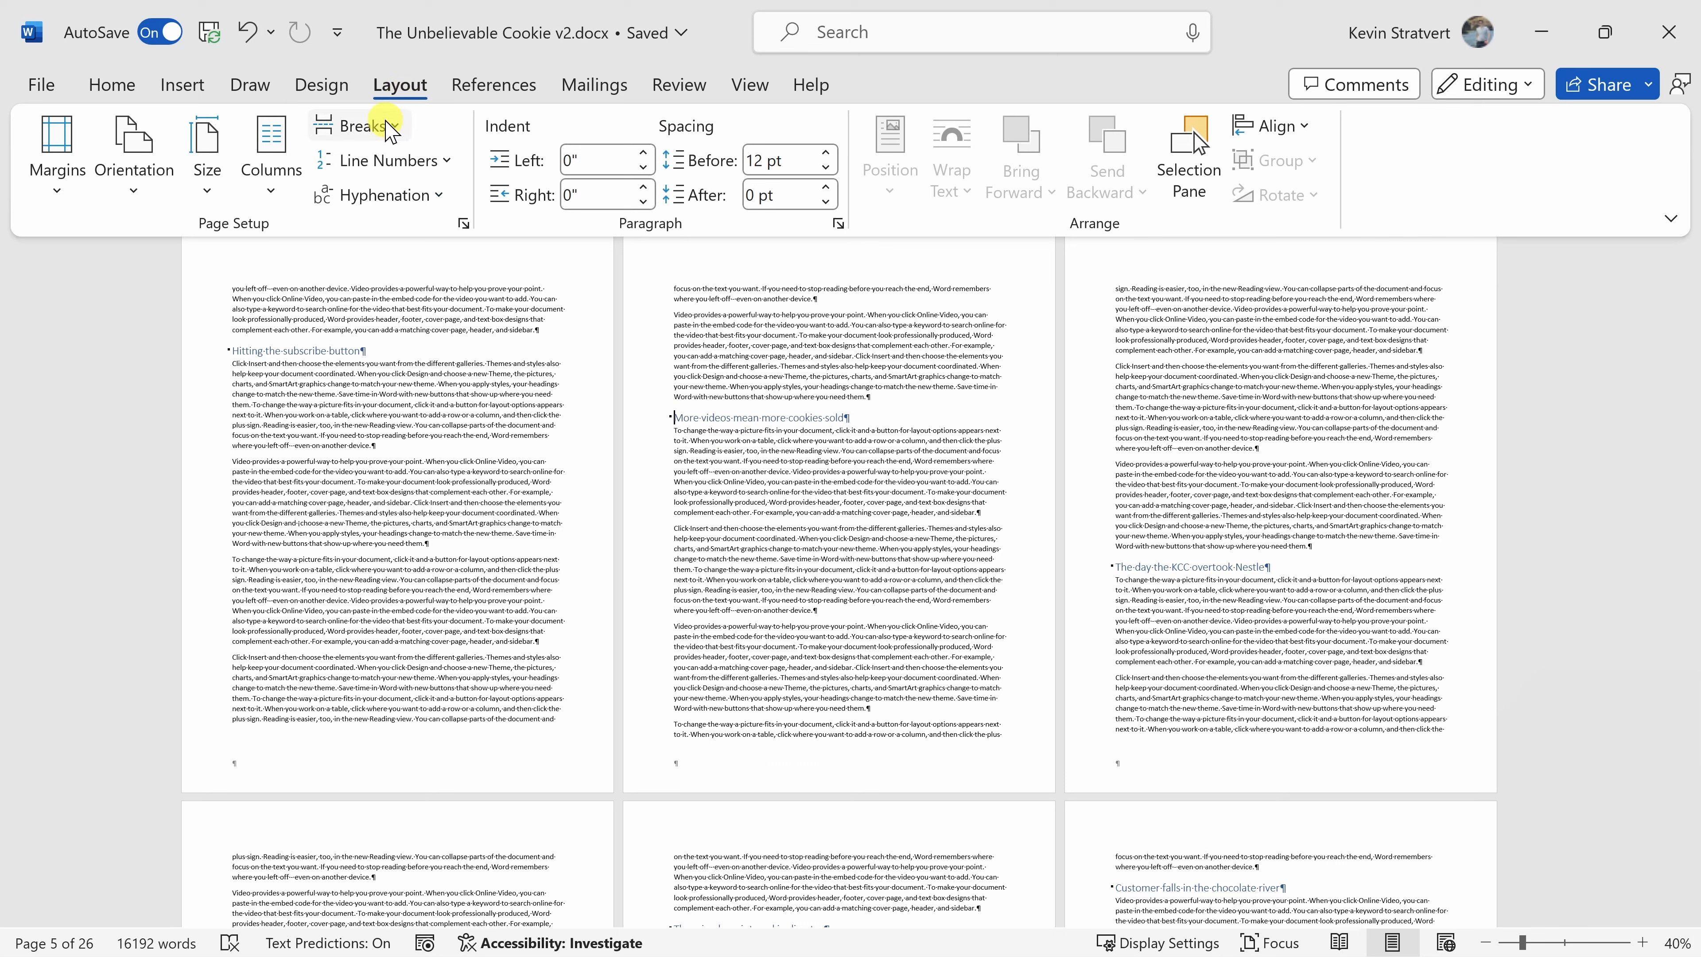
click(358, 126)
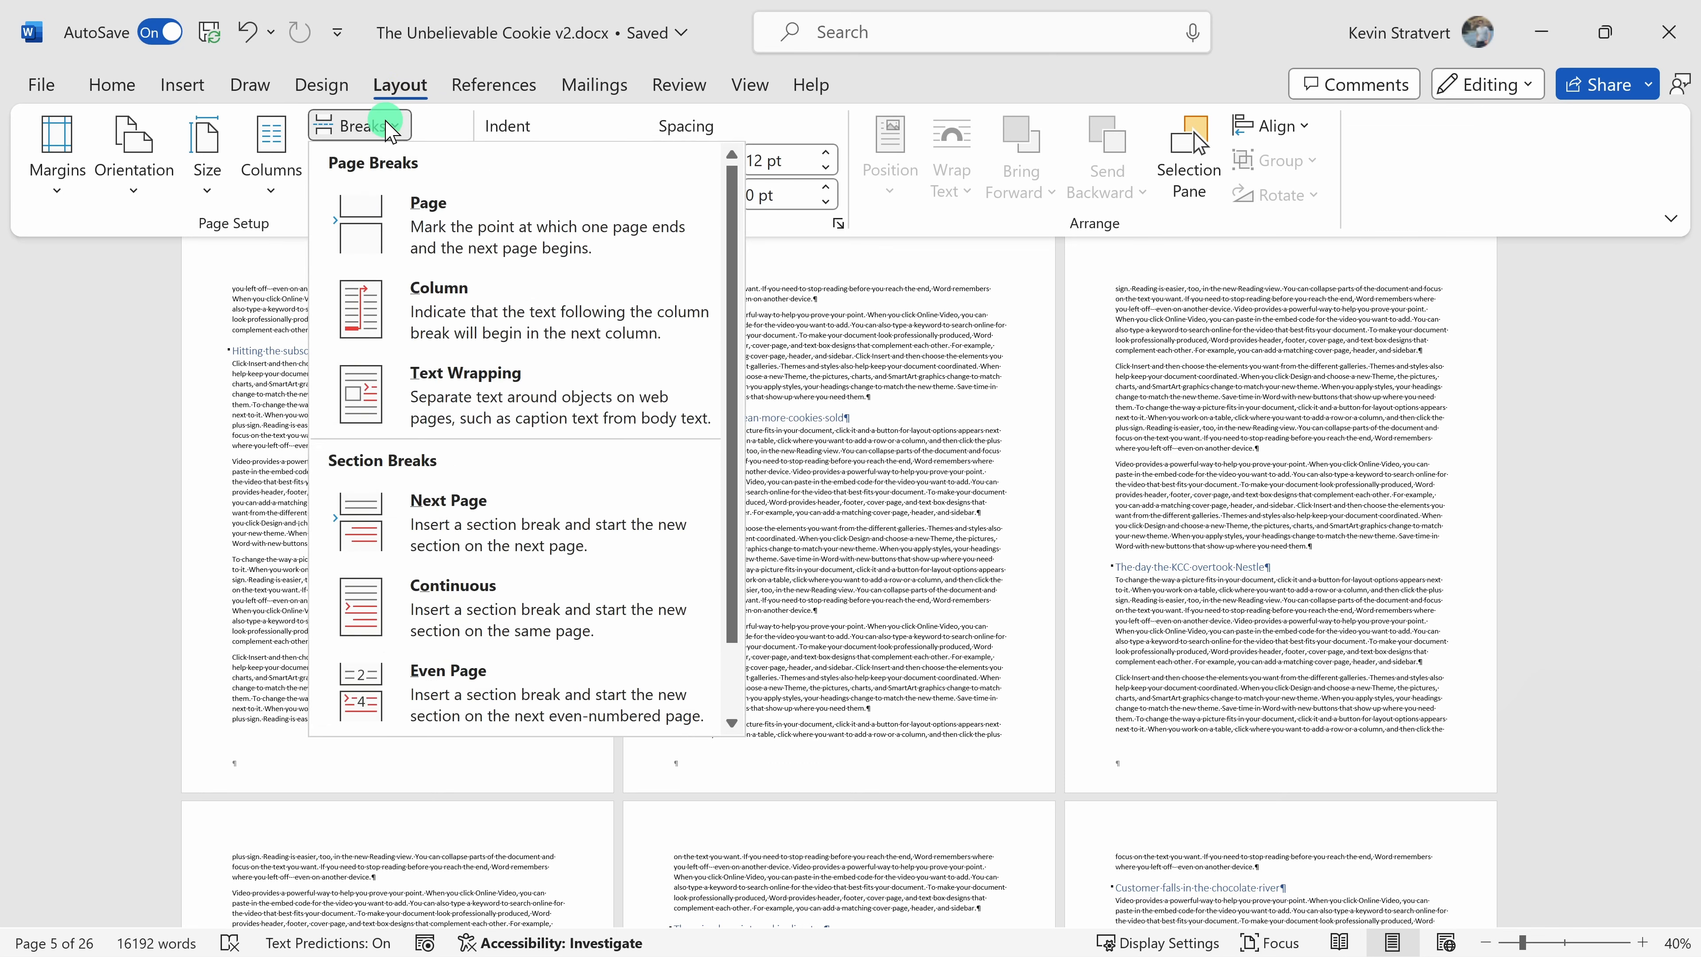
mouse_move(484, 541)
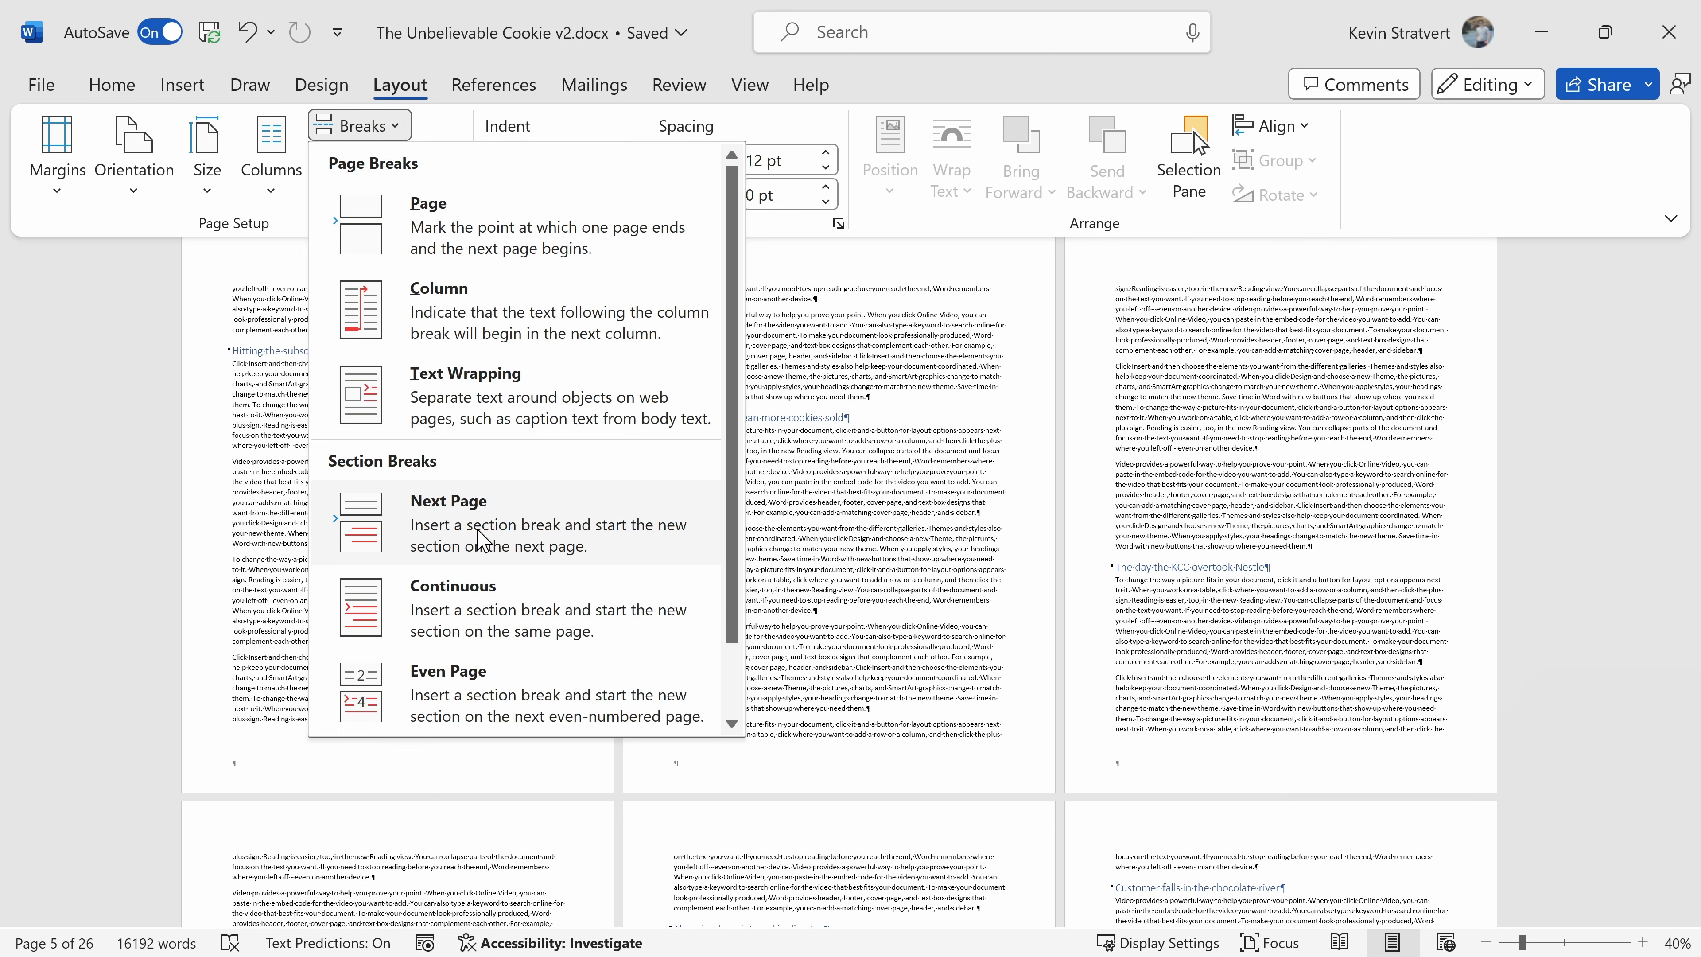
click(449, 502)
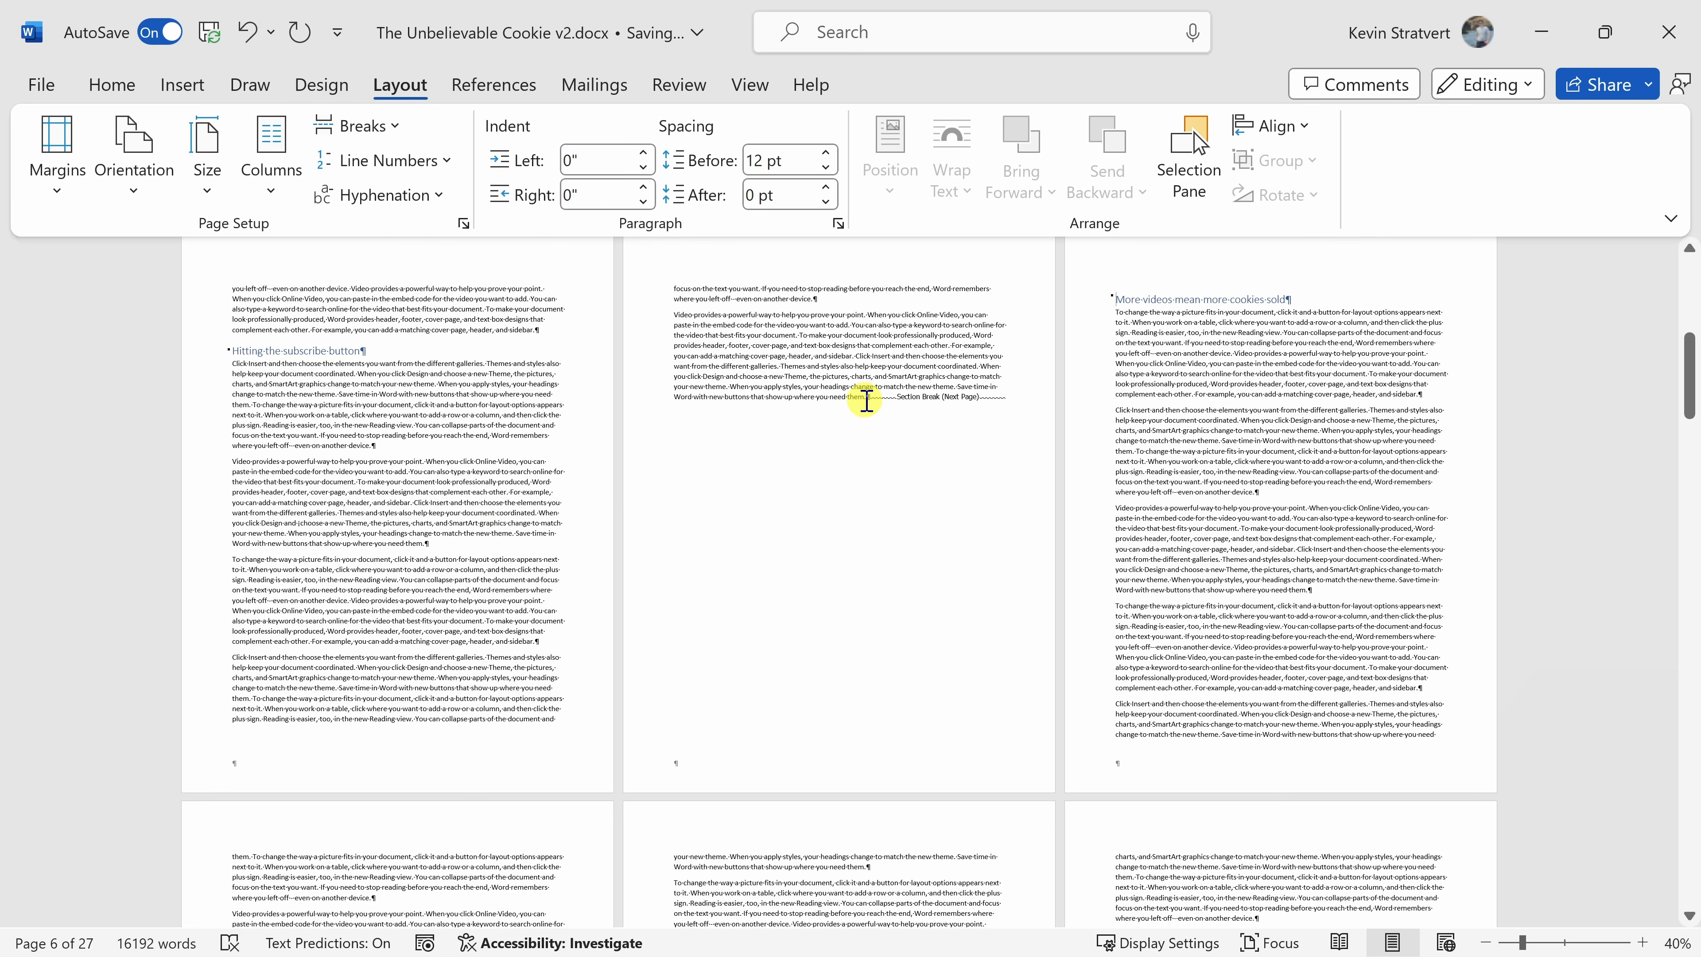
mouse_move(975, 398)
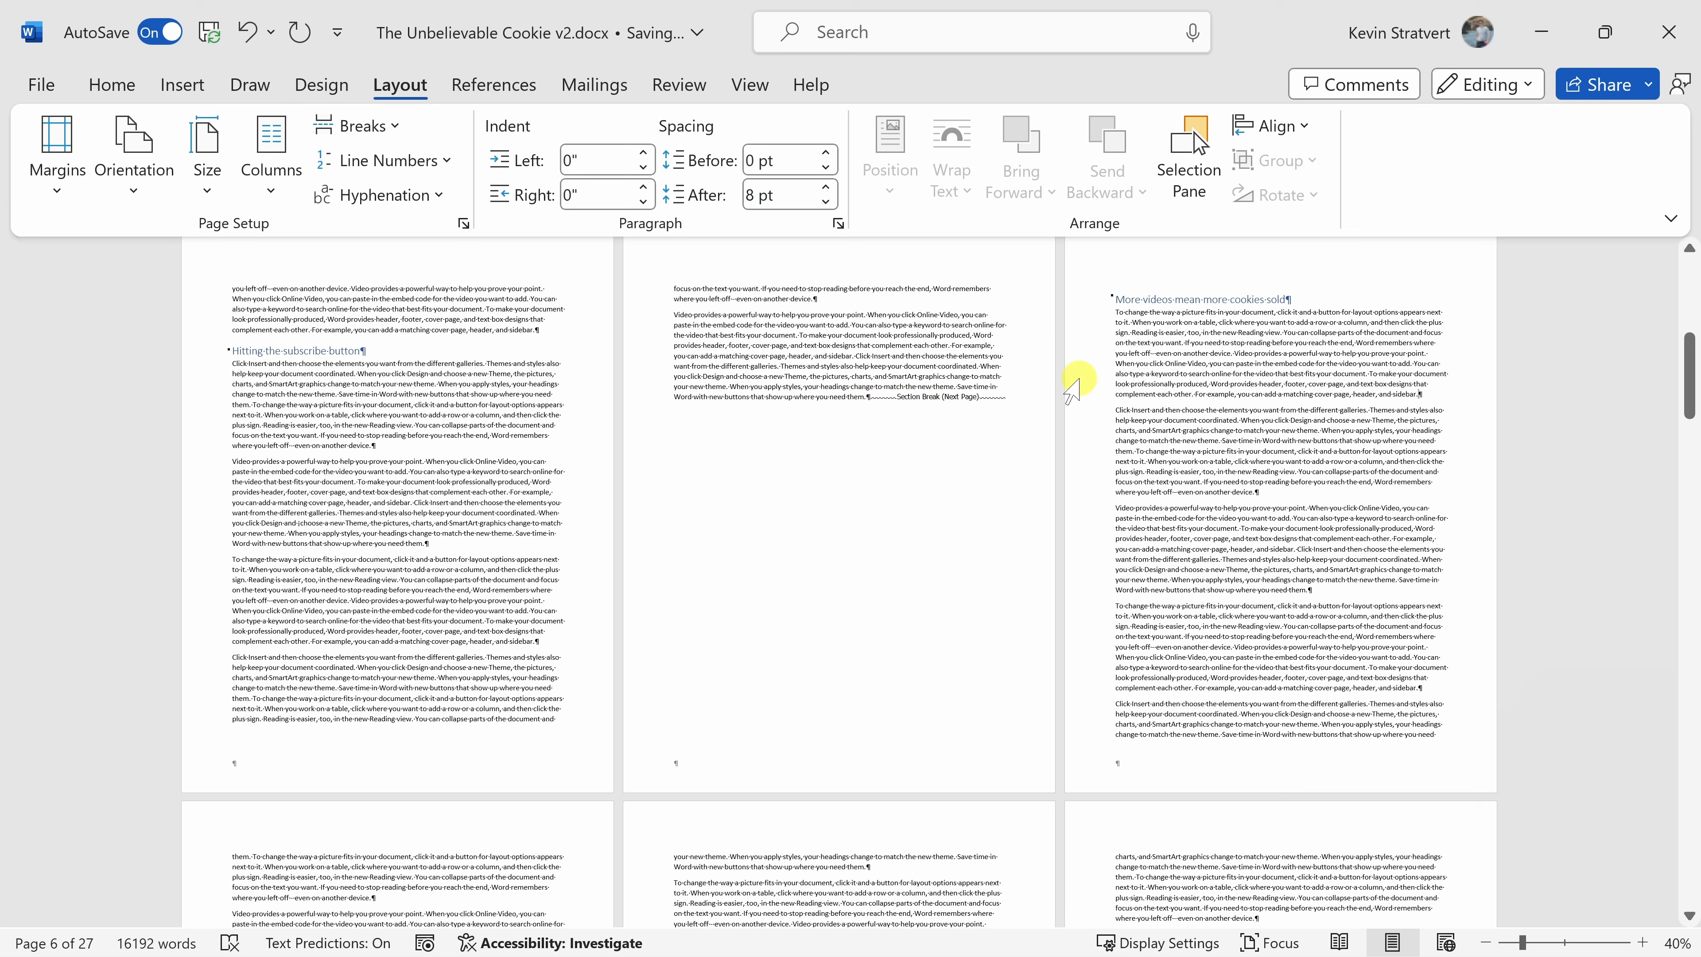
click(360, 126)
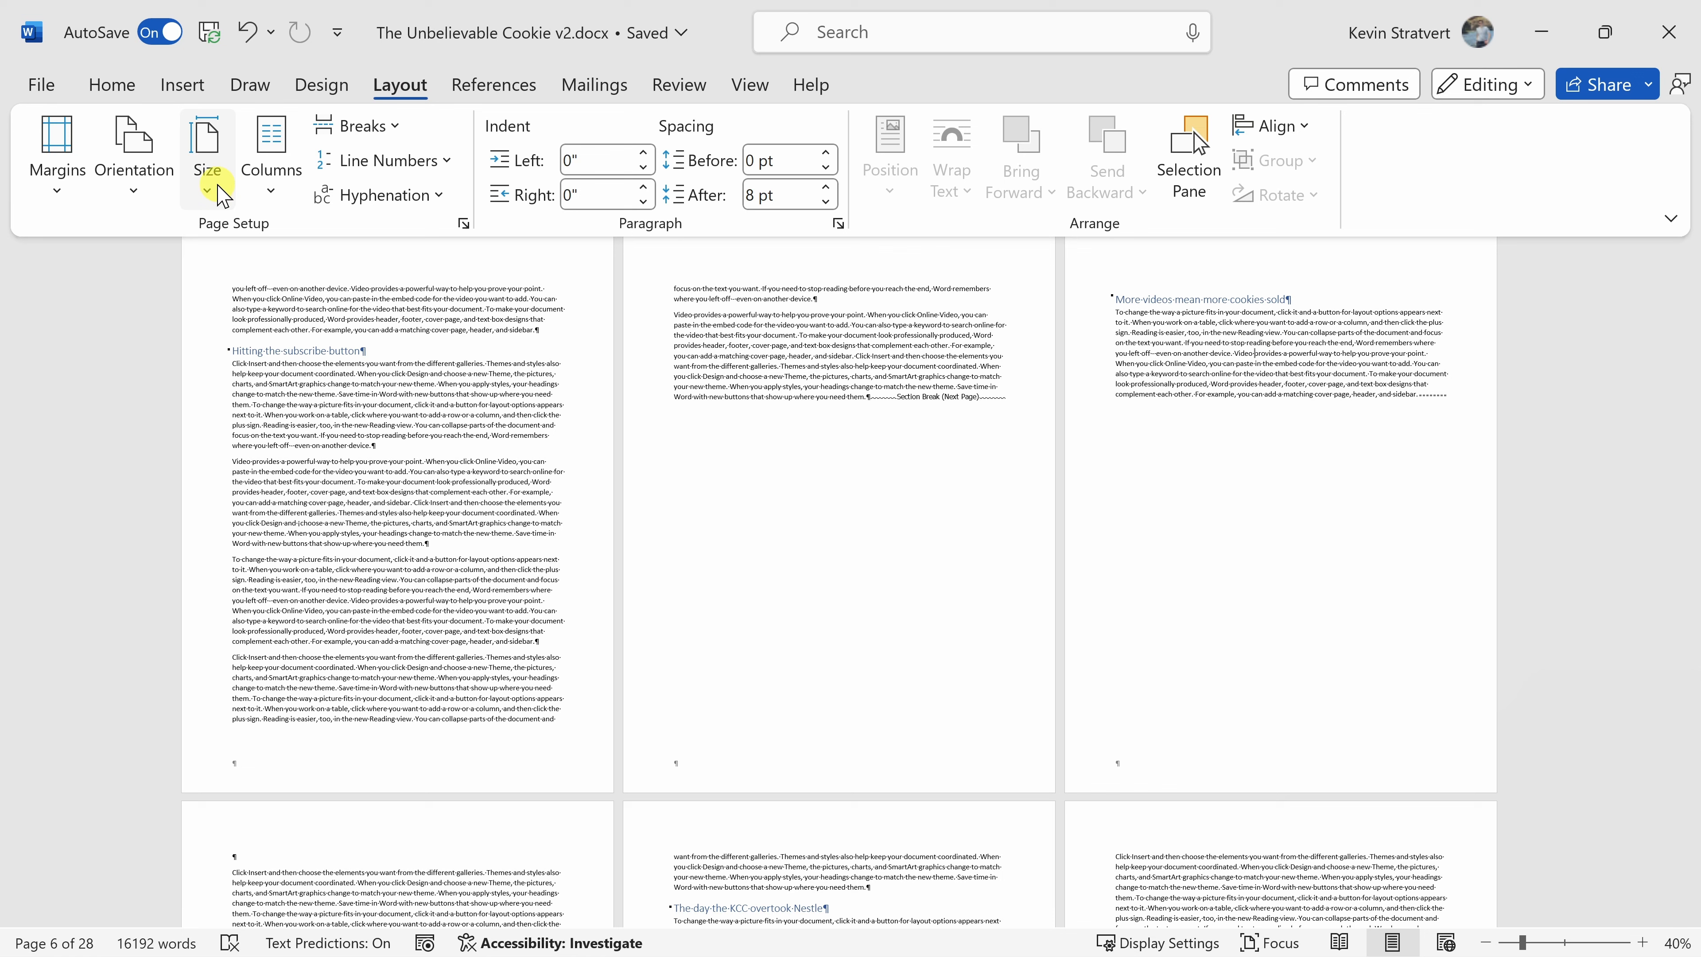
Set the new section holding that paragraph to Landscape orientation.
click(134, 151)
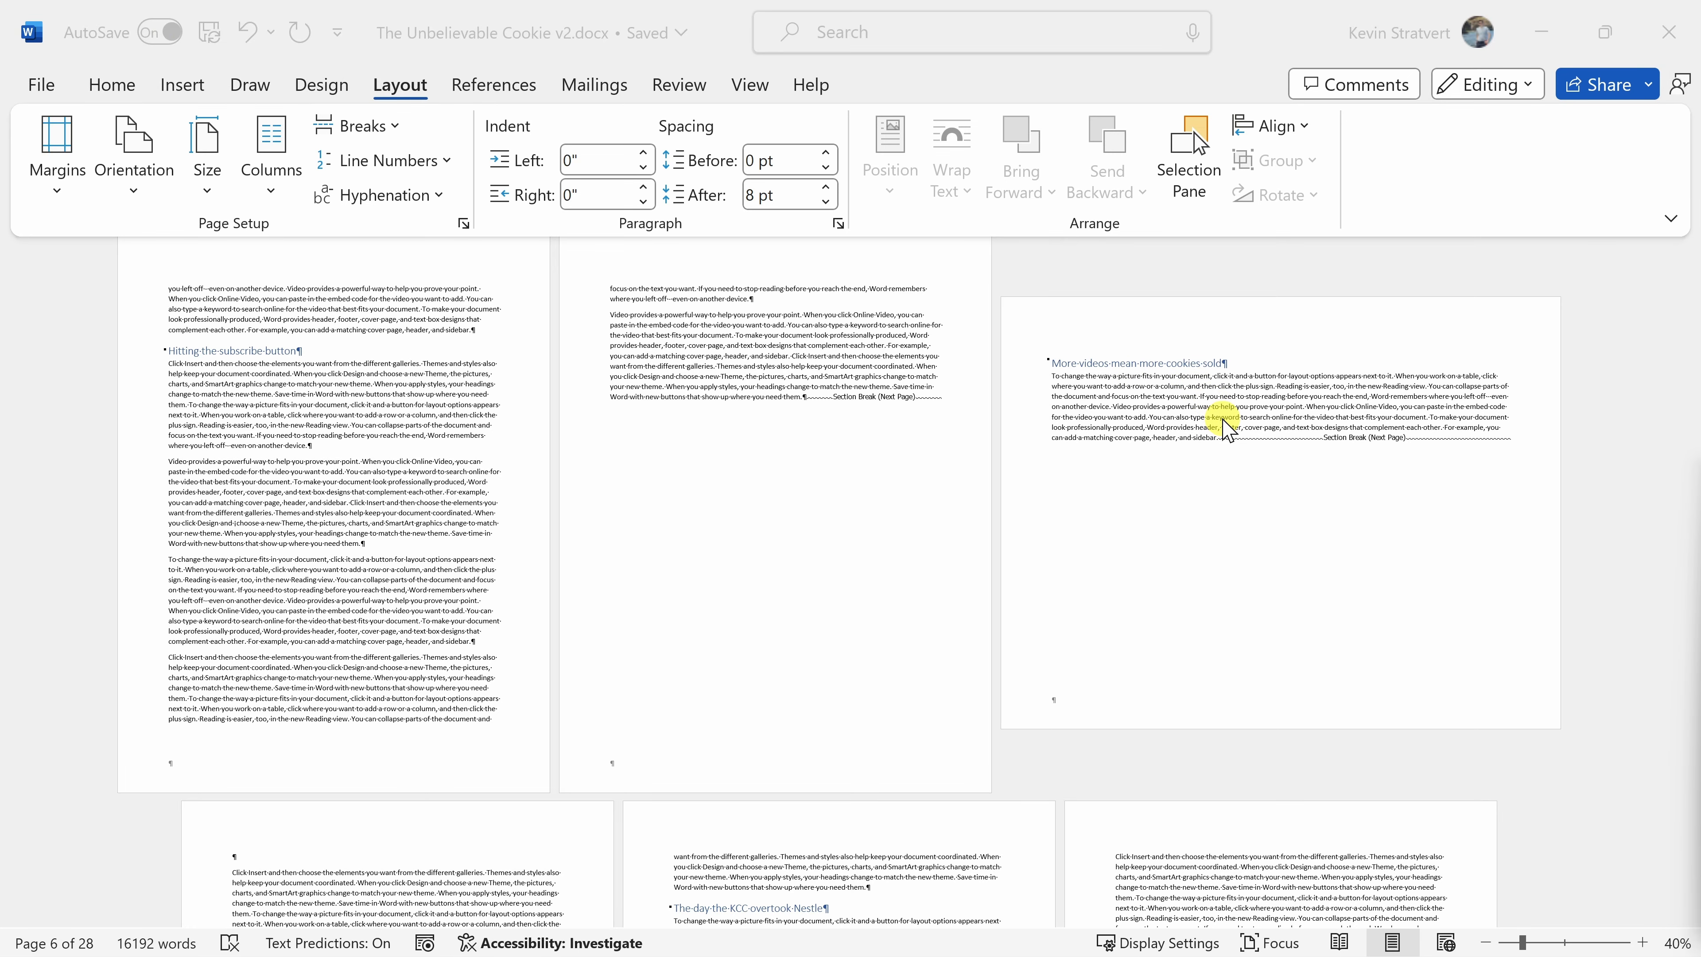
mouse_move(1076, 315)
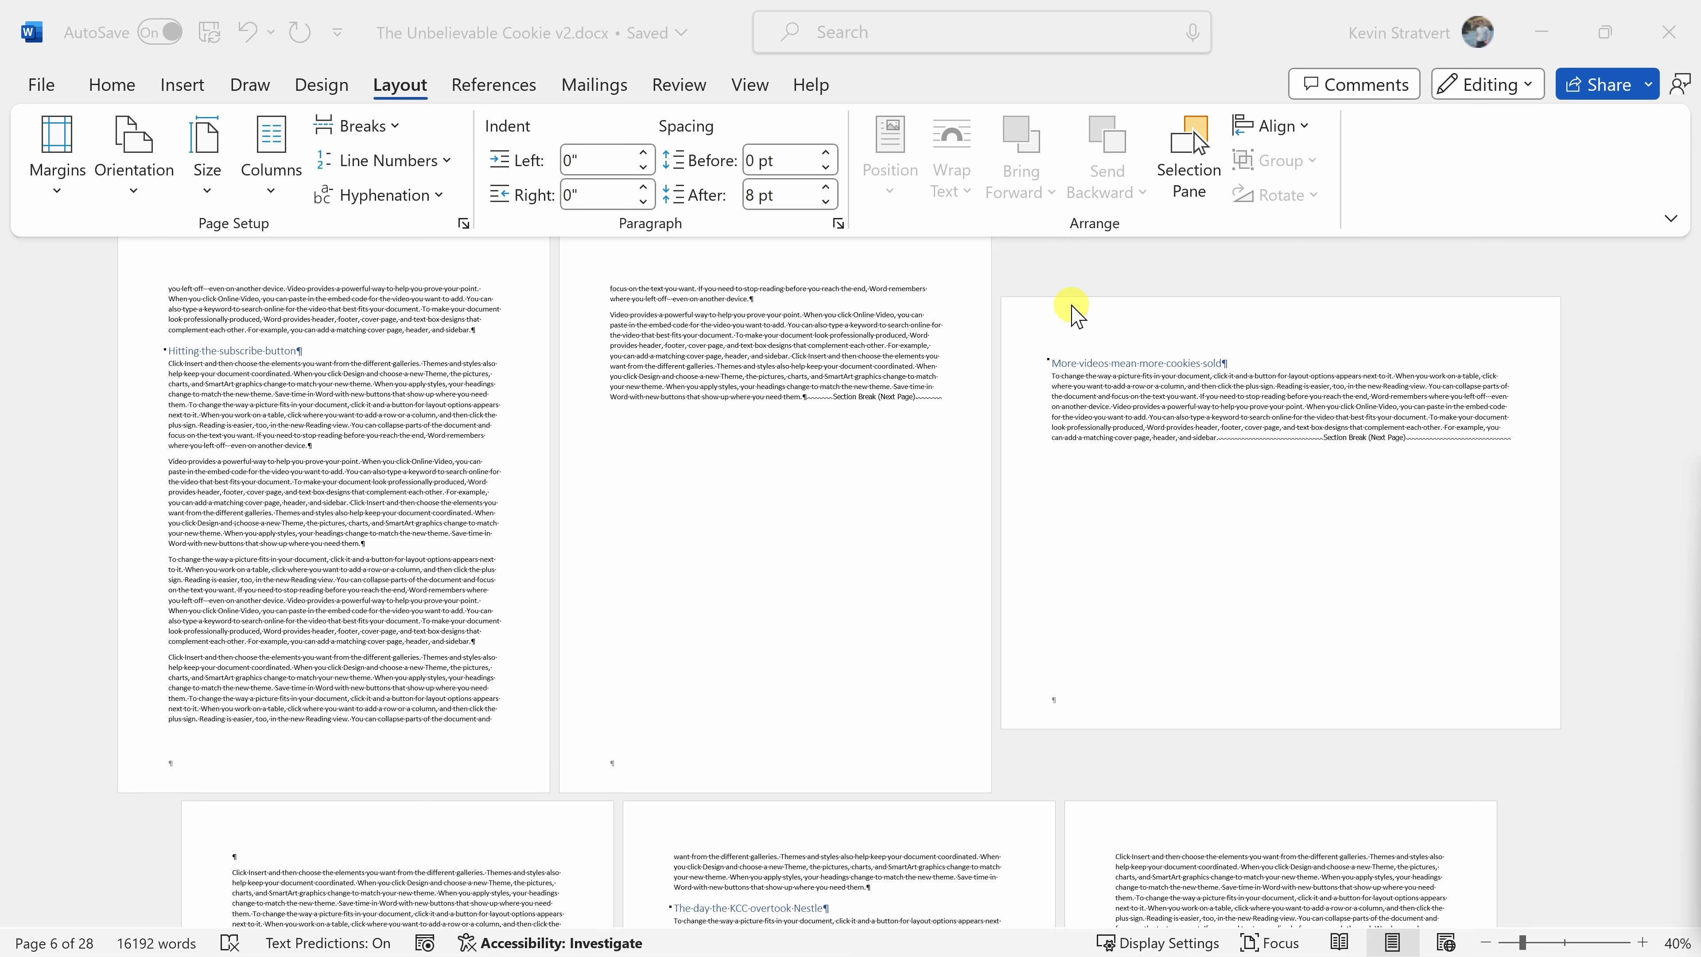
mouse_move(1522, 609)
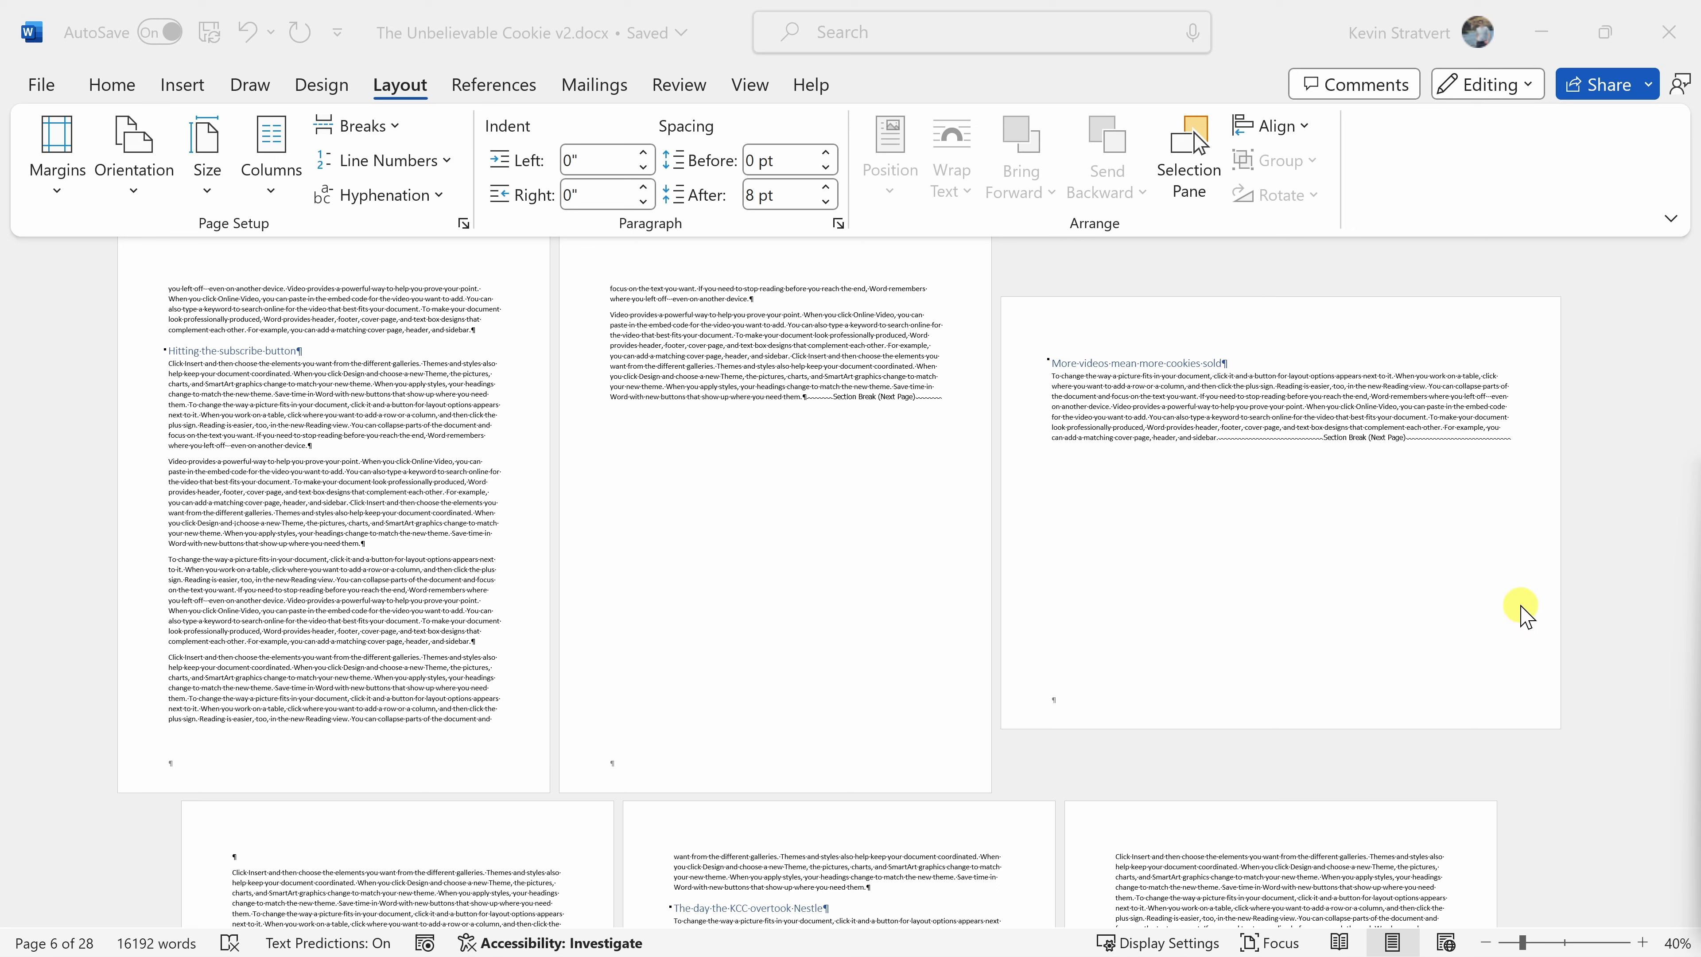
mouse_move(1191, 681)
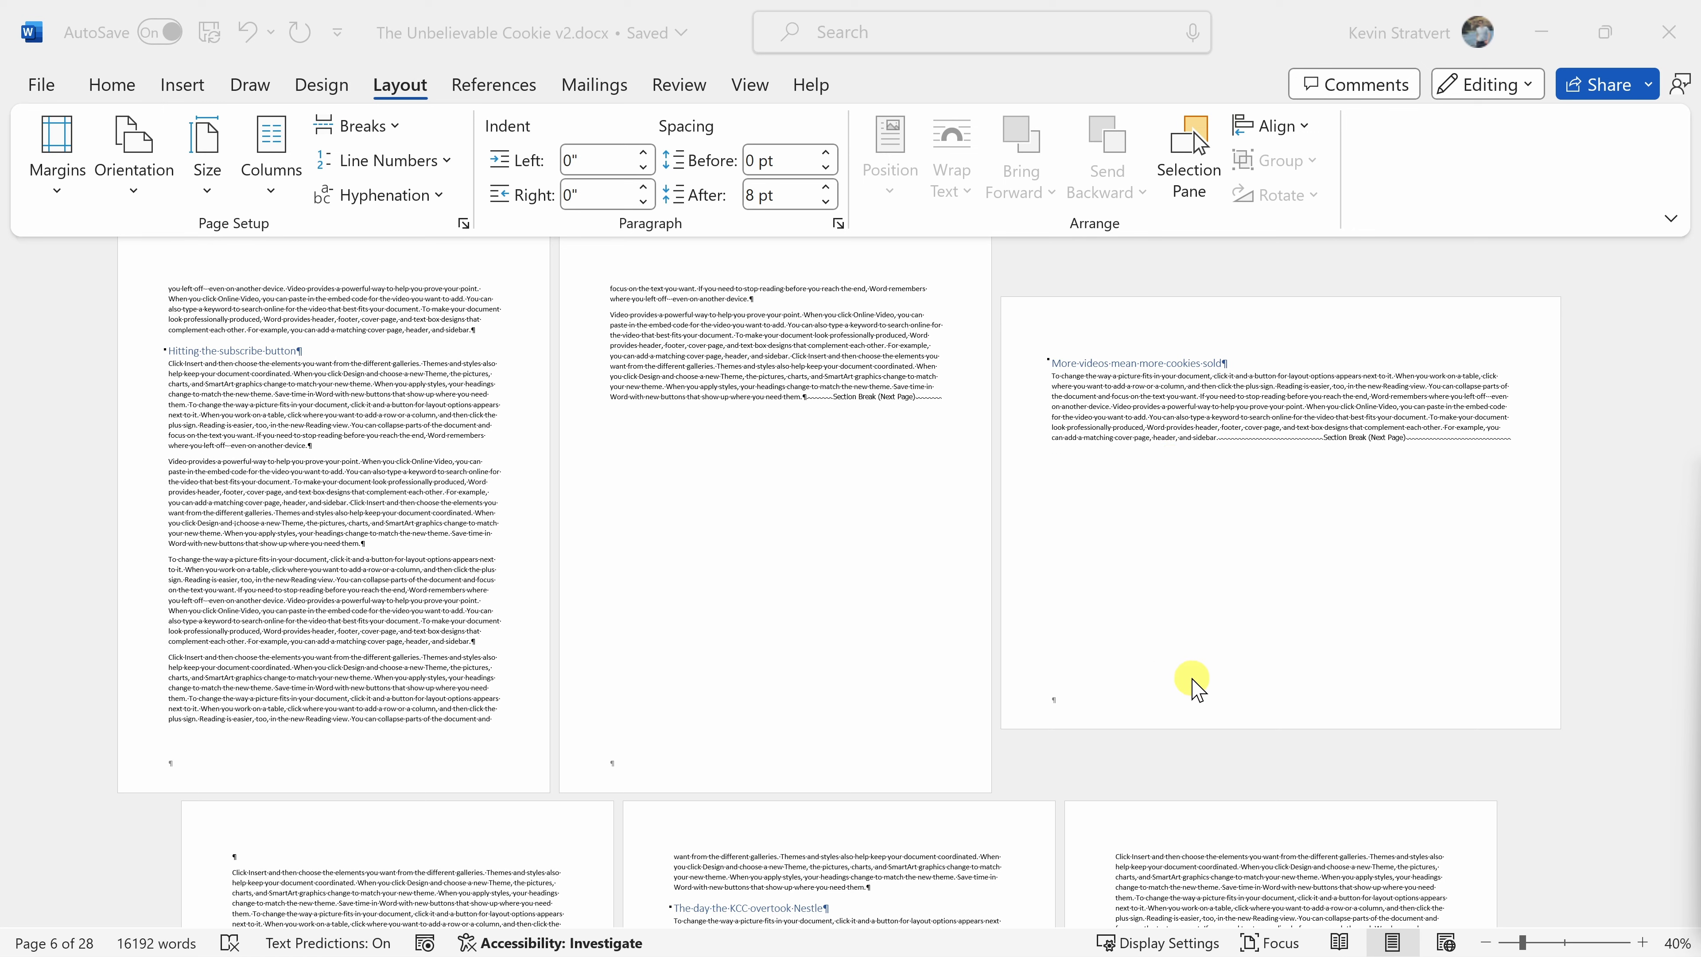
mouse_move(1210, 482)
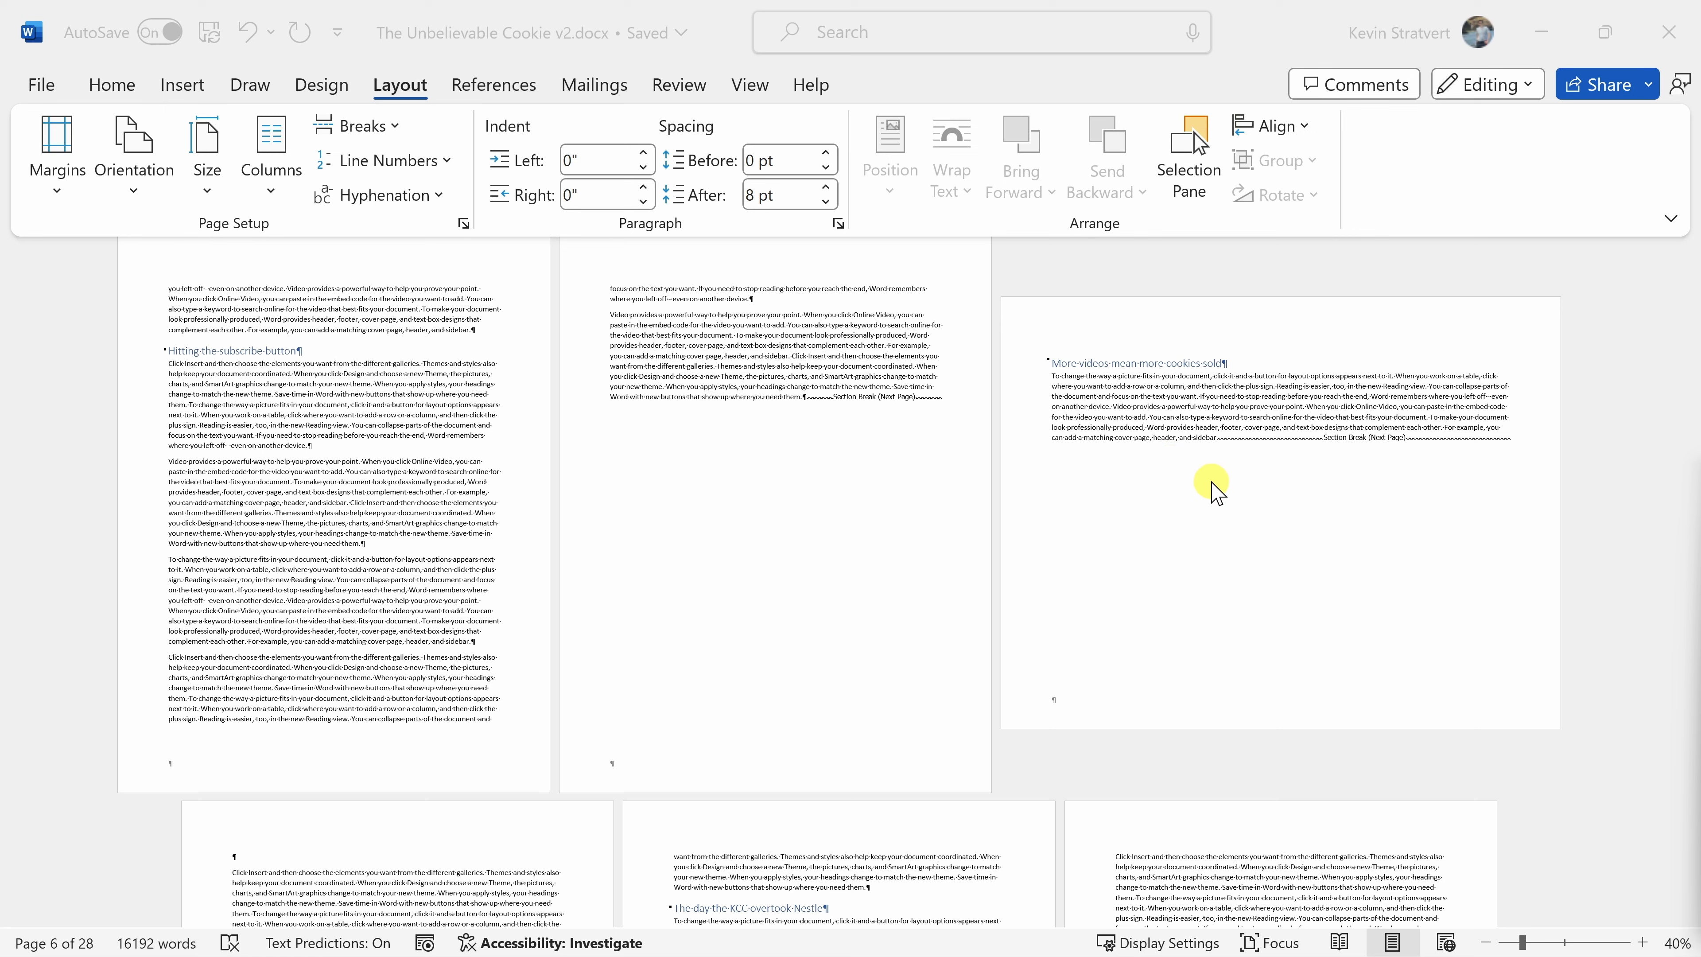
mouse_move(1039, 482)
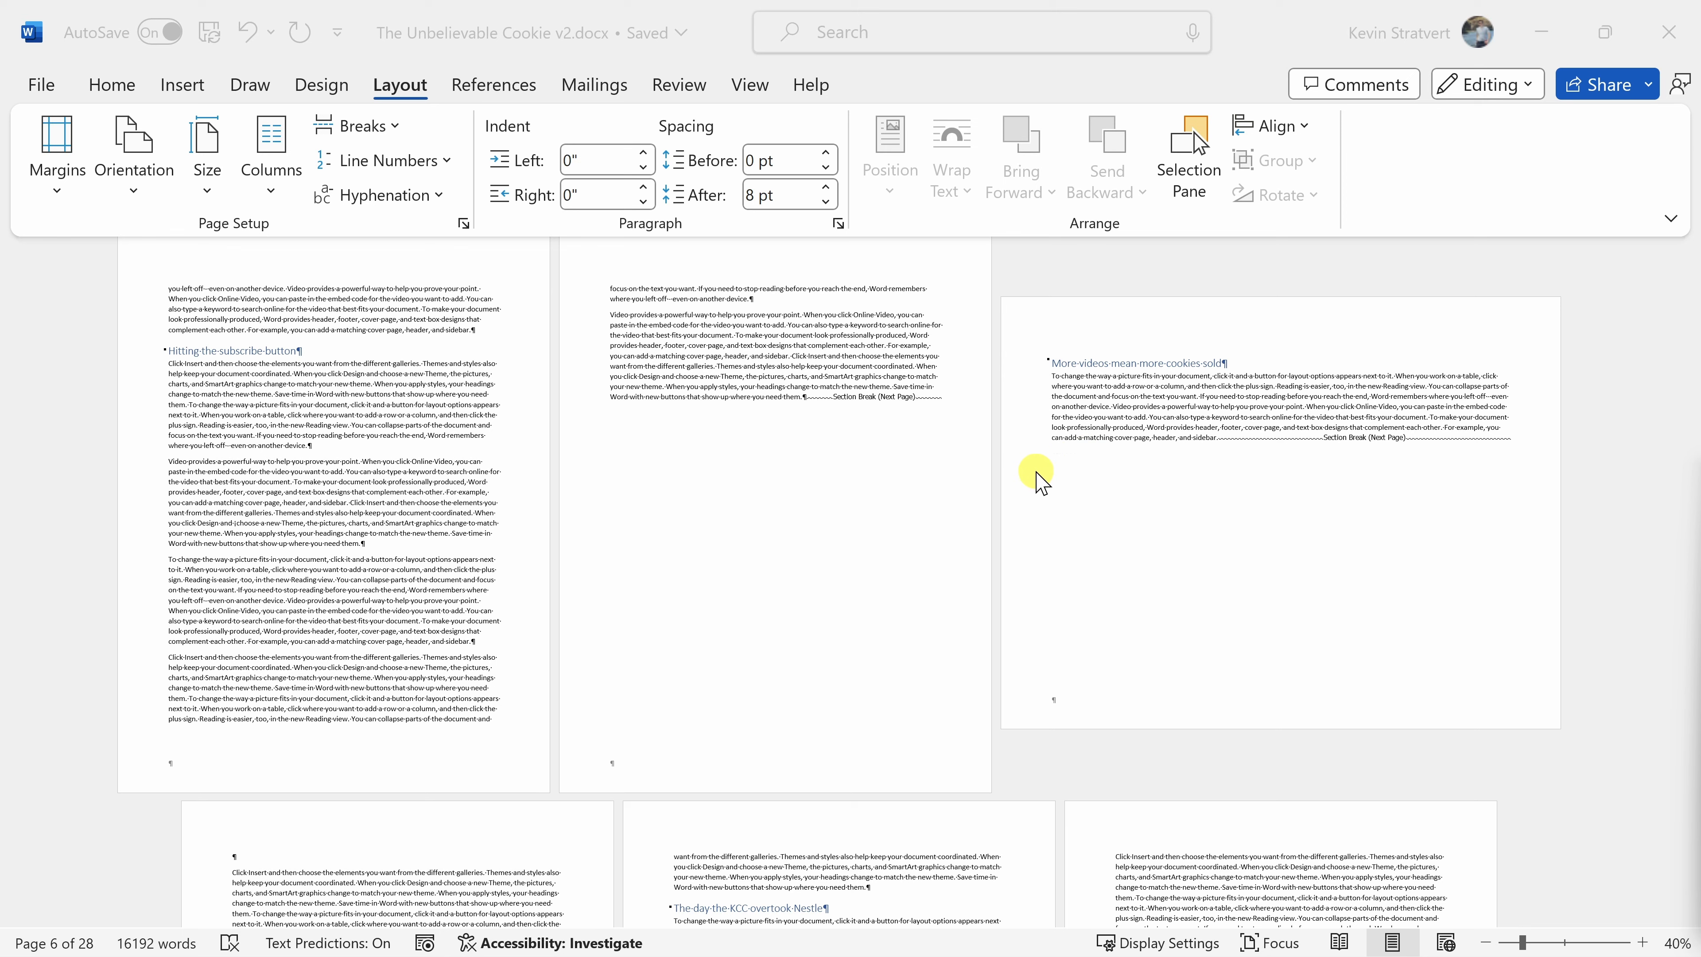
mouse_move(1108, 483)
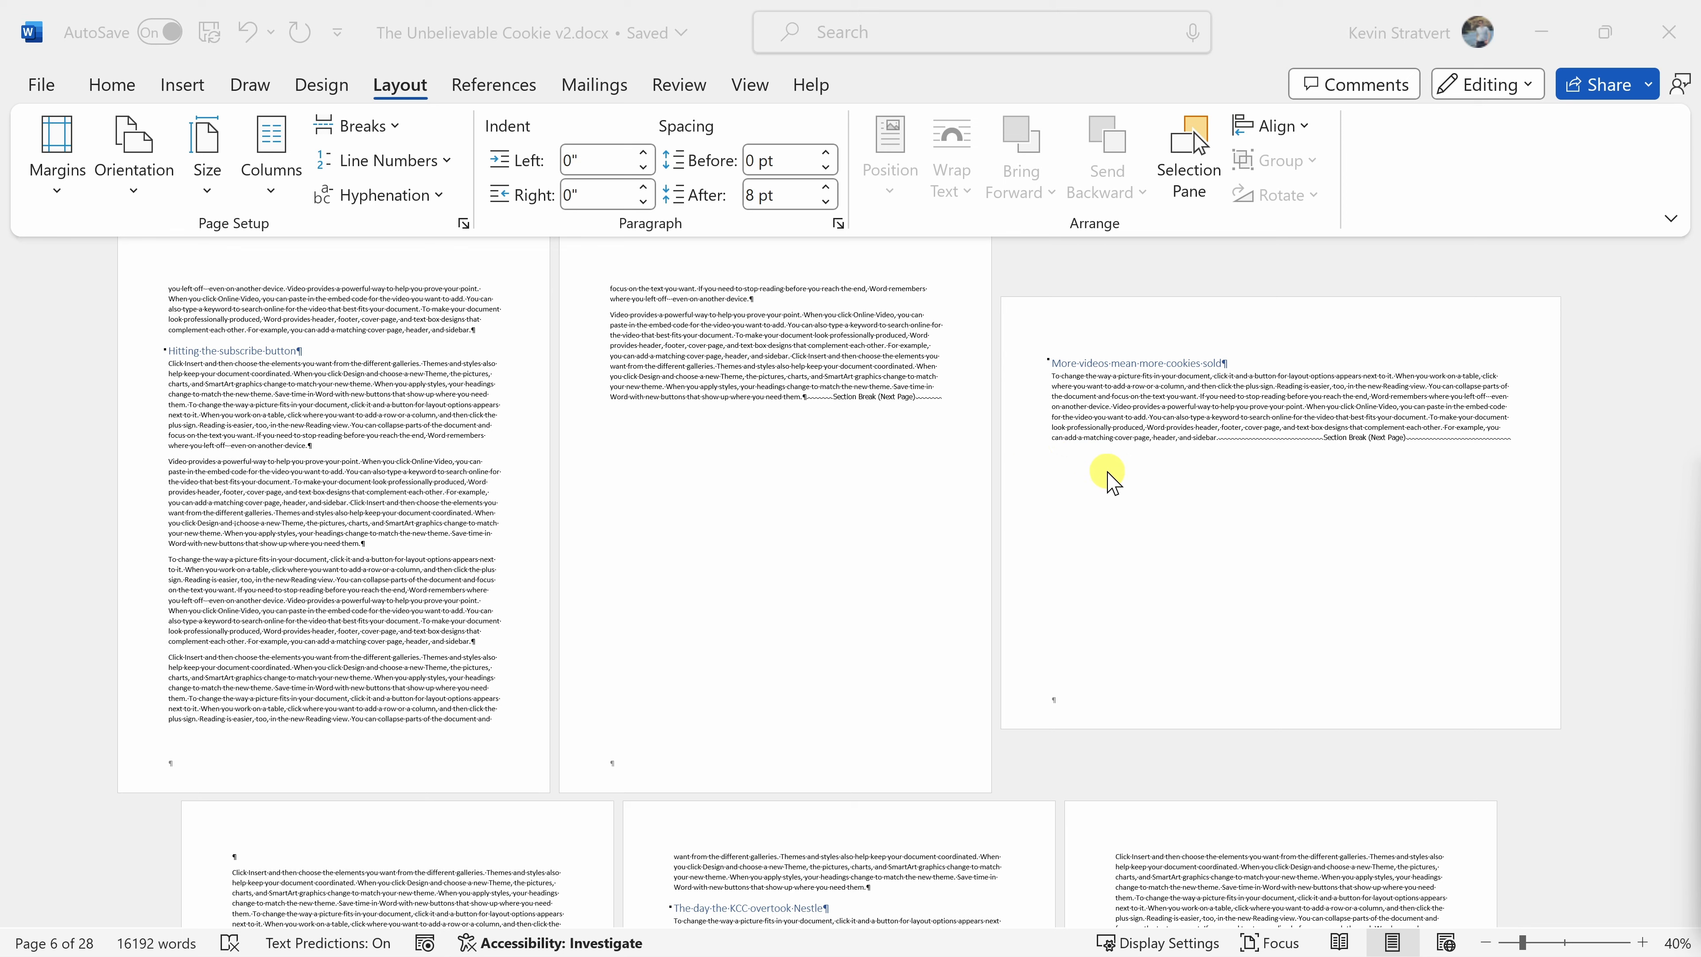
mouse_move(1172, 503)
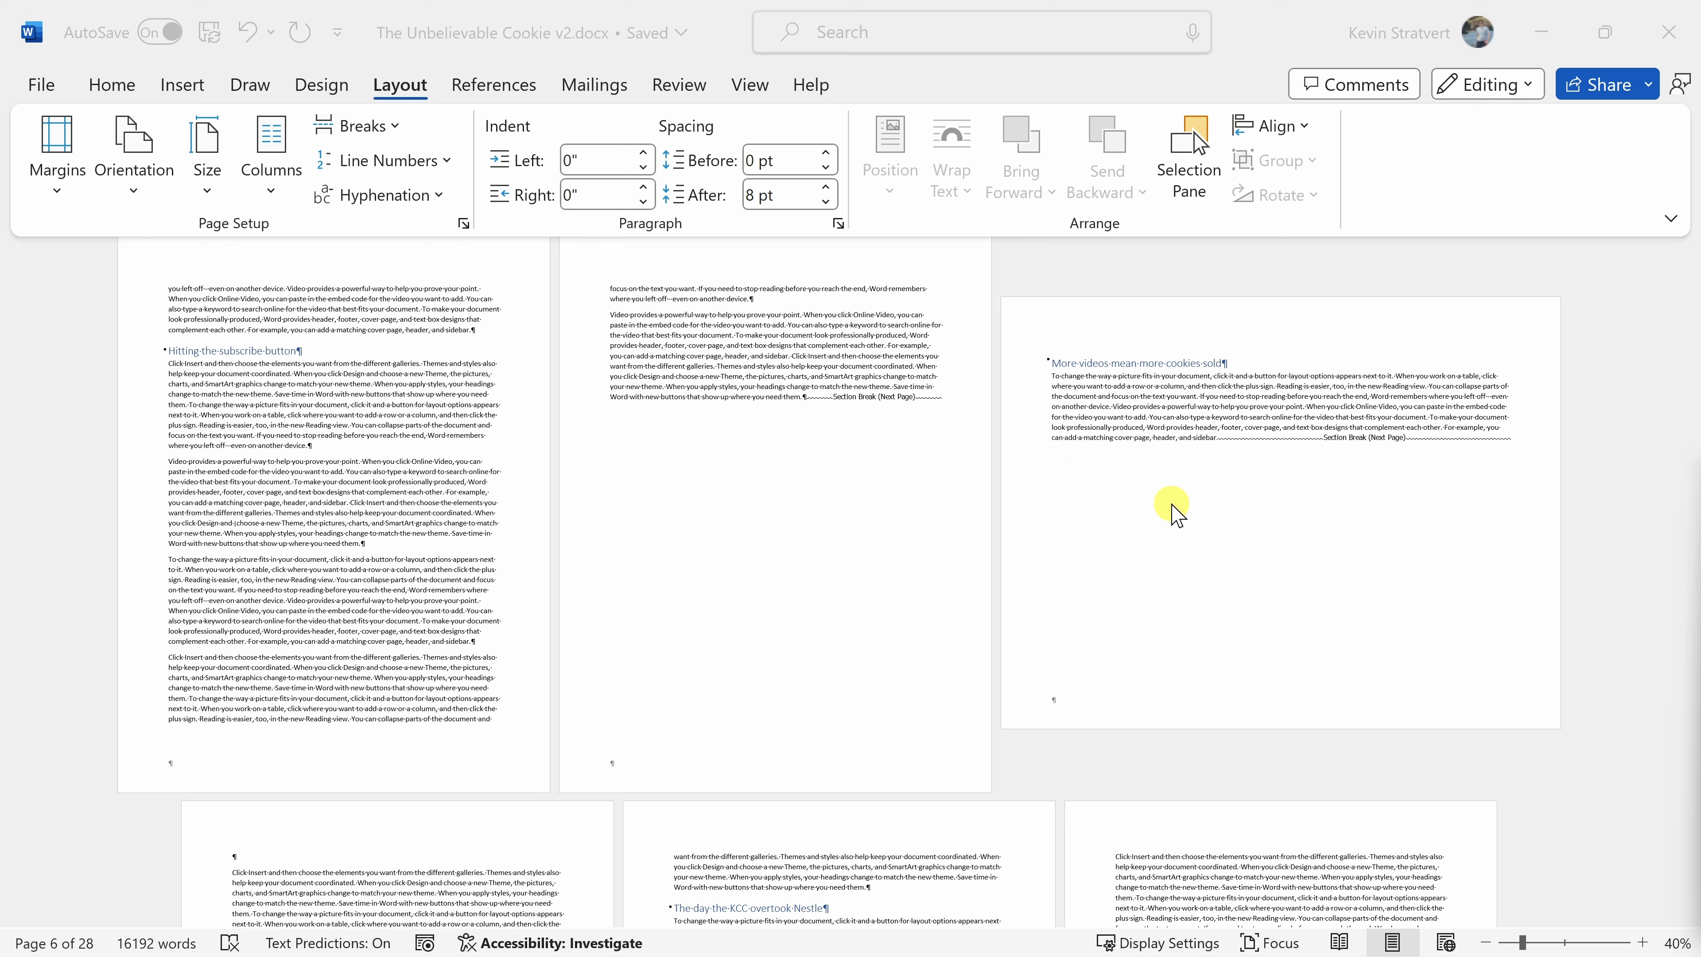